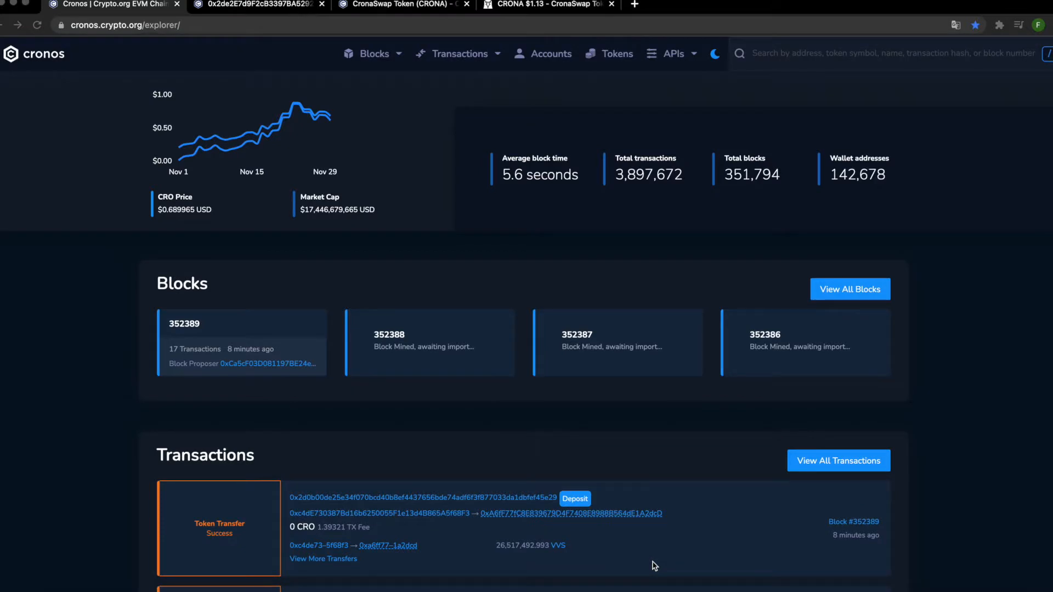
pyautogui.moveTo(632, 203)
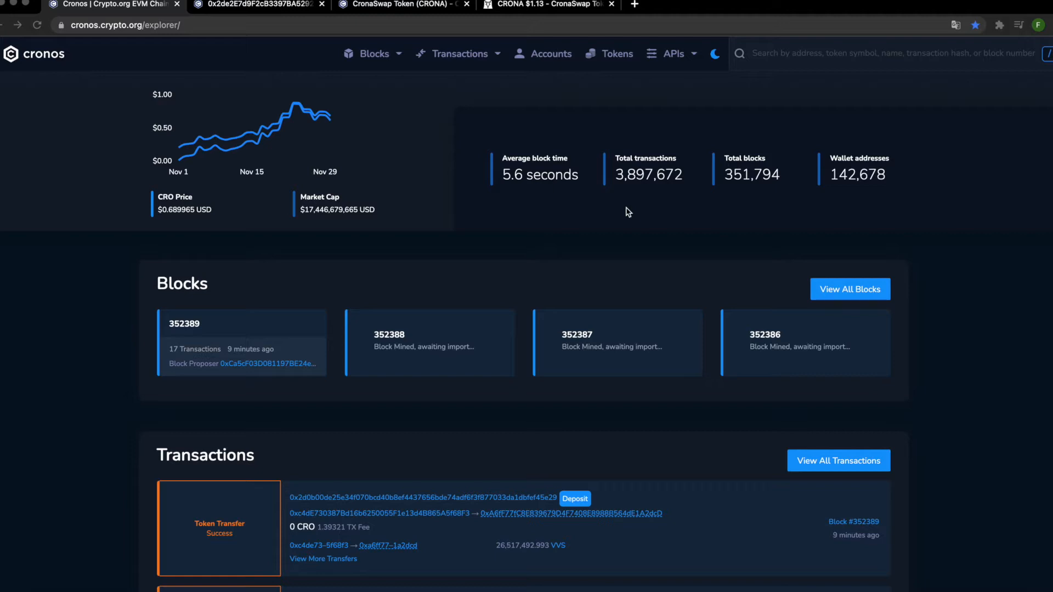
pyautogui.moveTo(573, 215)
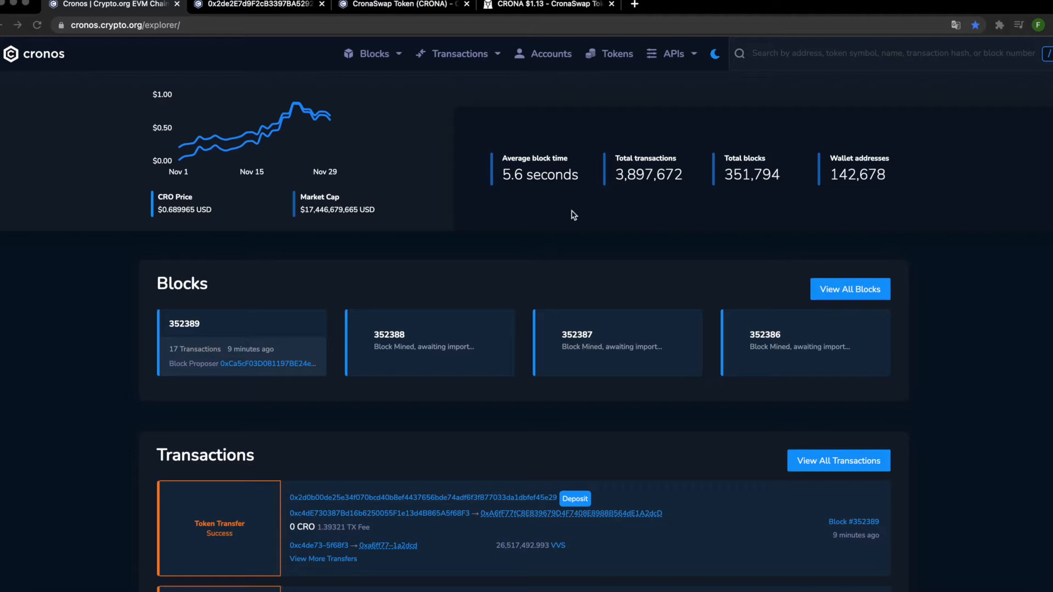
pyautogui.moveTo(308, 30)
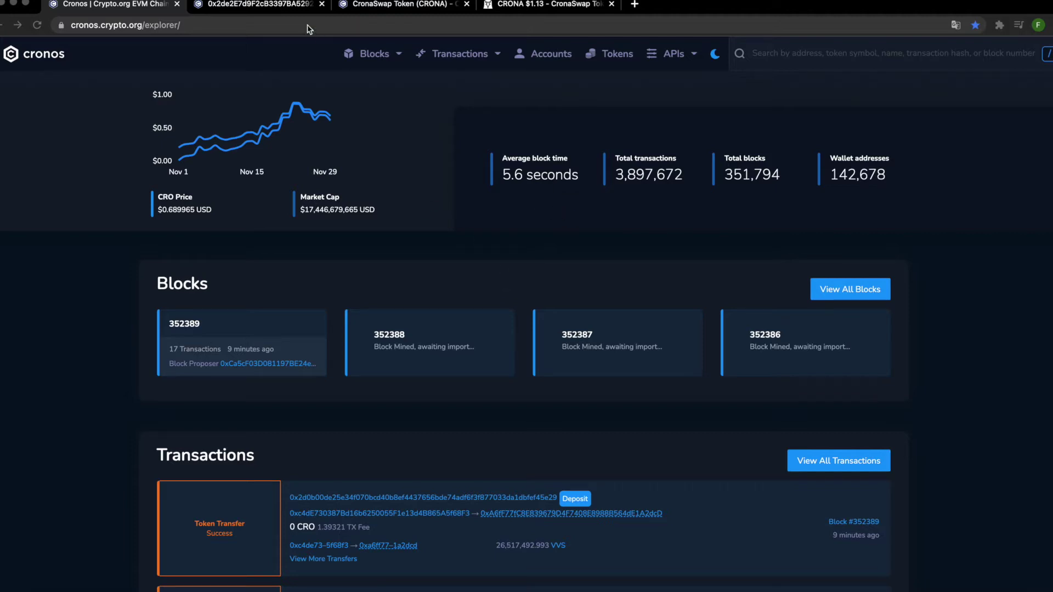
# Switch to the whale wallet's tab and browse its liquidity additions, withdrawals and swaps
pyautogui.click(255, 5)
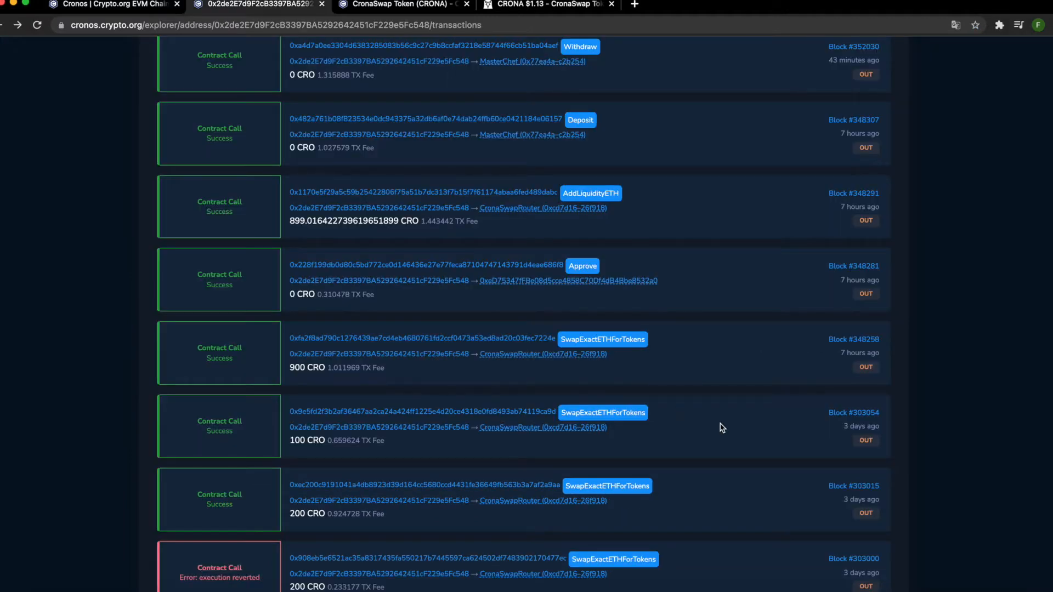
pyautogui.moveTo(680, 424)
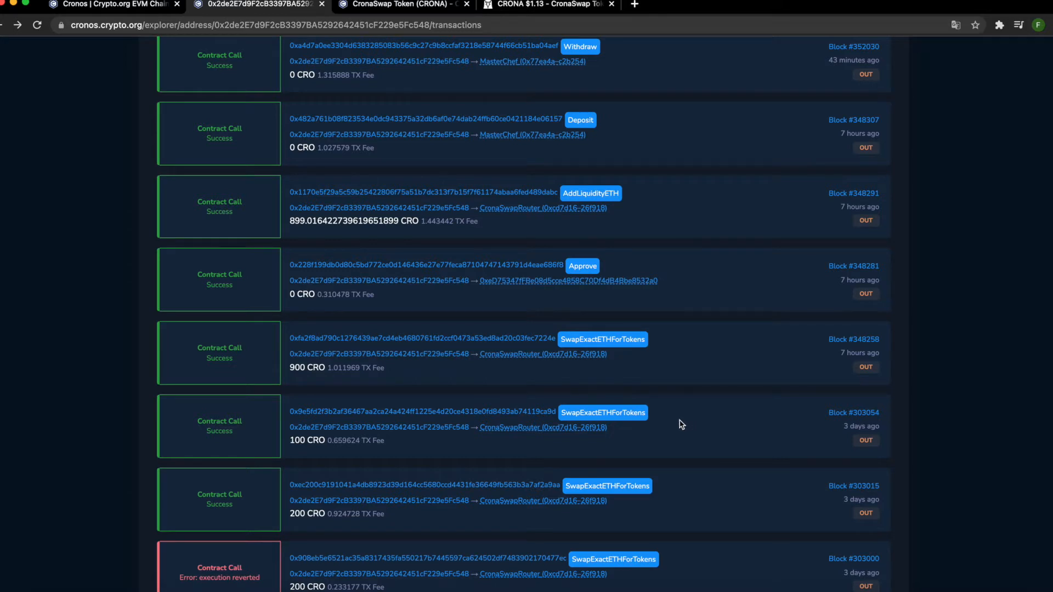
pyautogui.scroll(3)
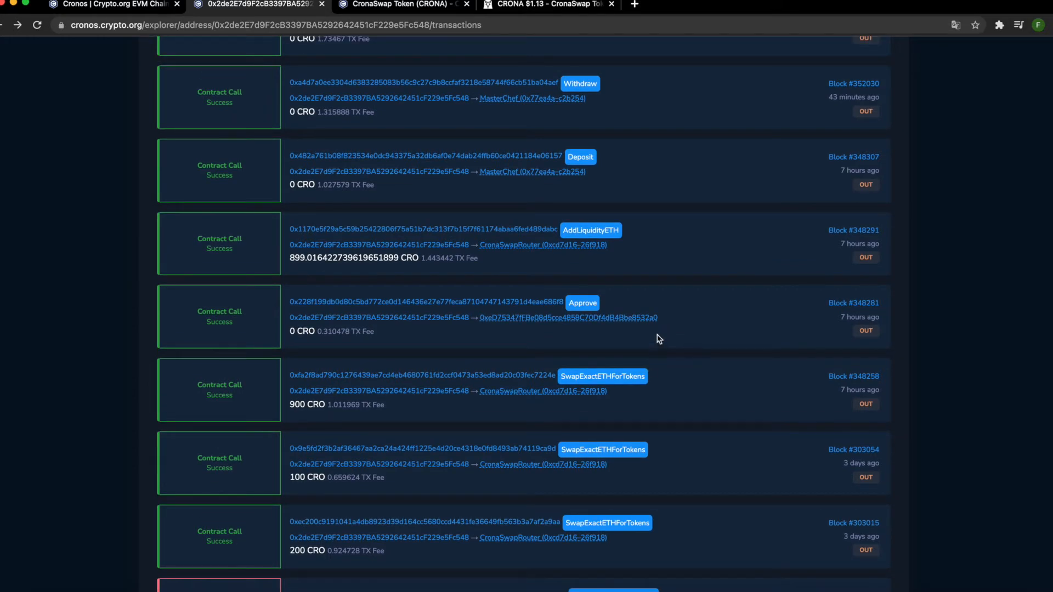
pyautogui.scroll(3)
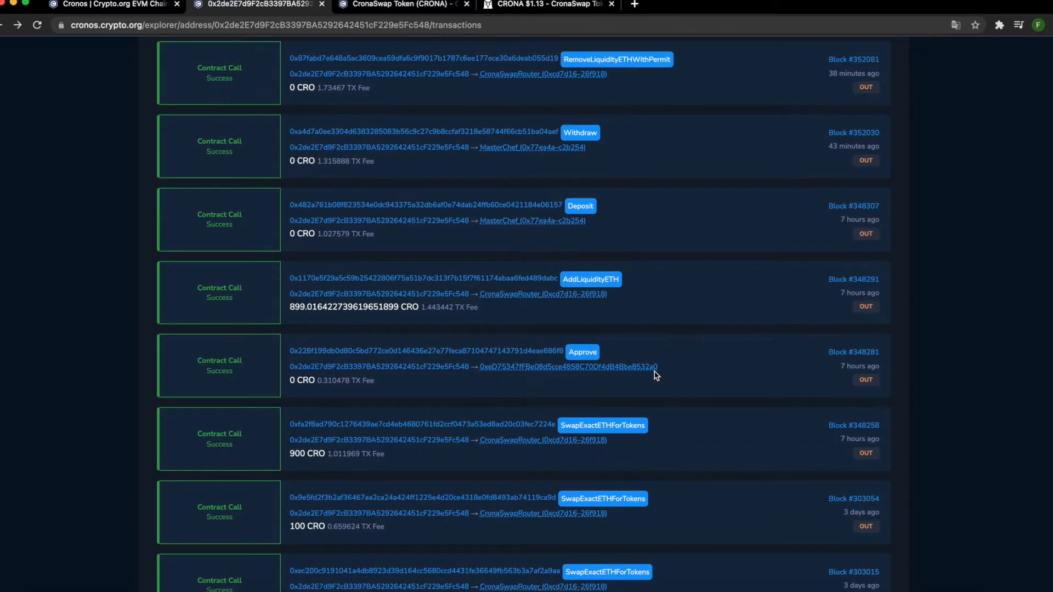
pyautogui.scroll(3)
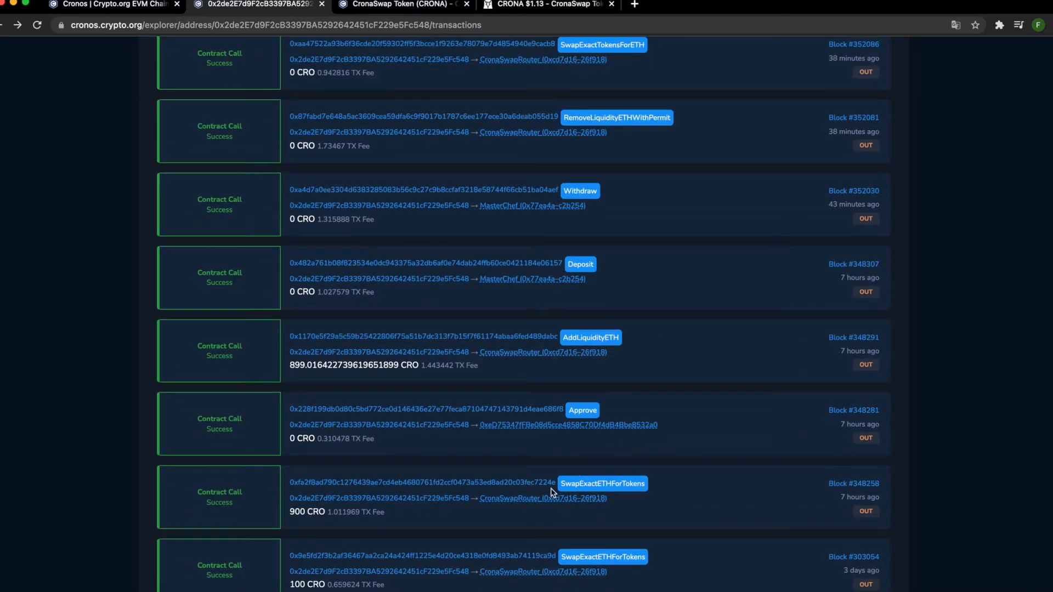
pyautogui.scroll(3)
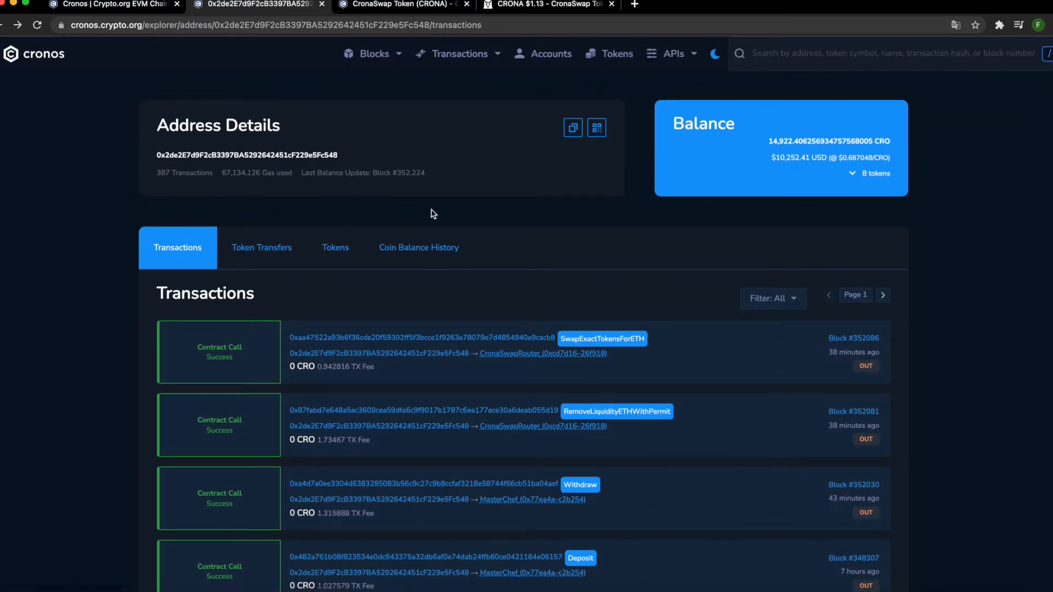
pyautogui.moveTo(368, 247)
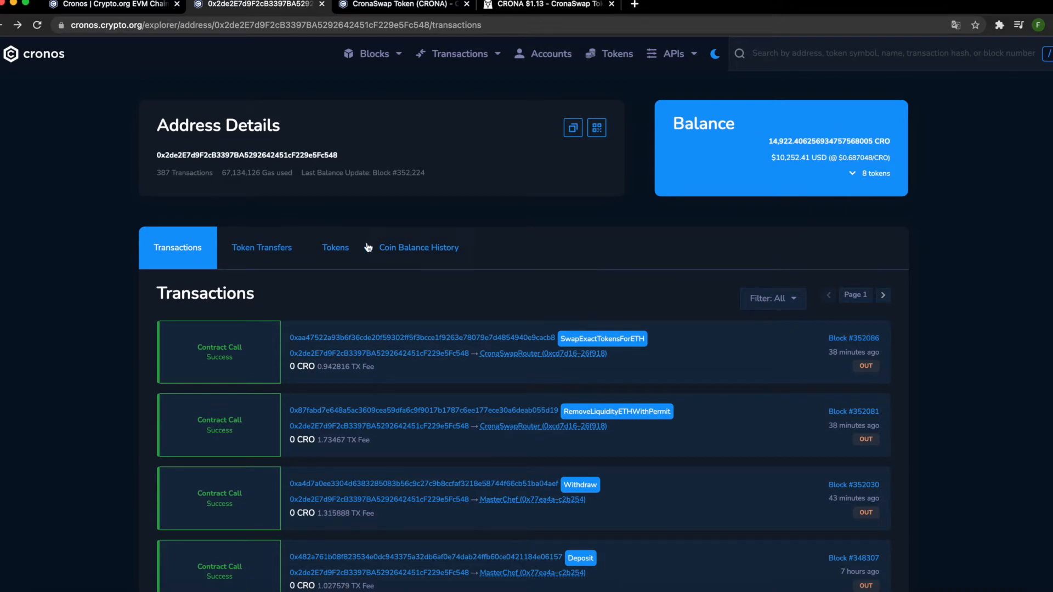
pyautogui.scroll(-3)
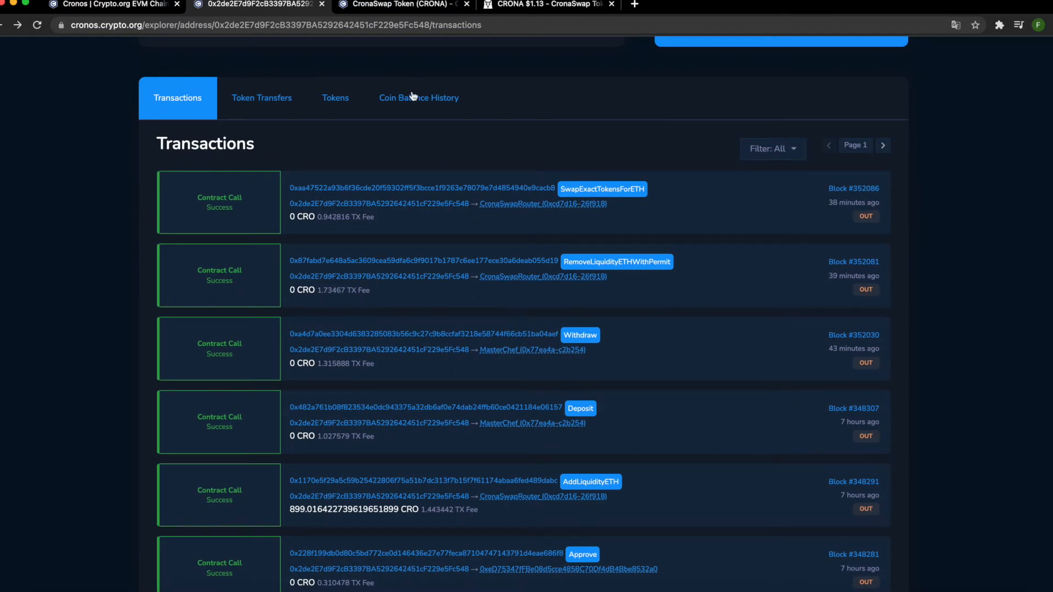
pyautogui.scroll(-3)
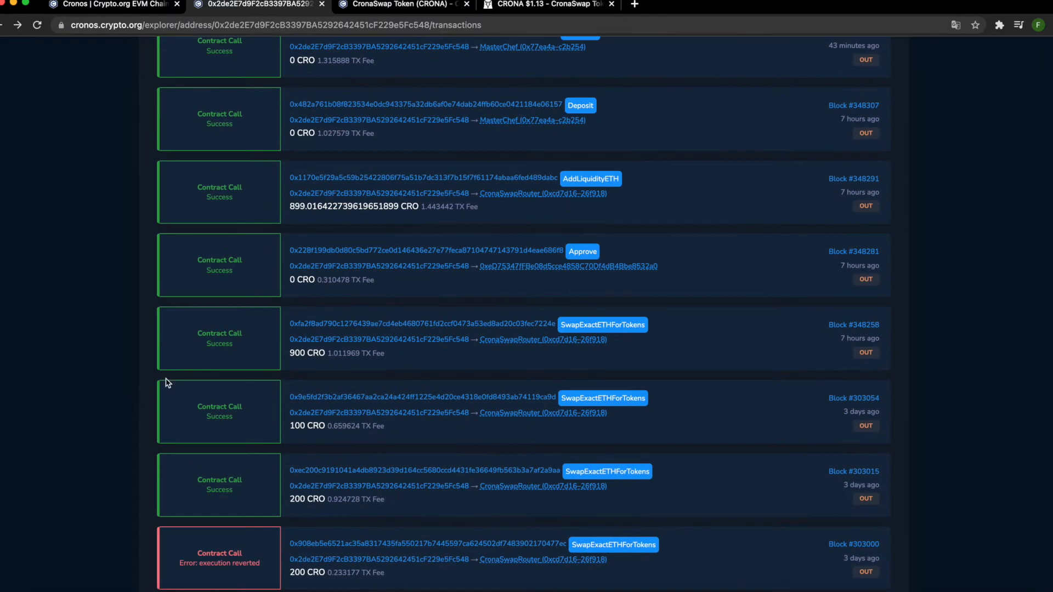
pyautogui.scroll(3)
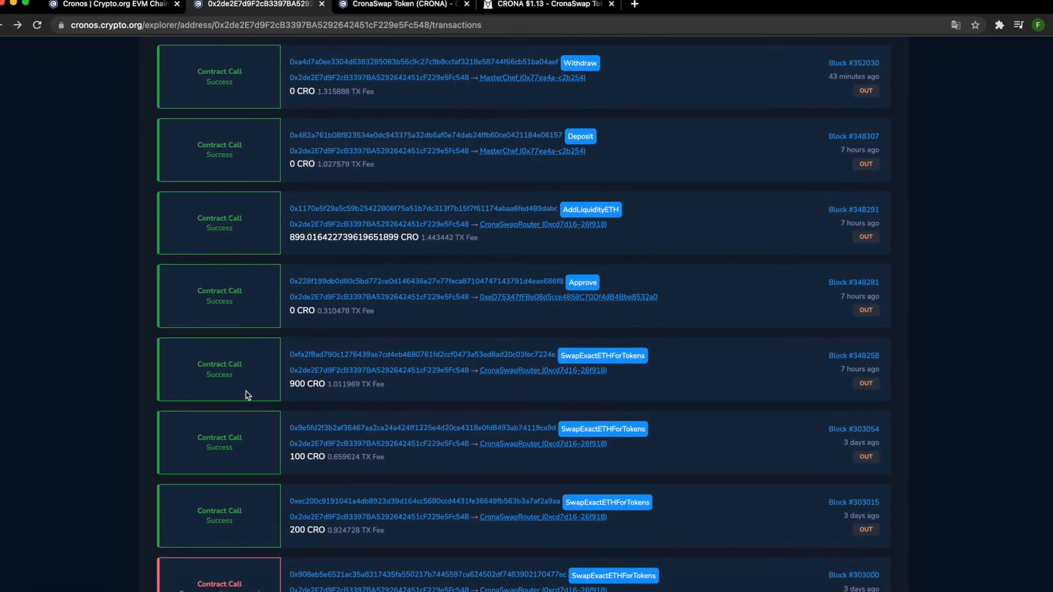
pyautogui.scroll(3)
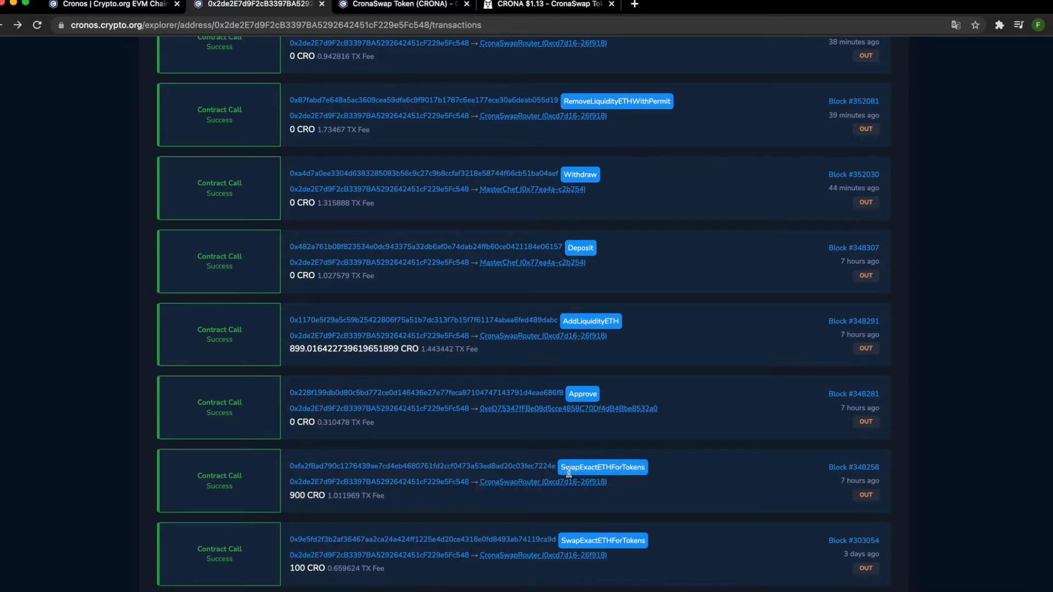
pyautogui.moveTo(680, 472)
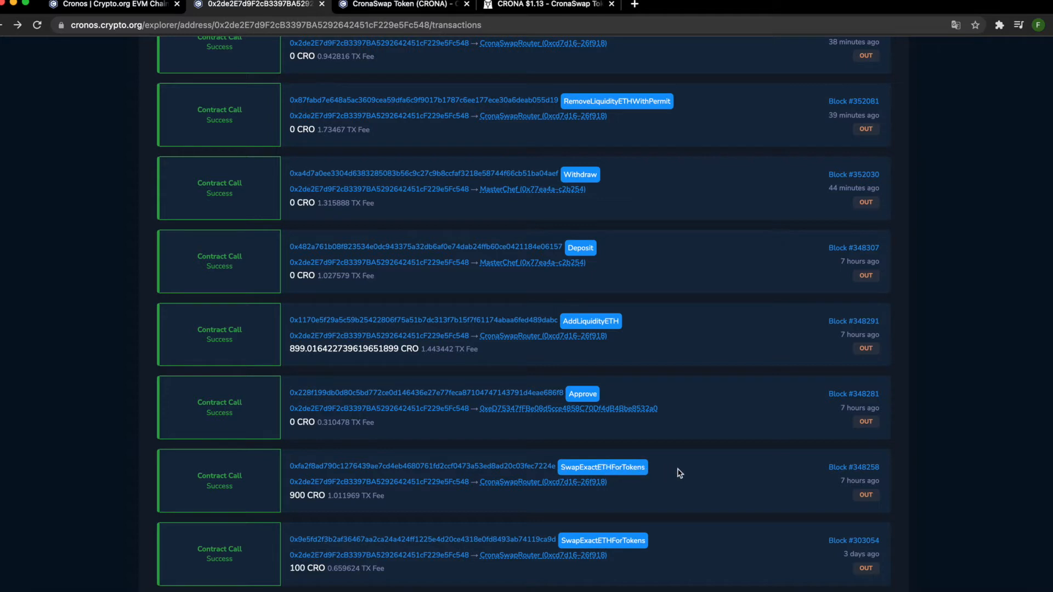
pyautogui.moveTo(619, 501)
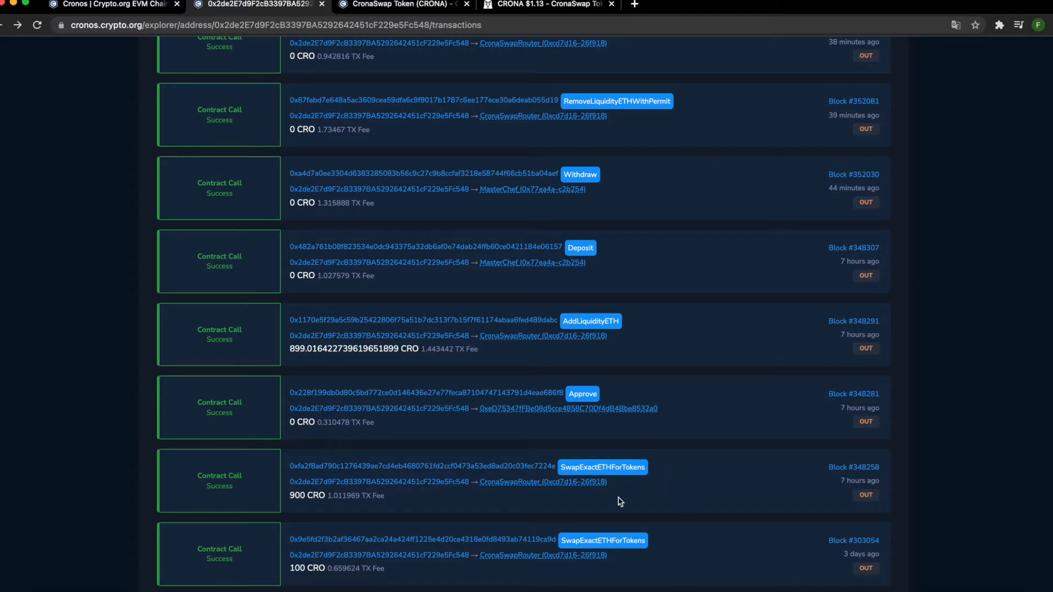
pyautogui.moveTo(523, 494)
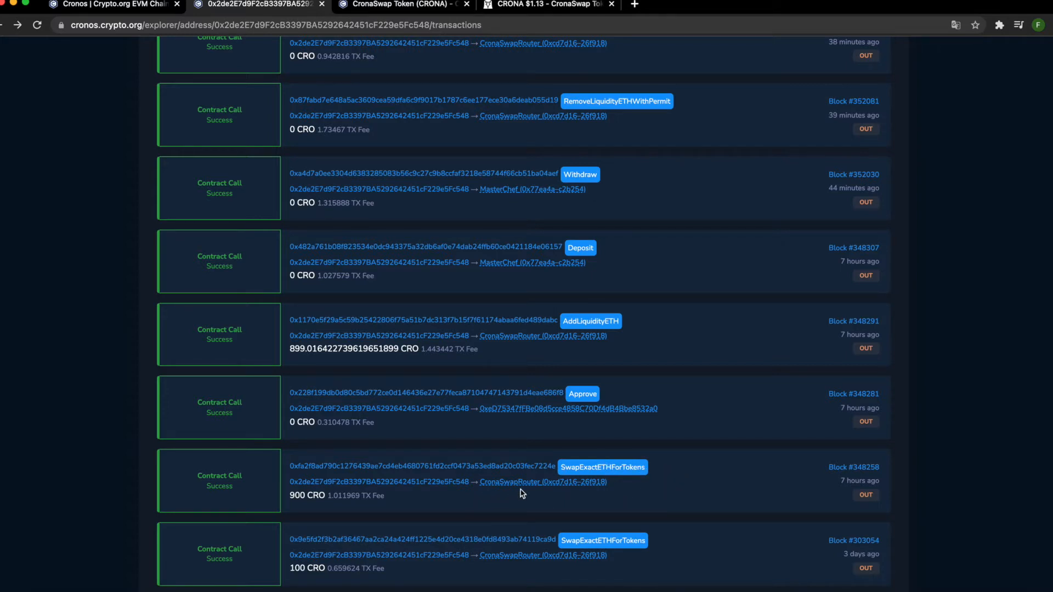
pyautogui.moveTo(290, 496)
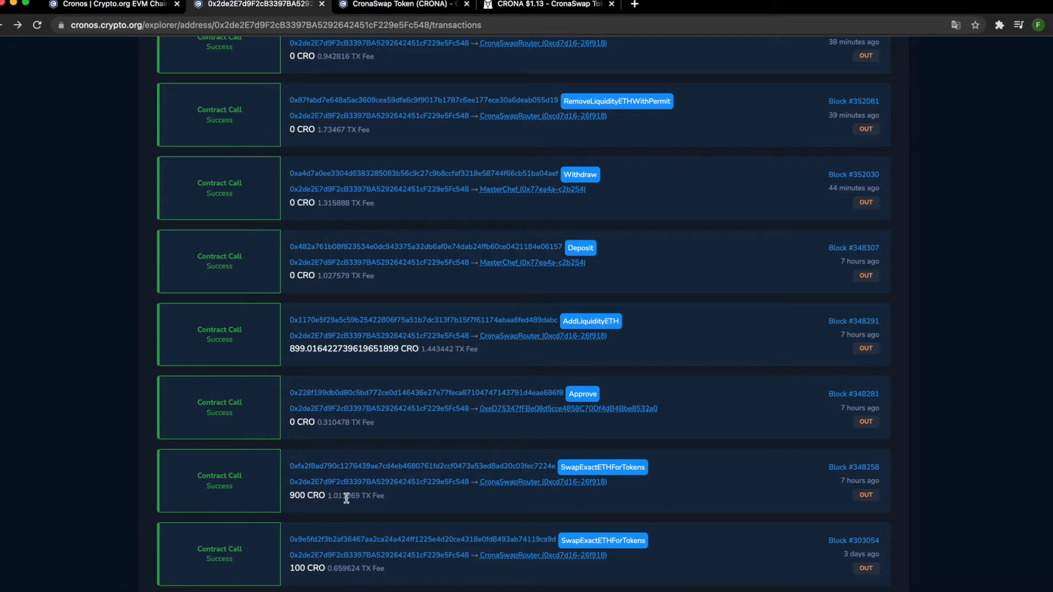
pyautogui.moveTo(479, 508)
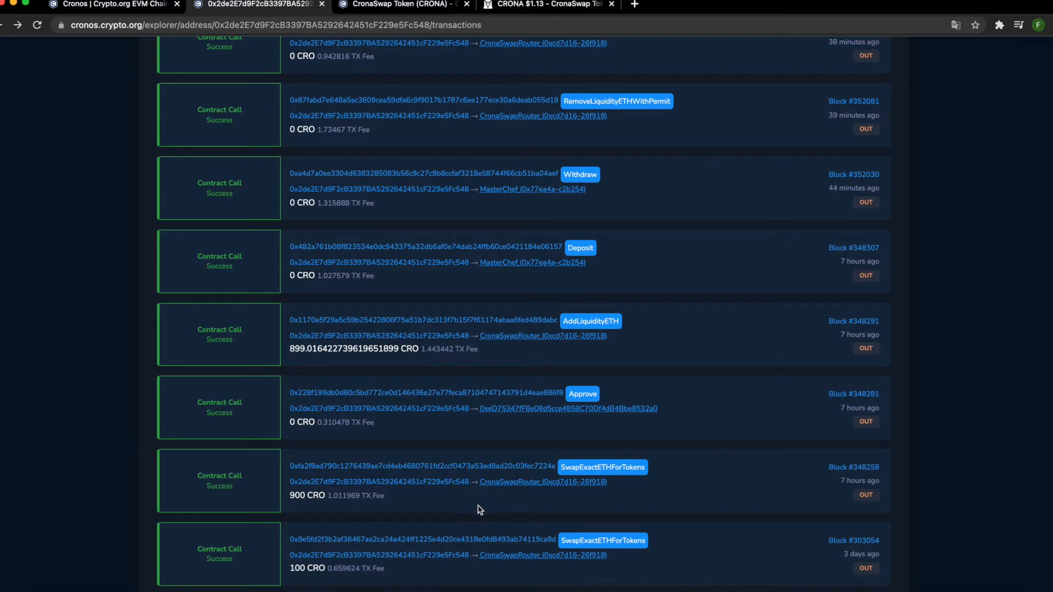
pyautogui.moveTo(655, 475)
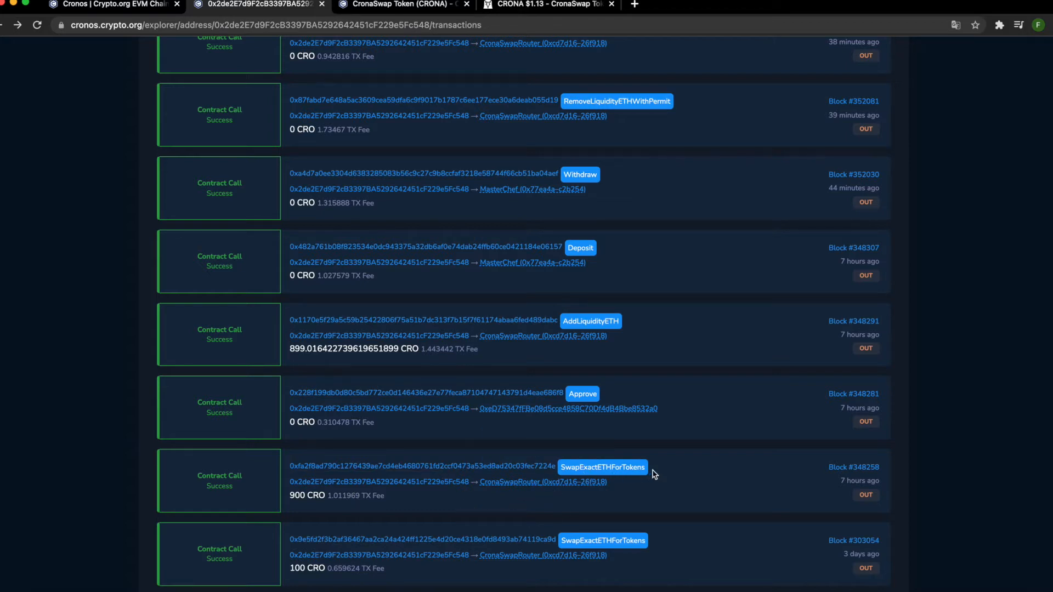
pyautogui.moveTo(620, 467)
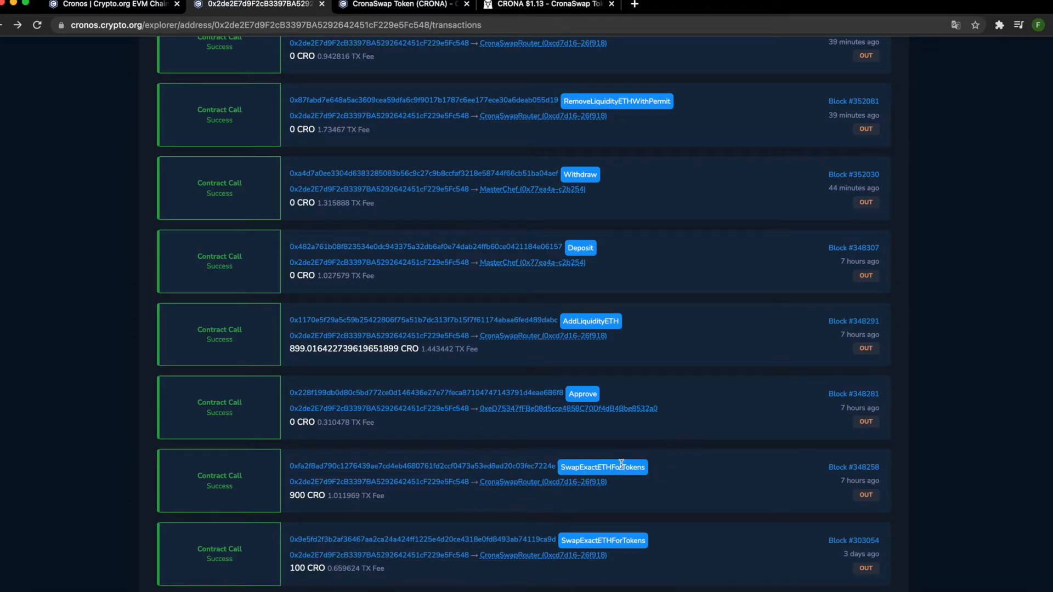
pyautogui.moveTo(638, 463)
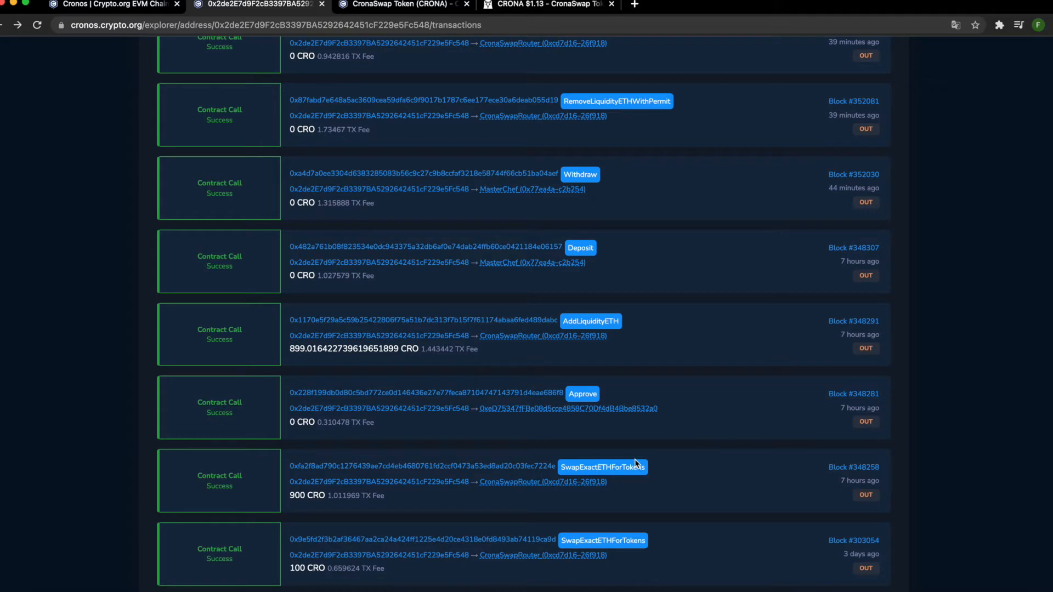
pyautogui.moveTo(561, 496)
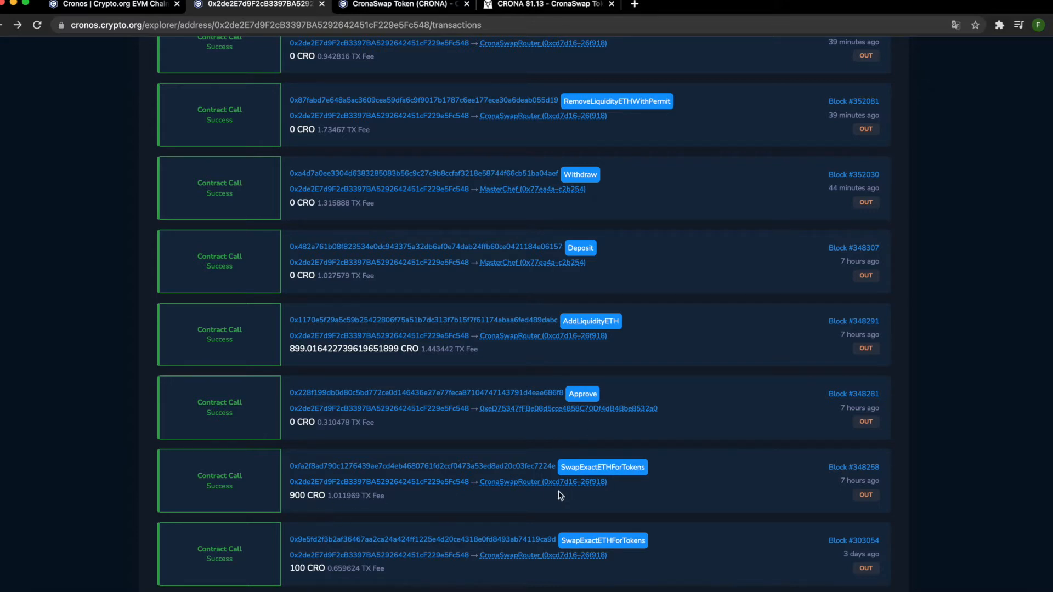
pyautogui.moveTo(446, 502)
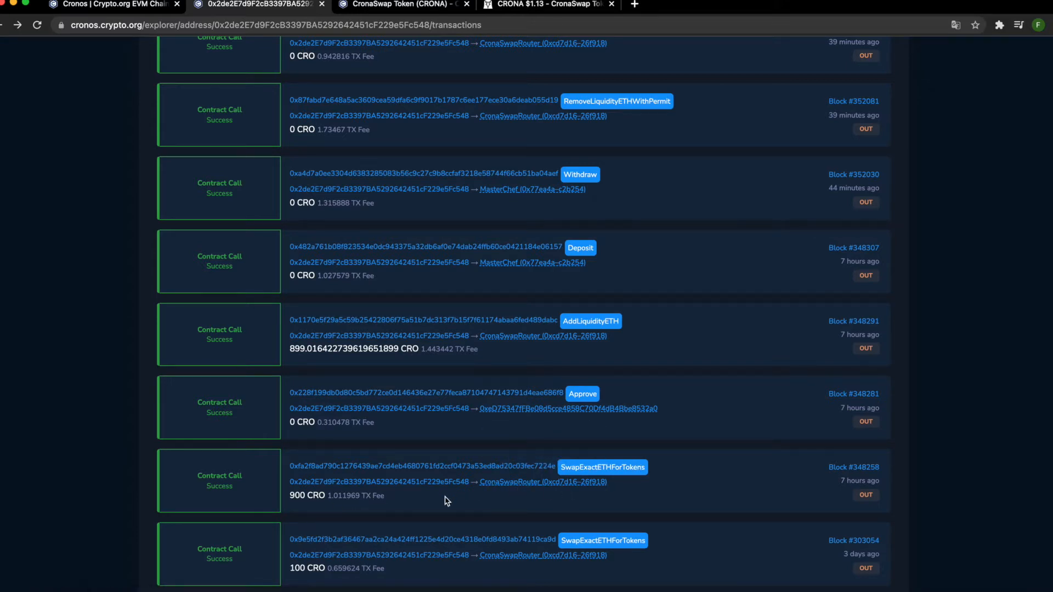
# View the SwapExactETHForTokens transaction swapping 900 CRO for about 540 CRONA
pyautogui.click(423, 466)
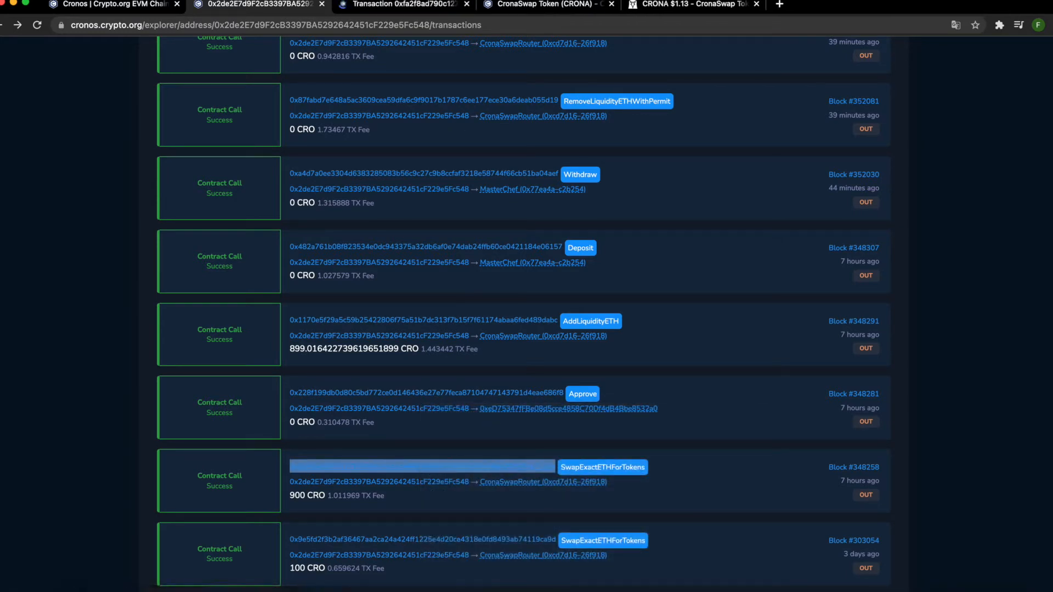
pyautogui.click(422, 467)
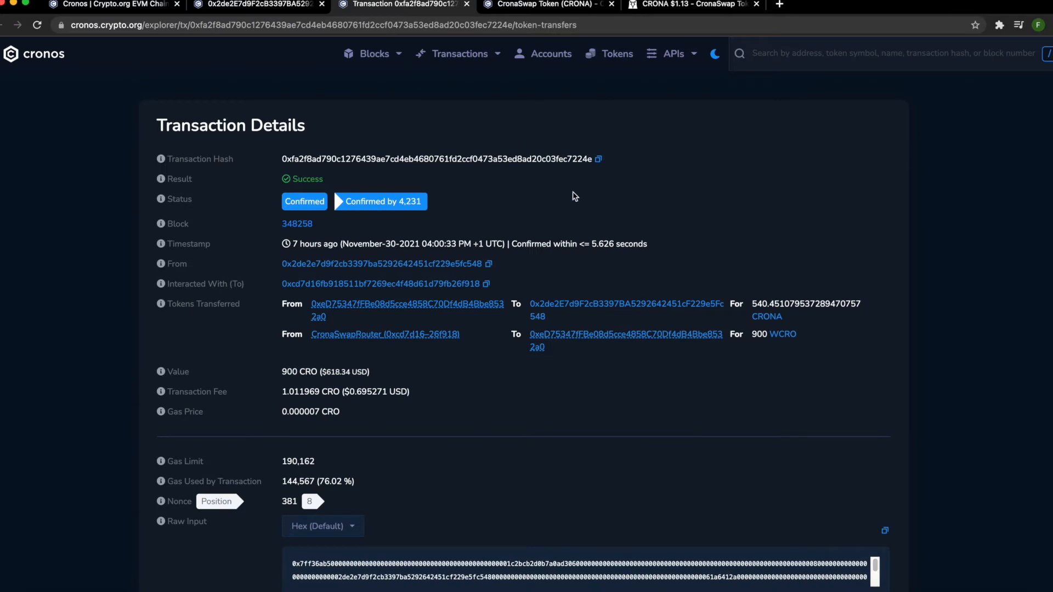
pyautogui.moveTo(818, 283)
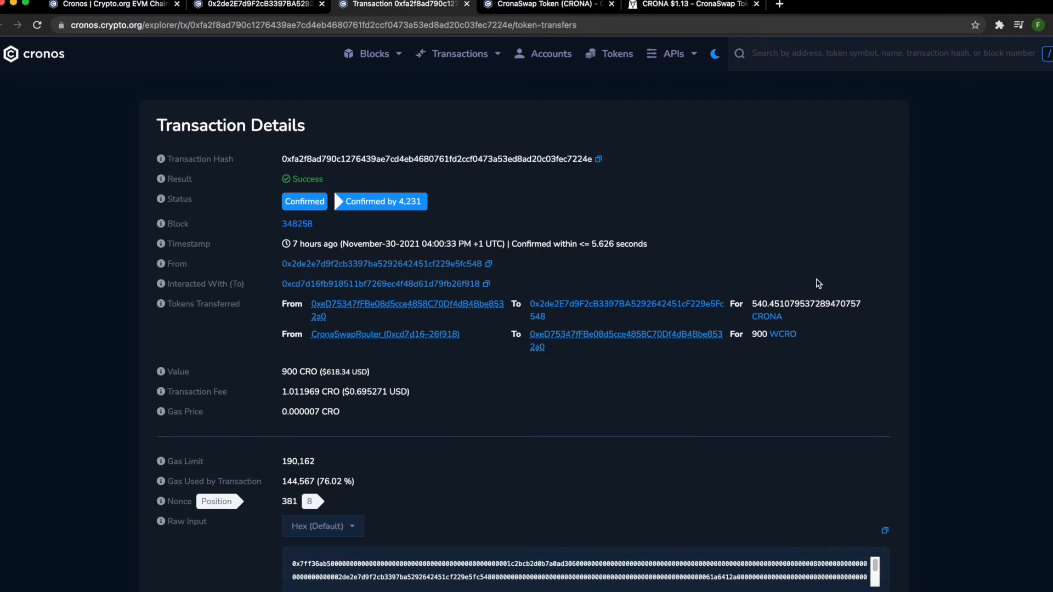
pyautogui.moveTo(809, 303)
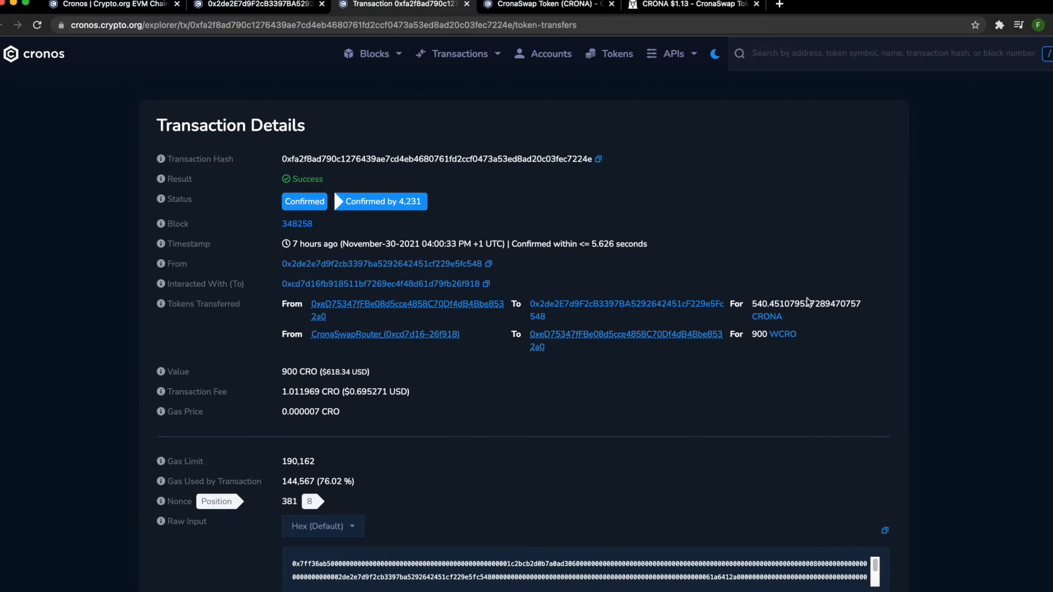
pyautogui.moveTo(779, 309)
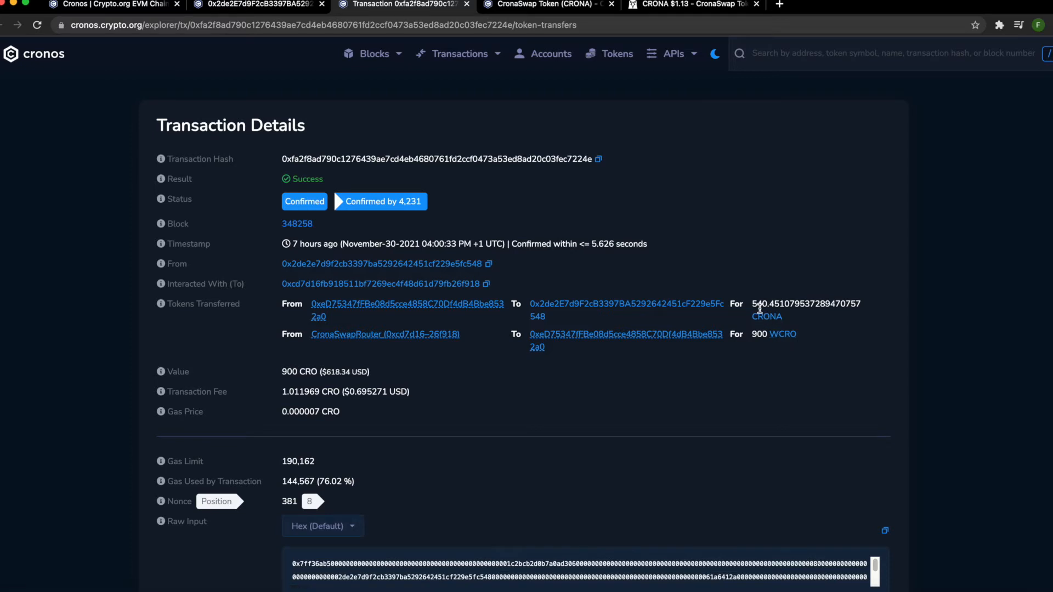
pyautogui.moveTo(450, 18)
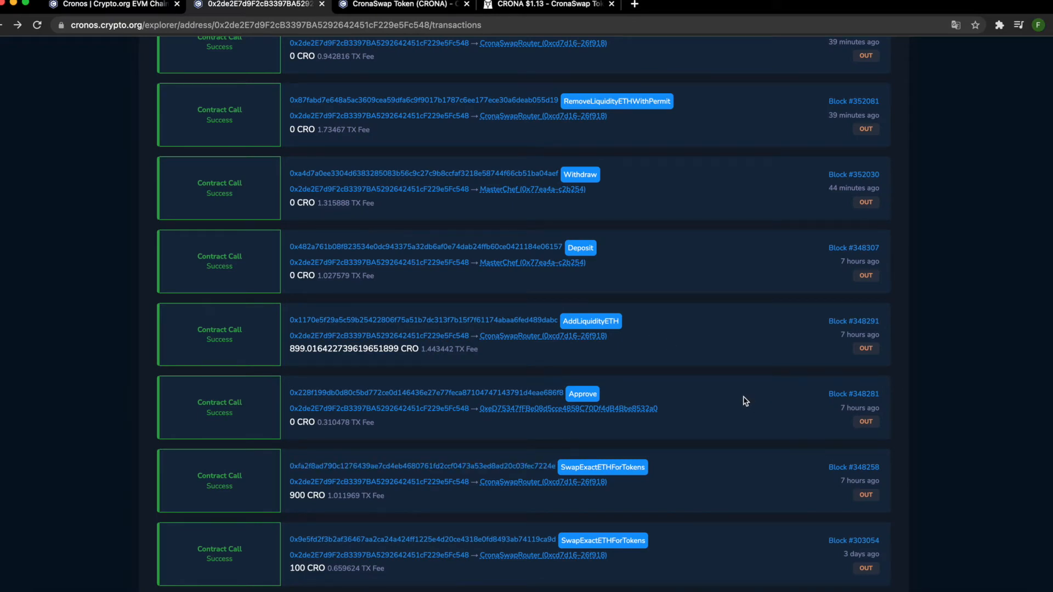
pyautogui.moveTo(606, 395)
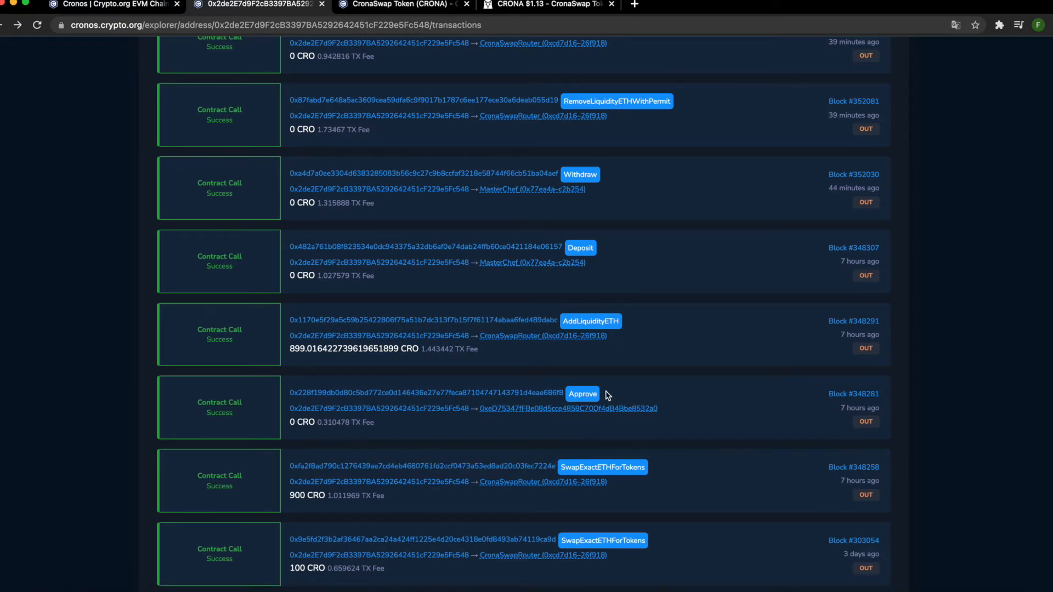
pyautogui.moveTo(581, 394)
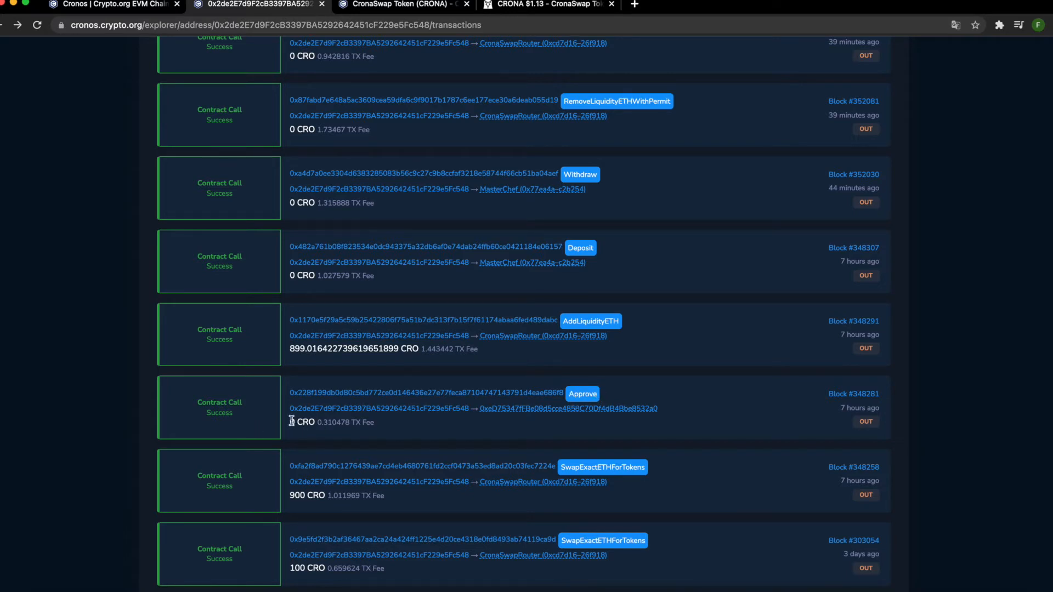
pyautogui.moveTo(358, 435)
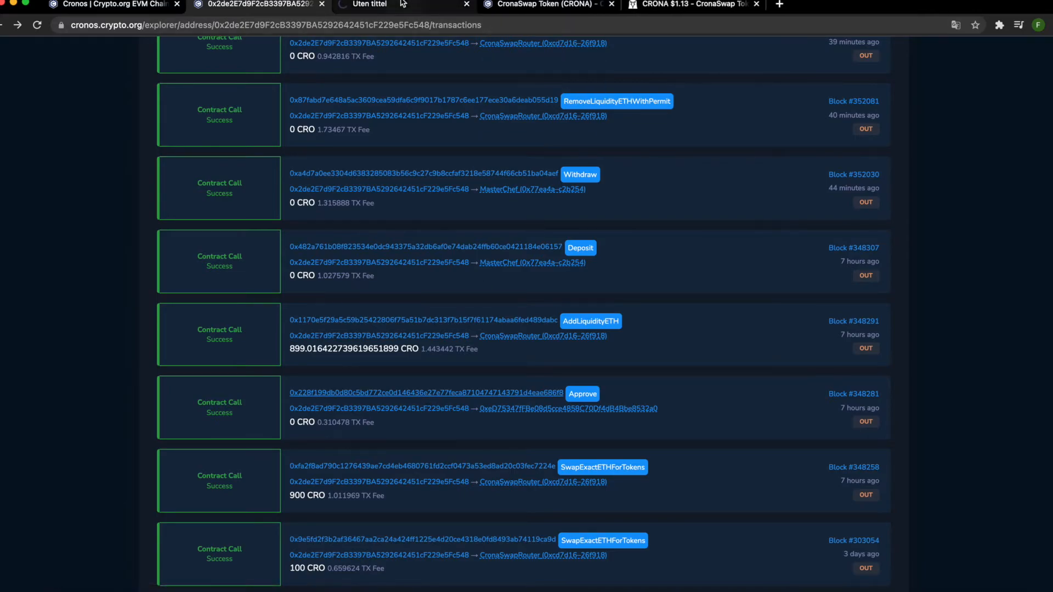
pyautogui.click(425, 393)
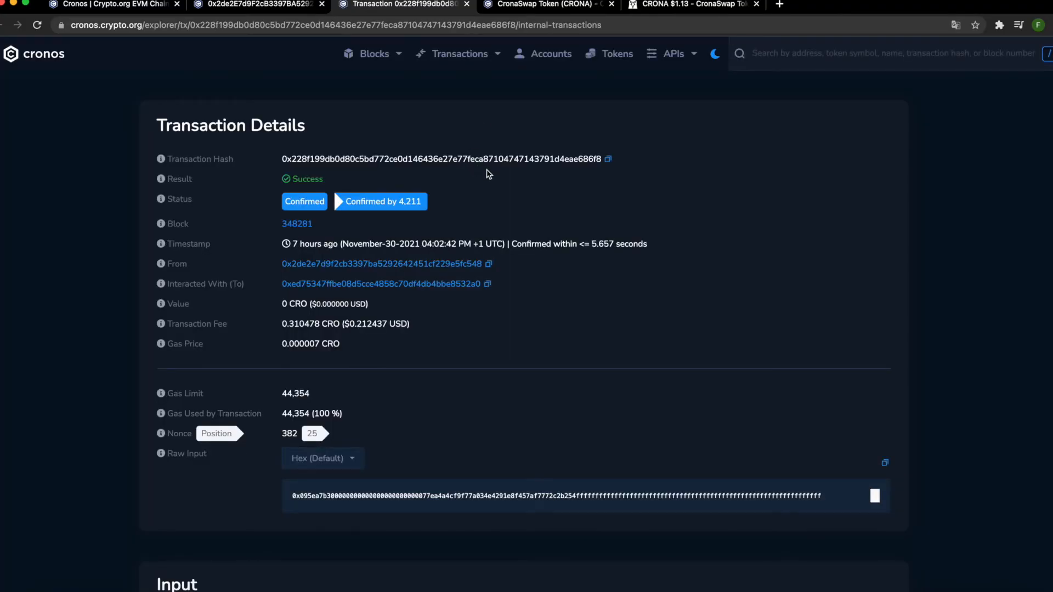
pyautogui.moveTo(487, 137)
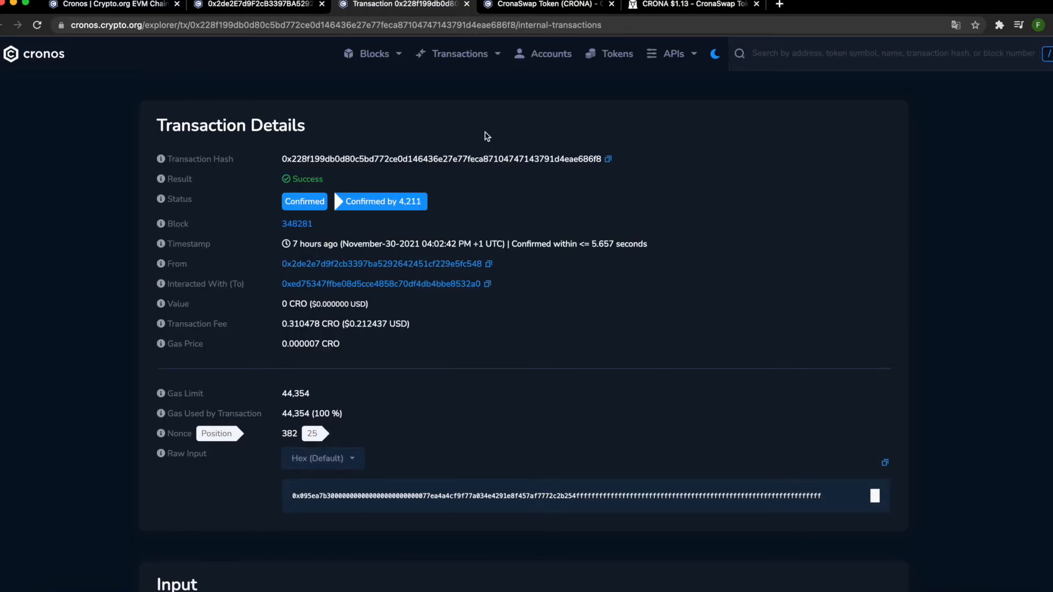
pyautogui.click(383, 263)
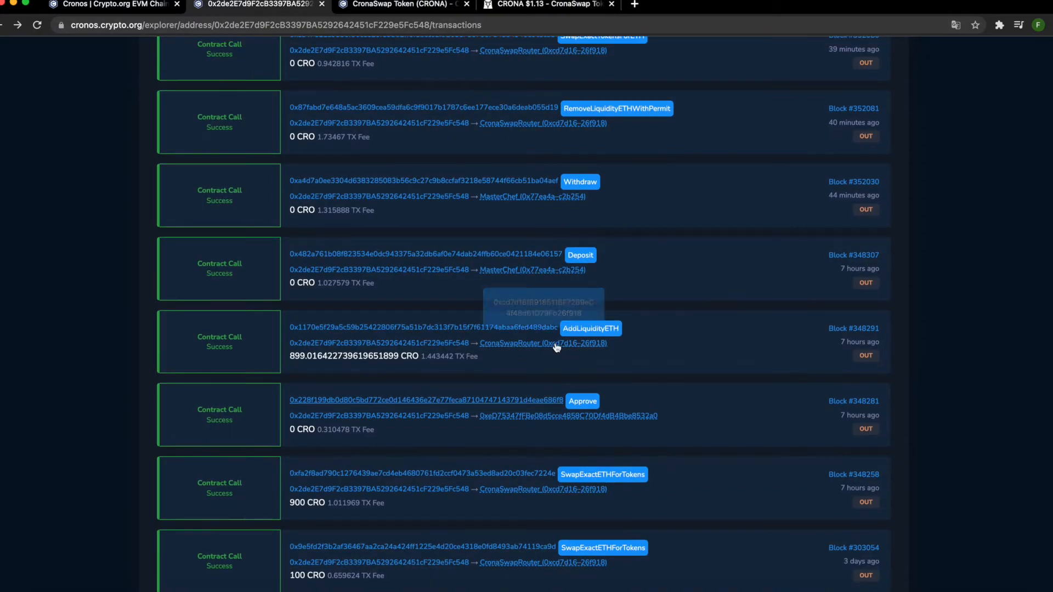
pyautogui.moveTo(647, 344)
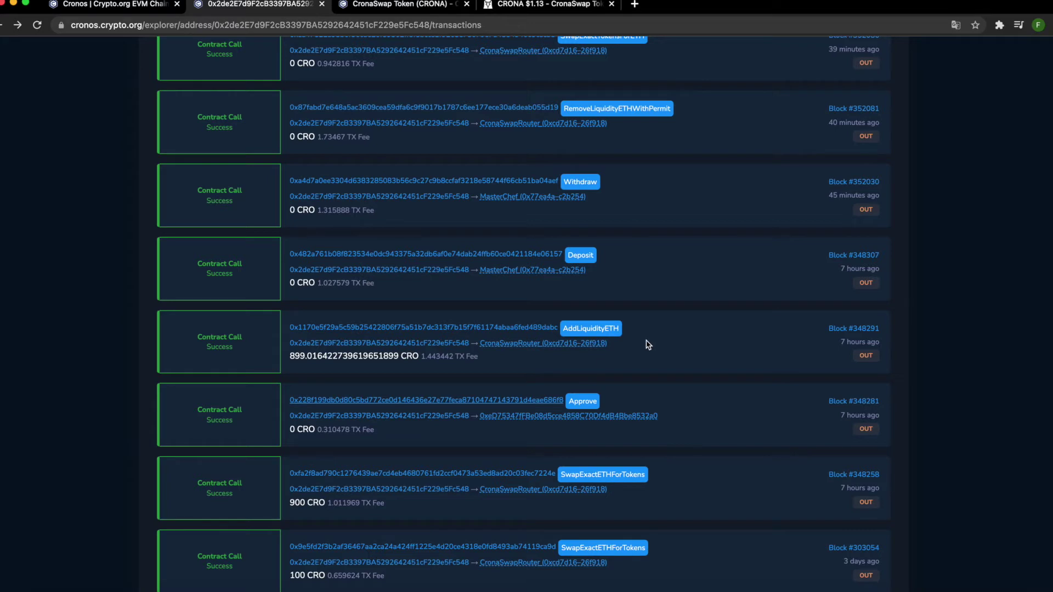
pyautogui.moveTo(300, 369)
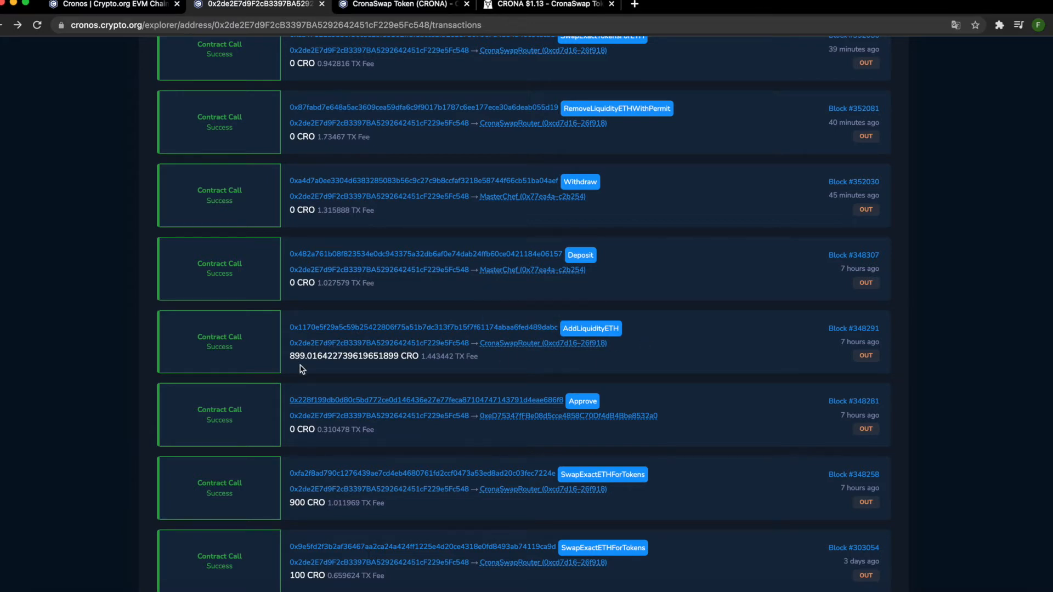
pyautogui.moveTo(414, 356)
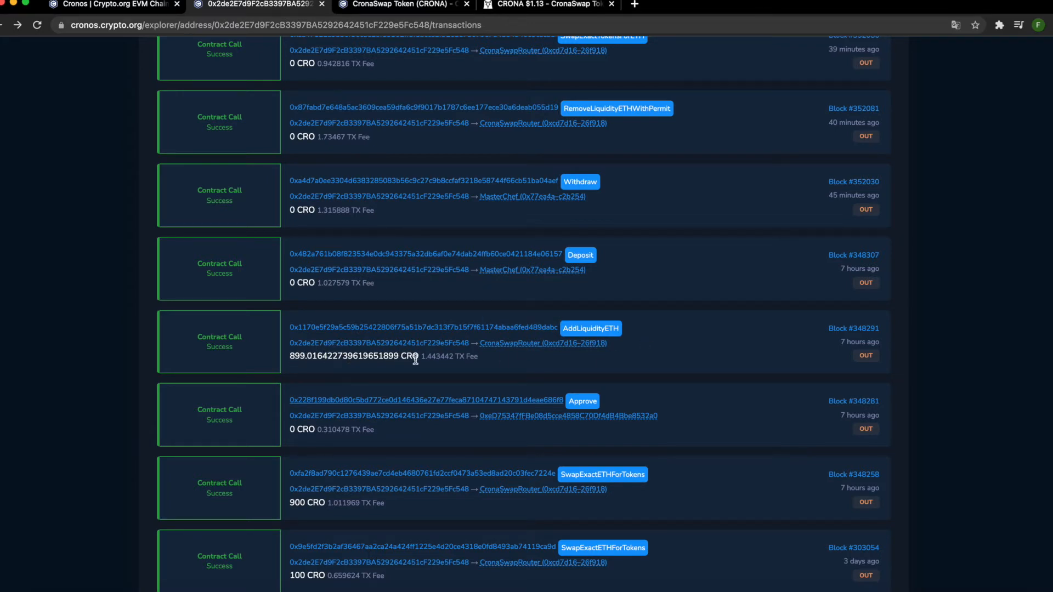
pyautogui.moveTo(474, 356)
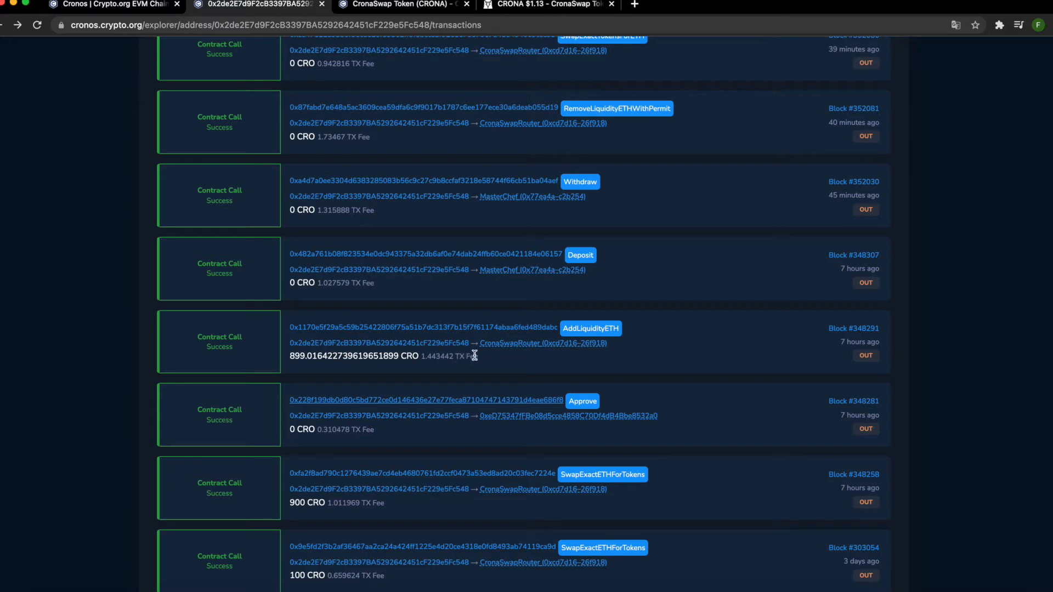
pyautogui.moveTo(518, 350)
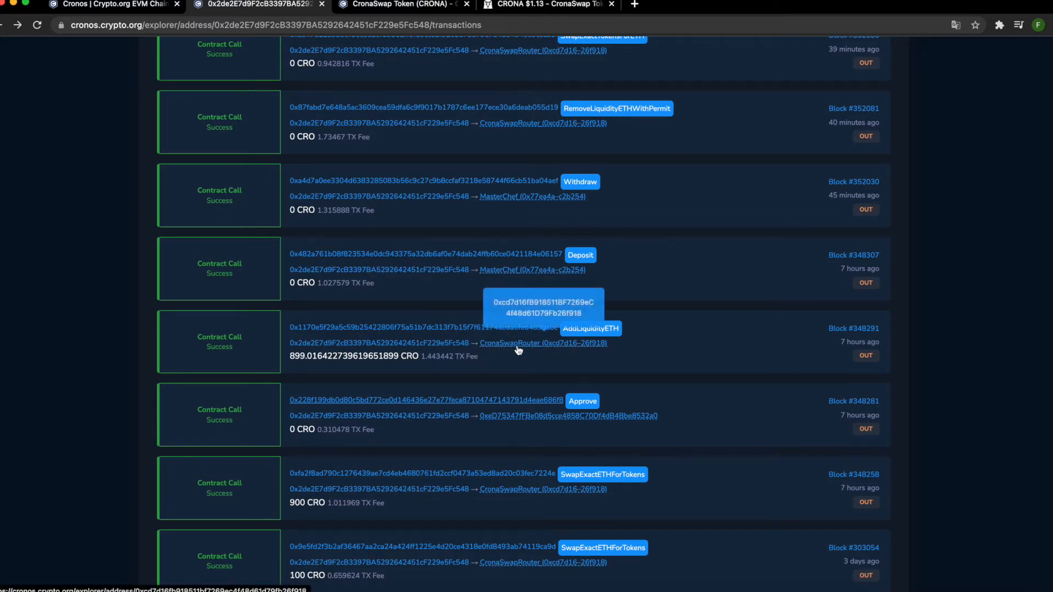
pyautogui.moveTo(487, 329)
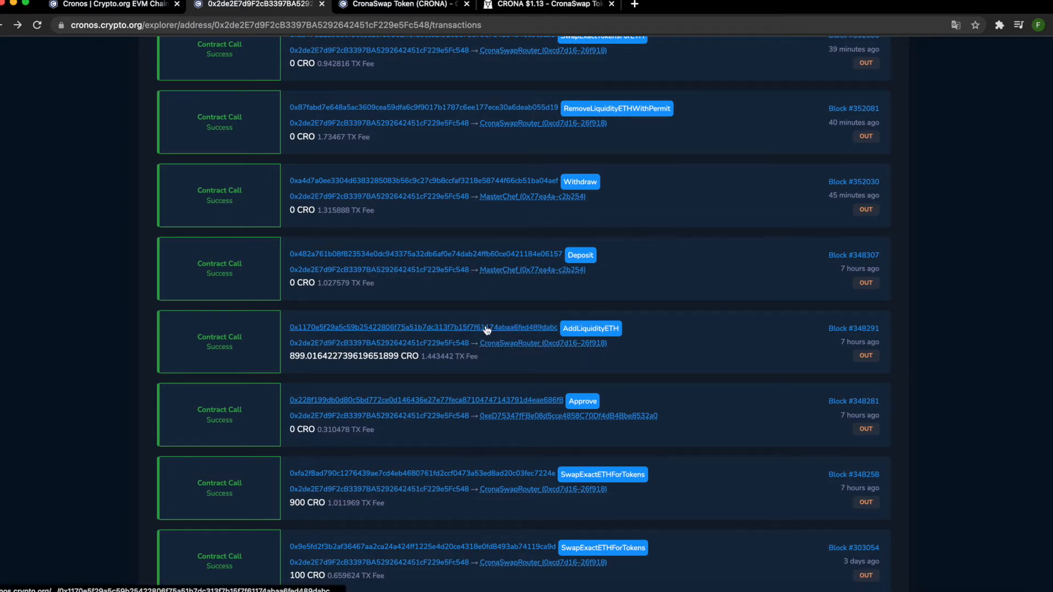
# Open the AddLiquidityETH transaction and select its transferred amounts, including 540.45 CRONA
pyautogui.click(423, 329)
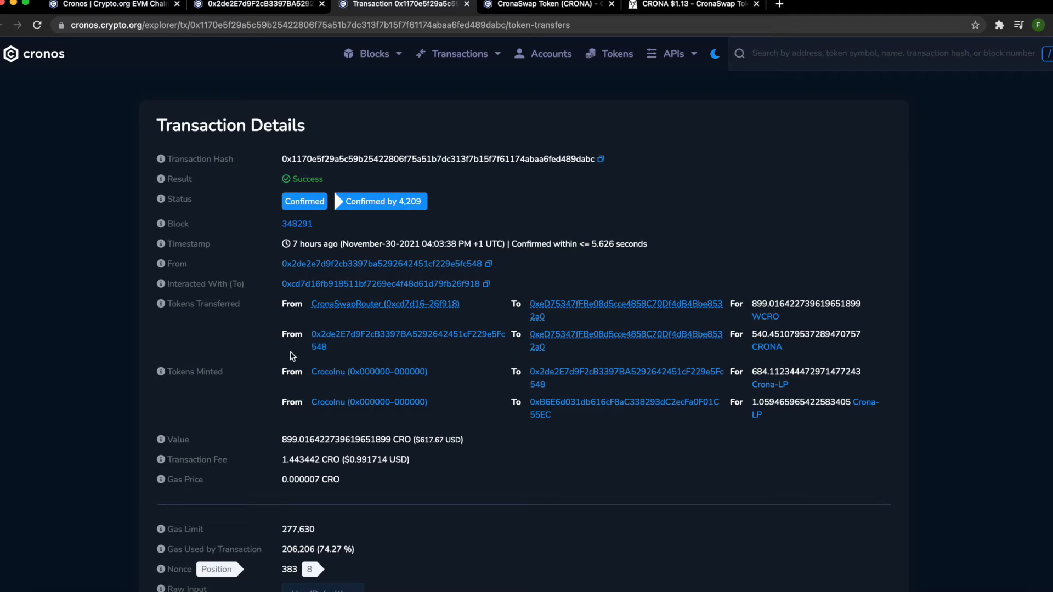
pyautogui.moveTo(662, 402)
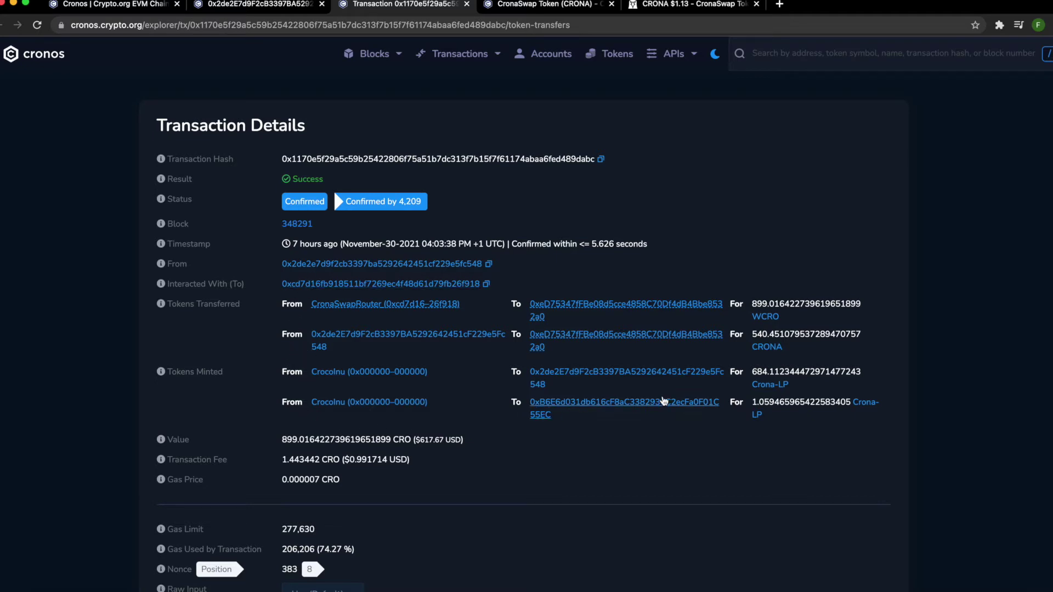
pyautogui.moveTo(405, 426)
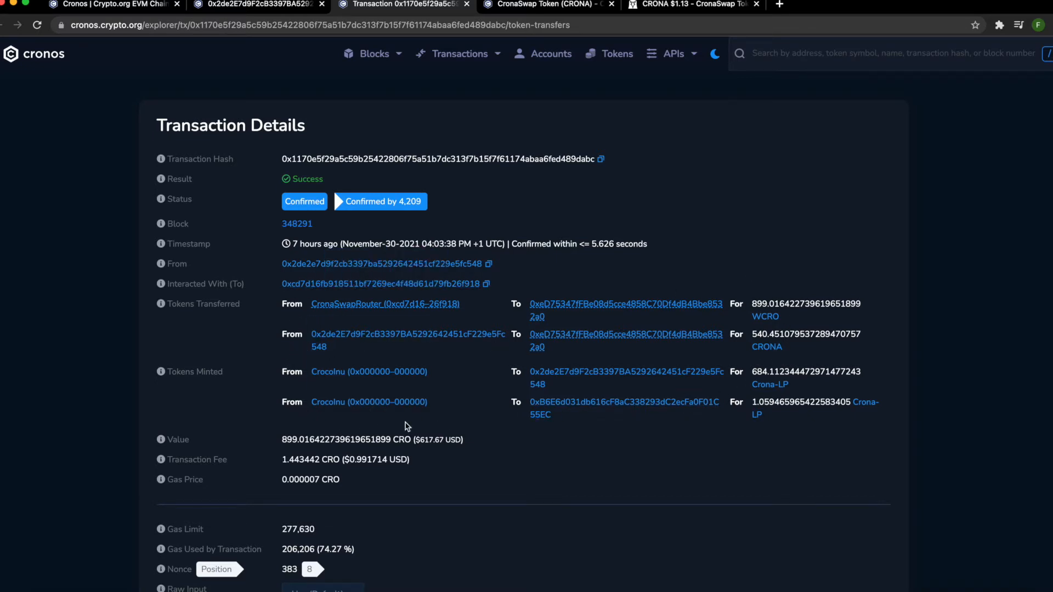
pyautogui.moveTo(853, 413)
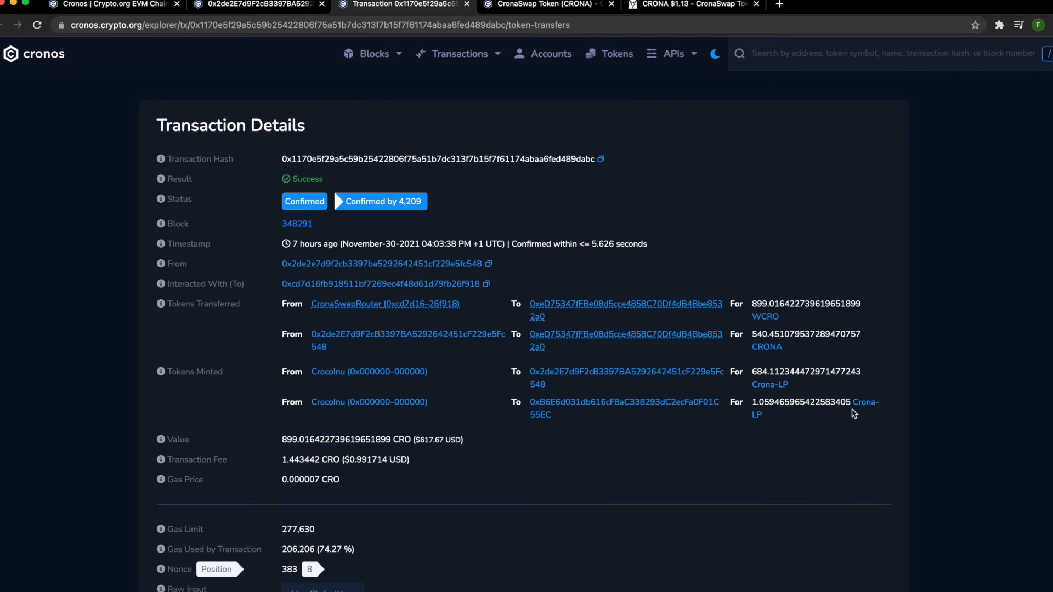
pyautogui.moveTo(766, 347)
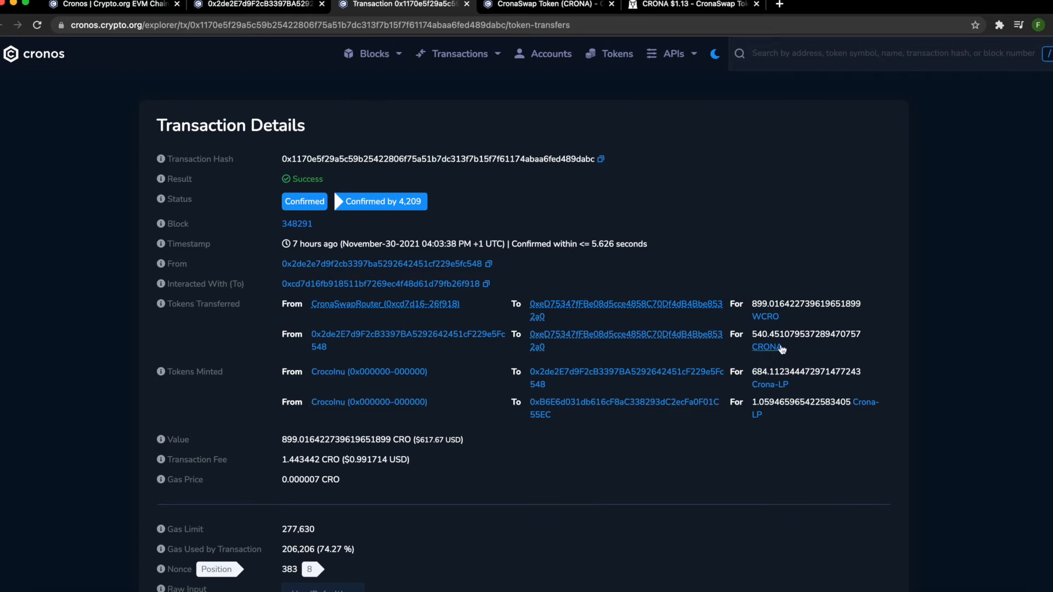
pyautogui.moveTo(396, 380)
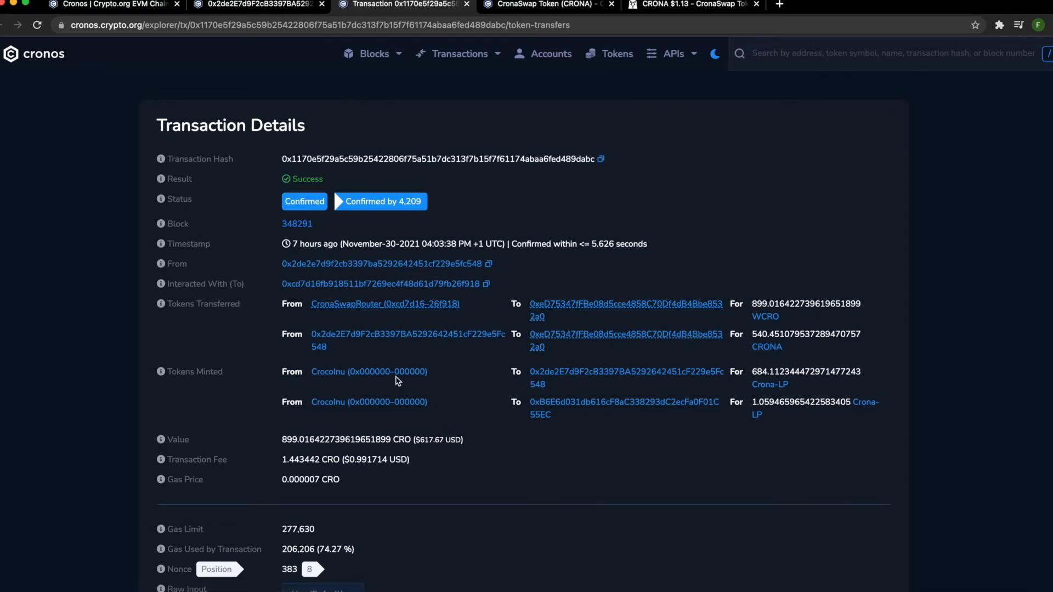
pyautogui.moveTo(842, 314)
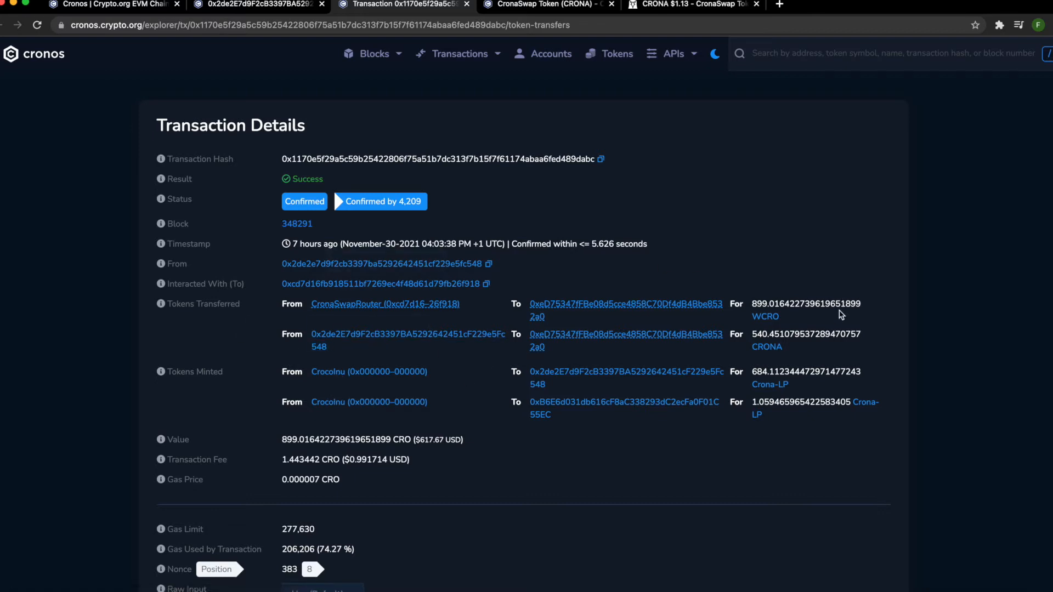
pyautogui.moveTo(751, 302)
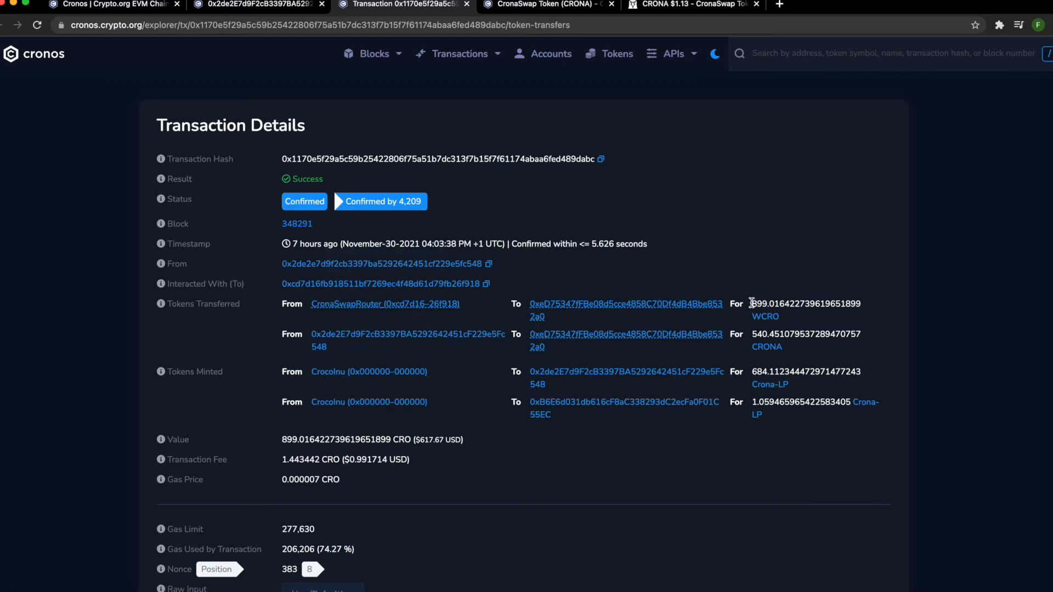
pyautogui.doubleClick(804, 303)
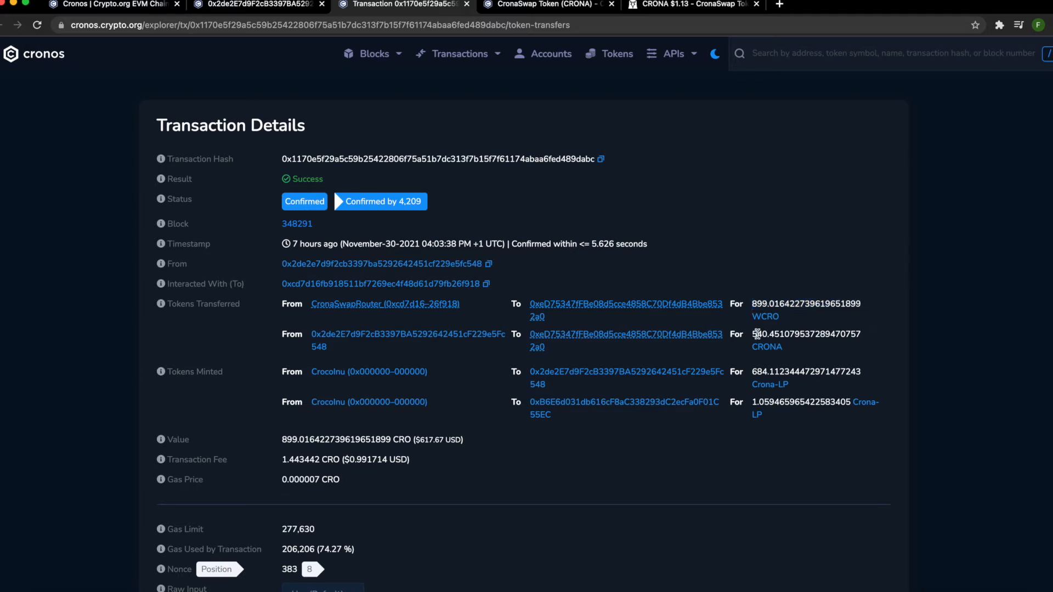
pyautogui.doubleClick(805, 334)
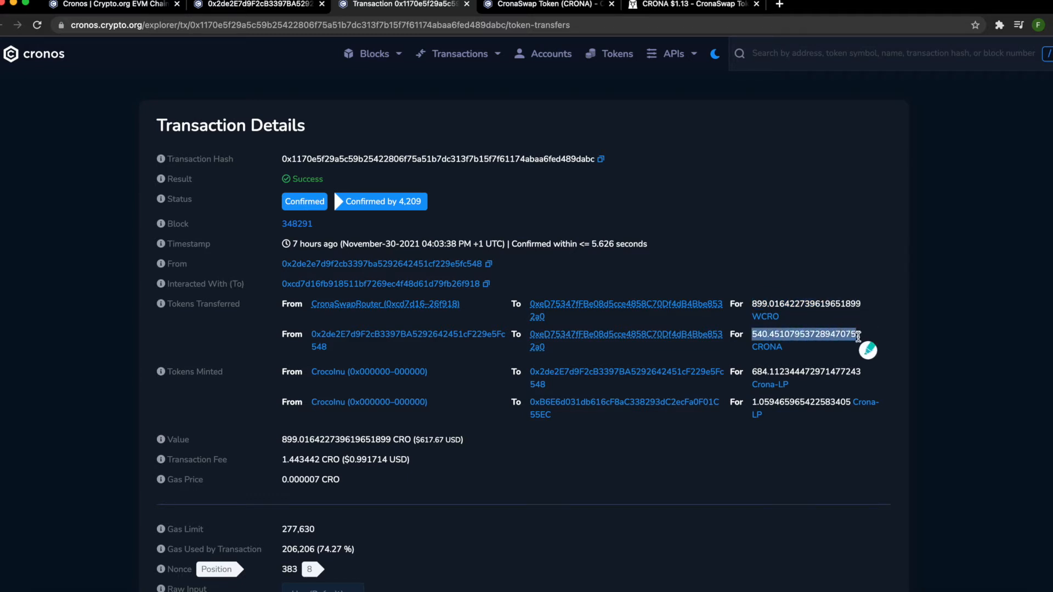
pyautogui.moveTo(763, 375)
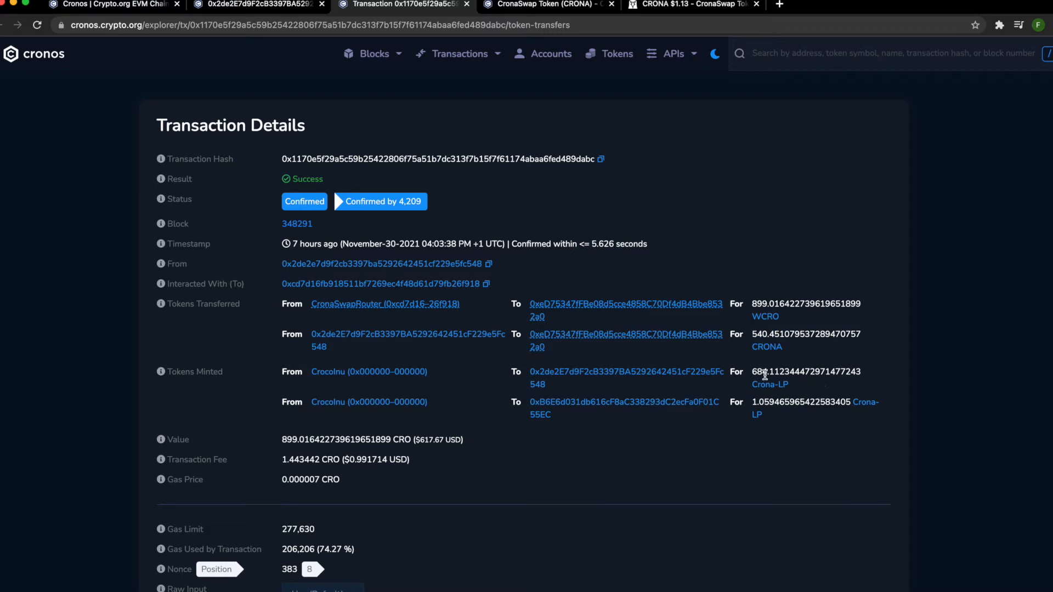
pyautogui.moveTo(808, 337)
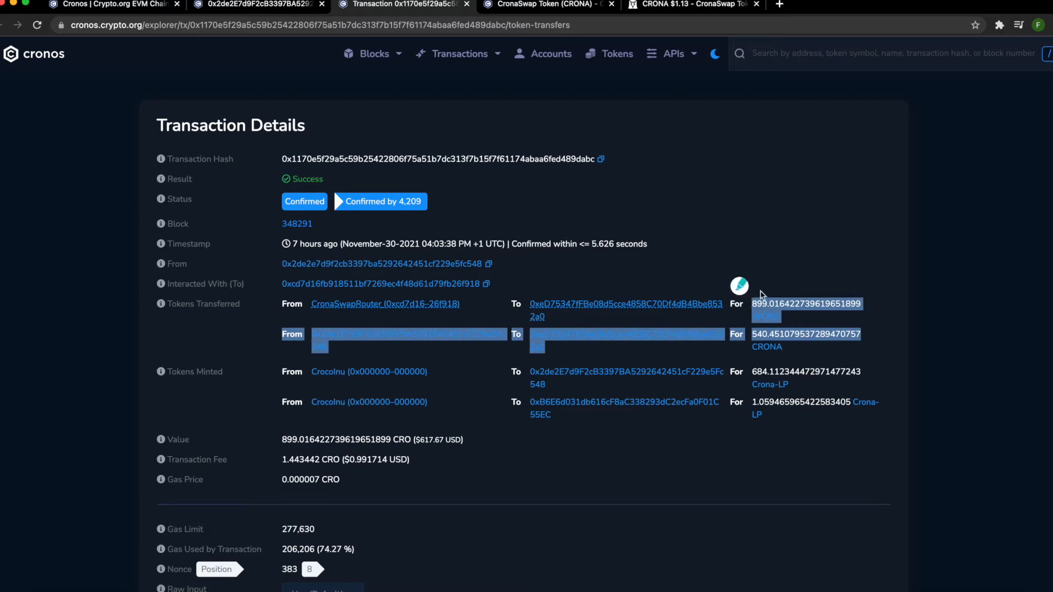
pyautogui.moveTo(737, 361)
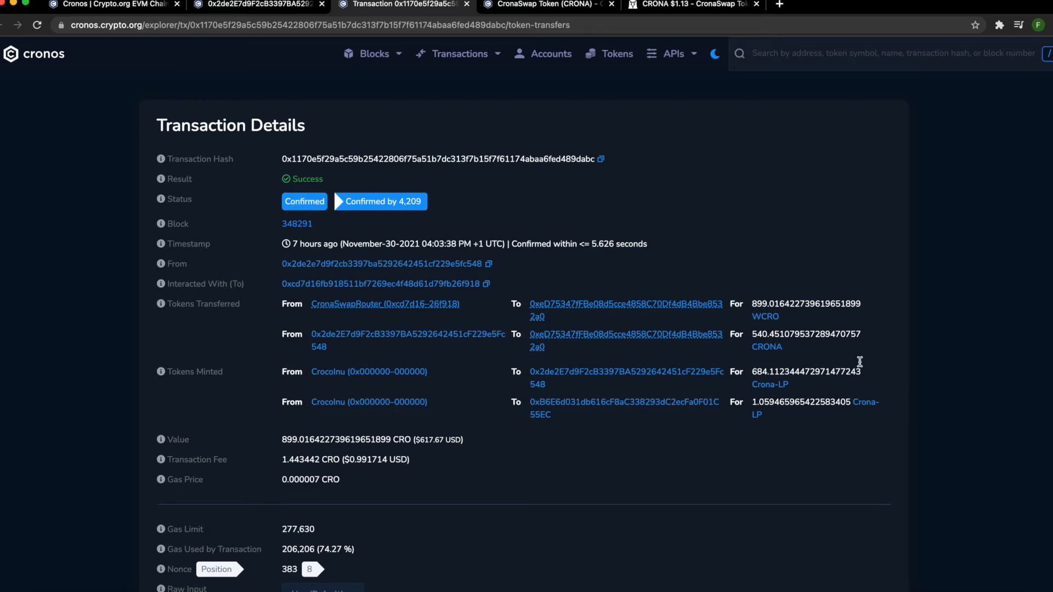
pyautogui.moveTo(295, 117)
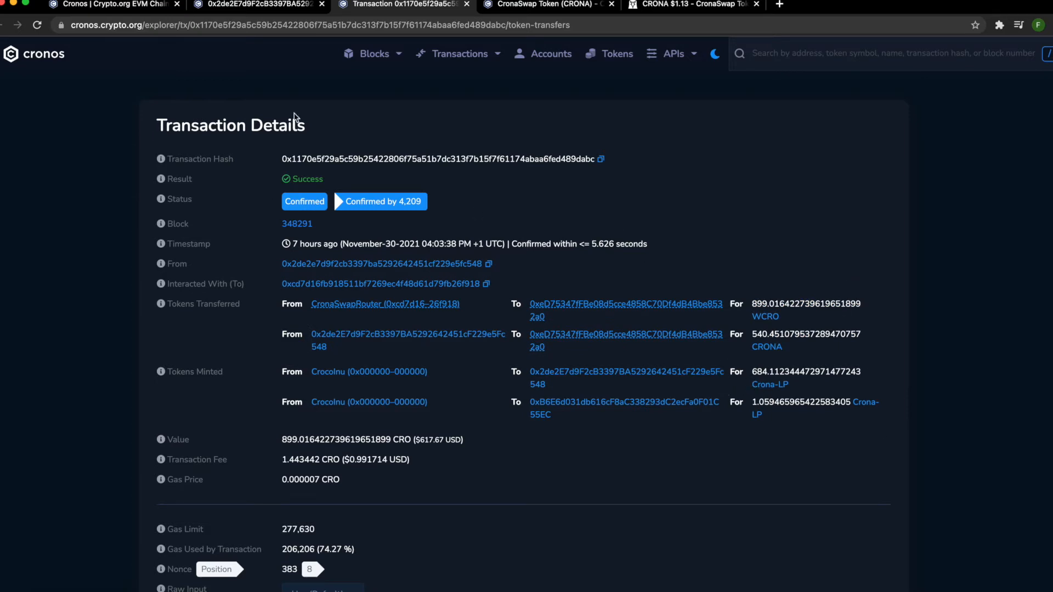
pyautogui.moveTo(478, 158)
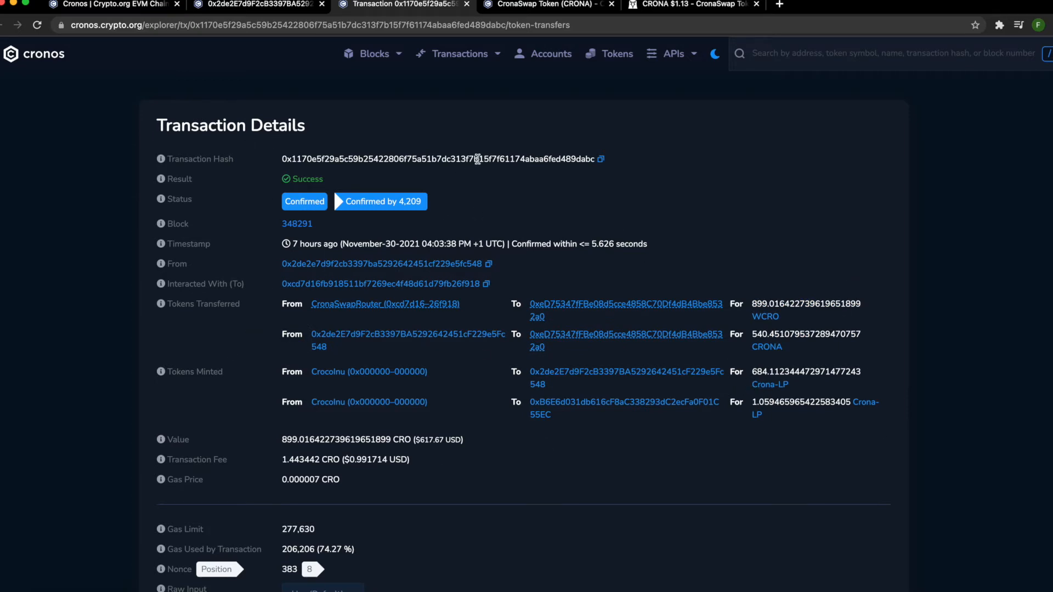
pyautogui.moveTo(470, 148)
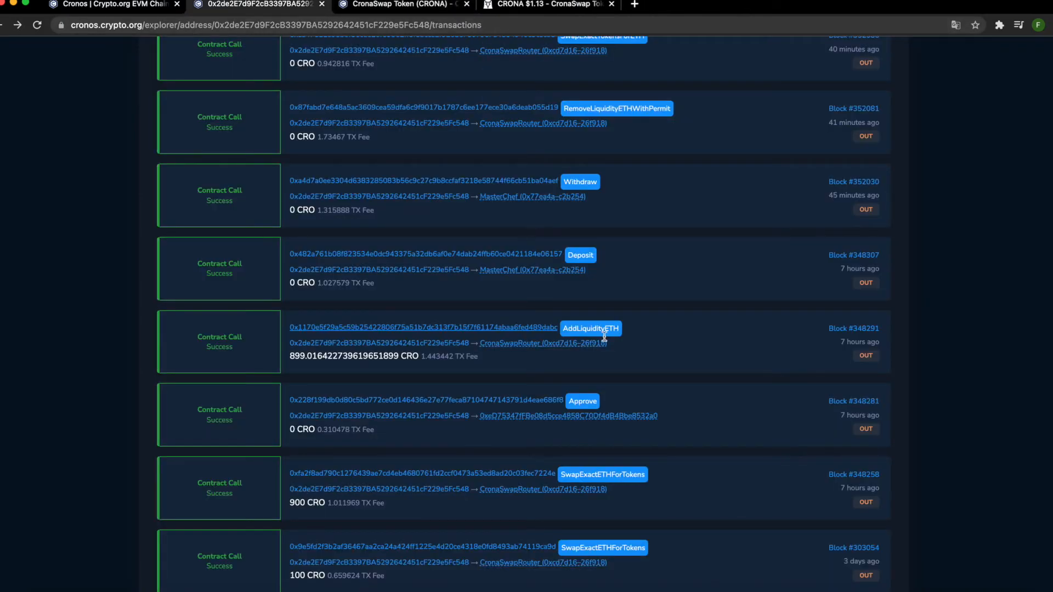
pyautogui.moveTo(479, 320)
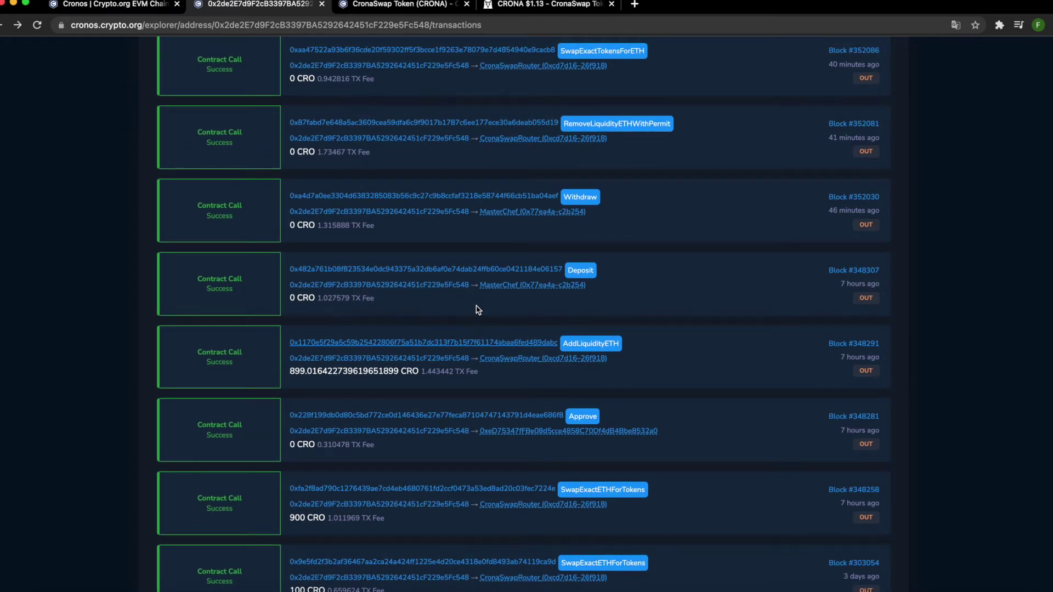
pyautogui.moveTo(591, 272)
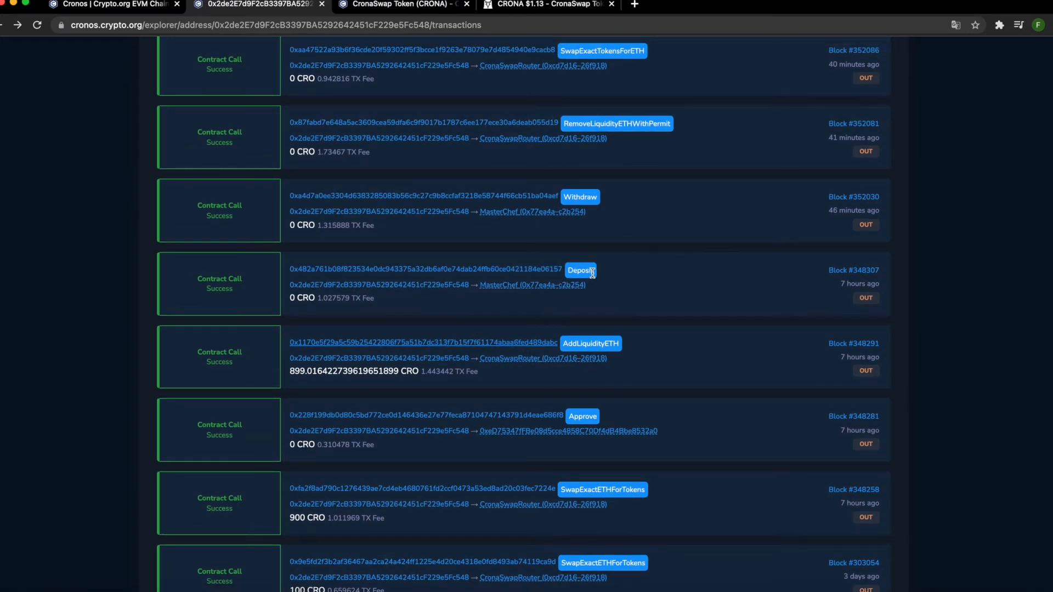
pyautogui.moveTo(499, 297)
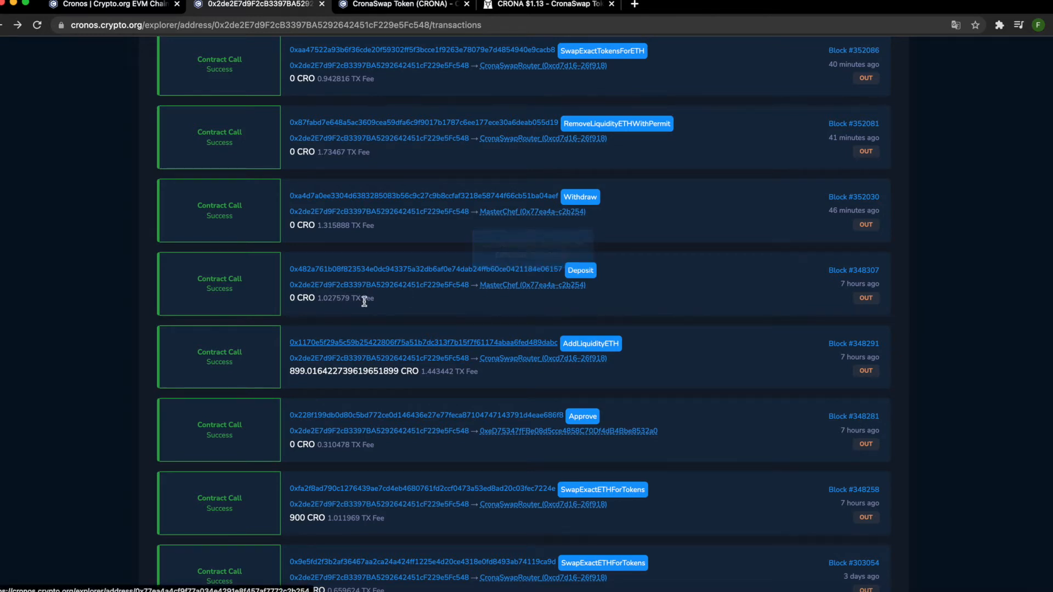
pyautogui.moveTo(386, 281)
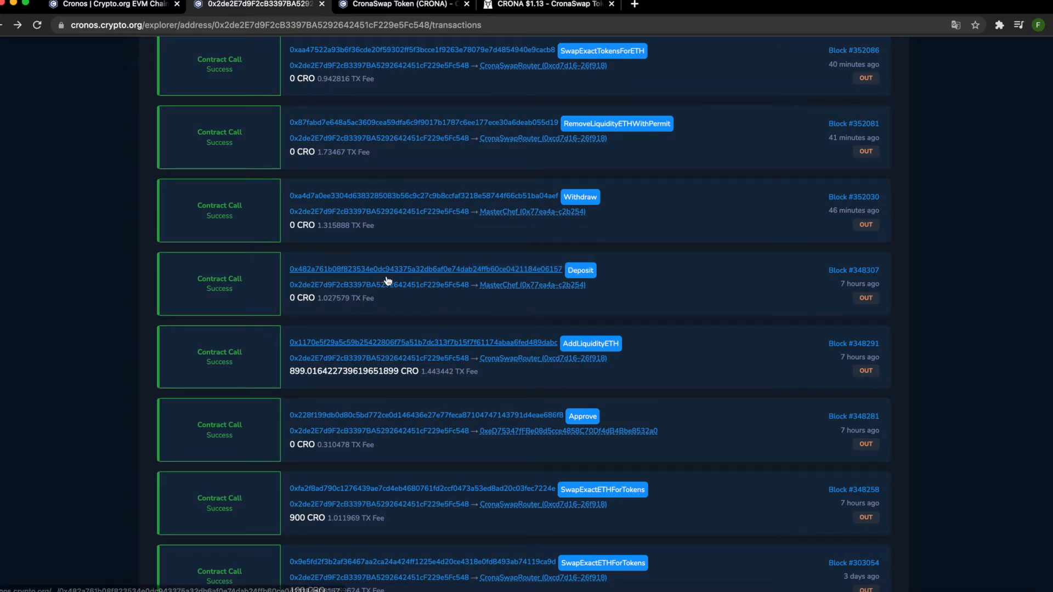
pyautogui.moveTo(416, 264)
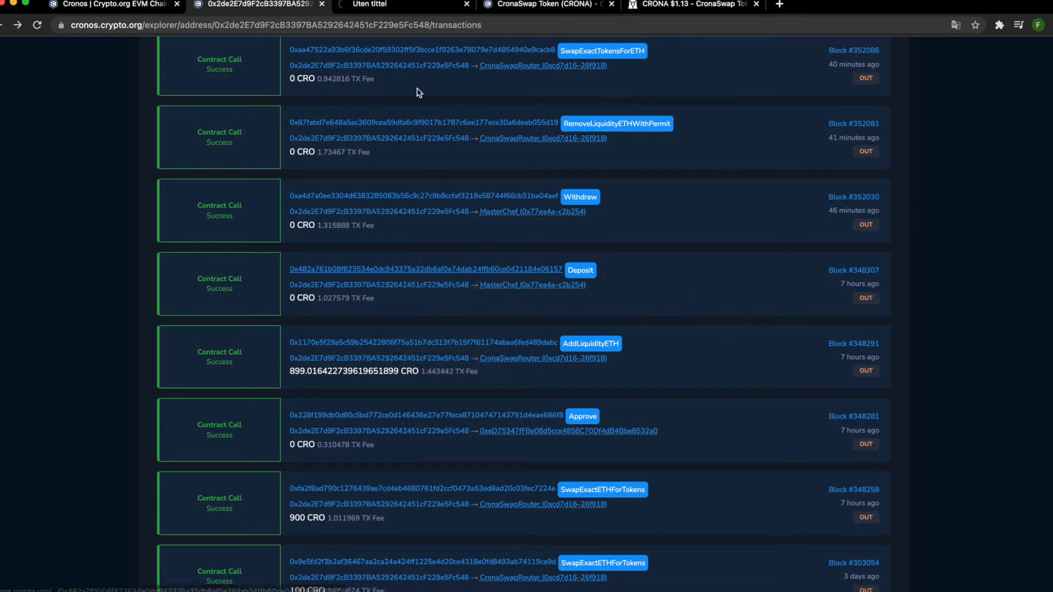
# Switch to the Deposit transaction tab showing about 684 Crona-LP sent to MasterChef
pyautogui.click(425, 270)
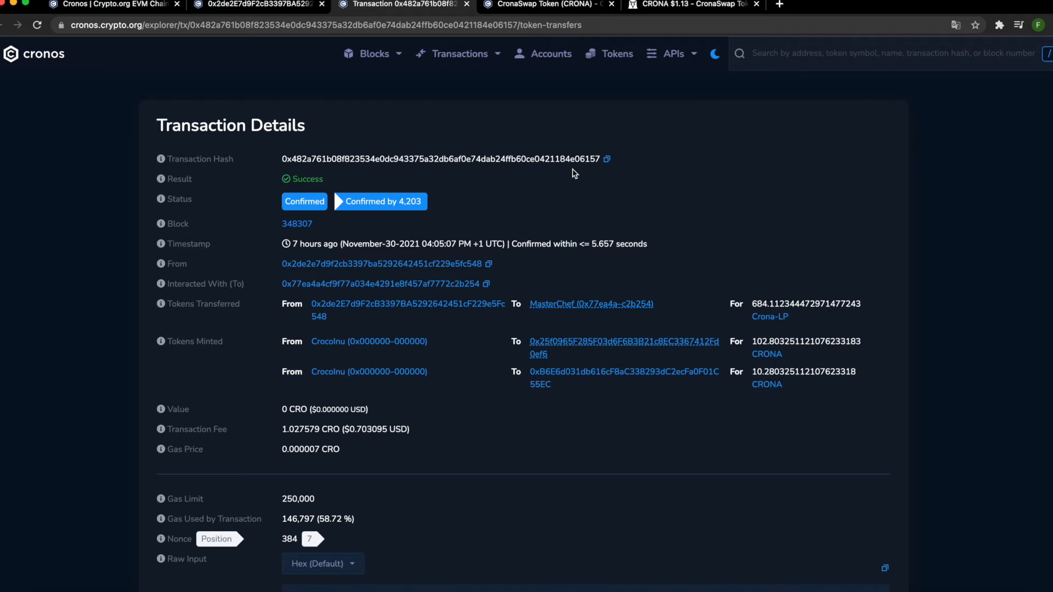
pyautogui.moveTo(769, 316)
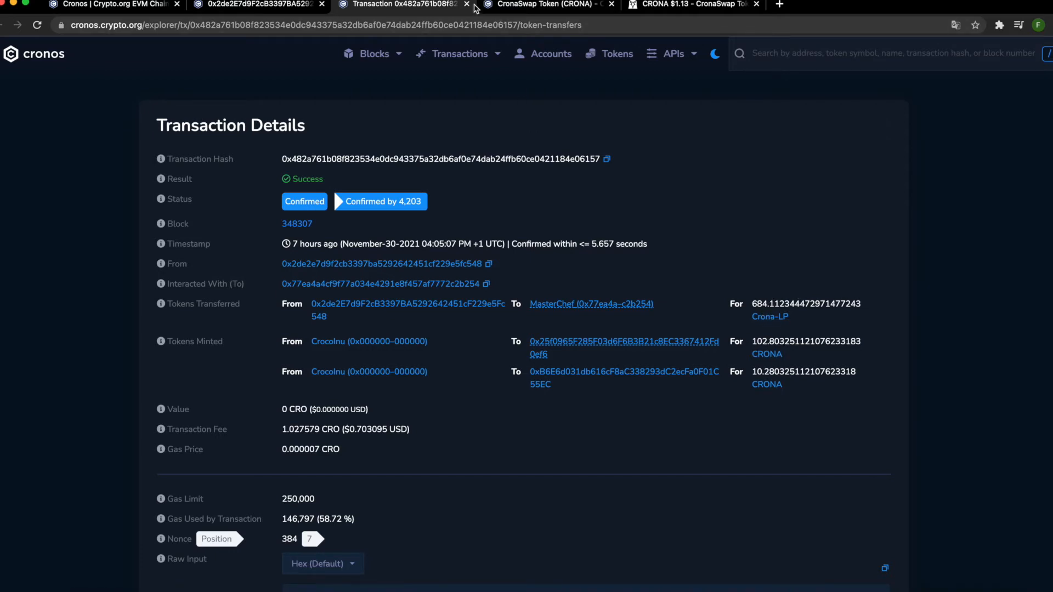
# Close the Deposit transaction tab to get back to the wallet's transaction list
pyautogui.click(466, 4)
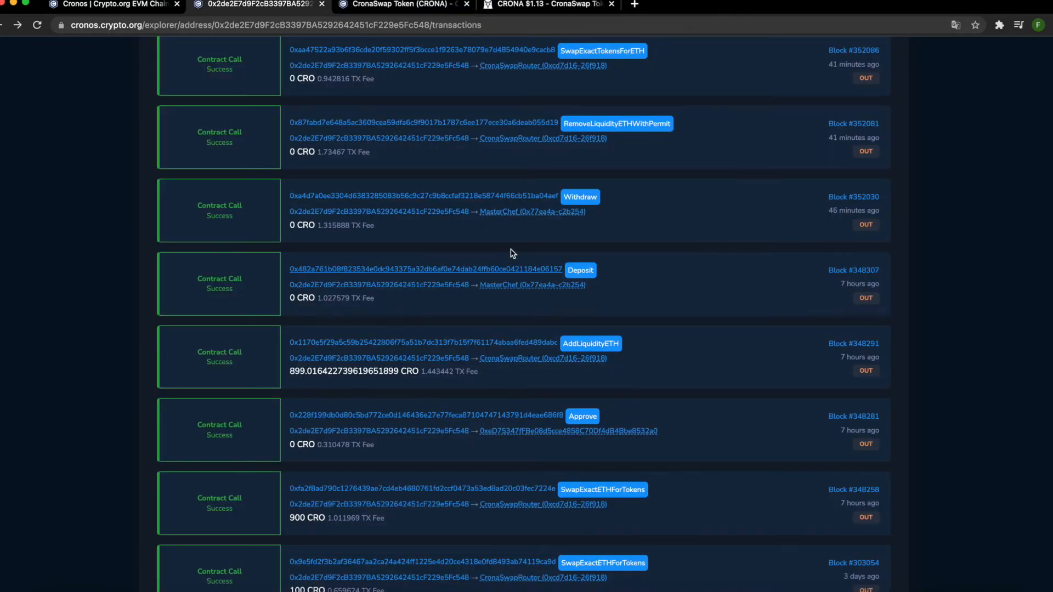
pyautogui.scroll(3)
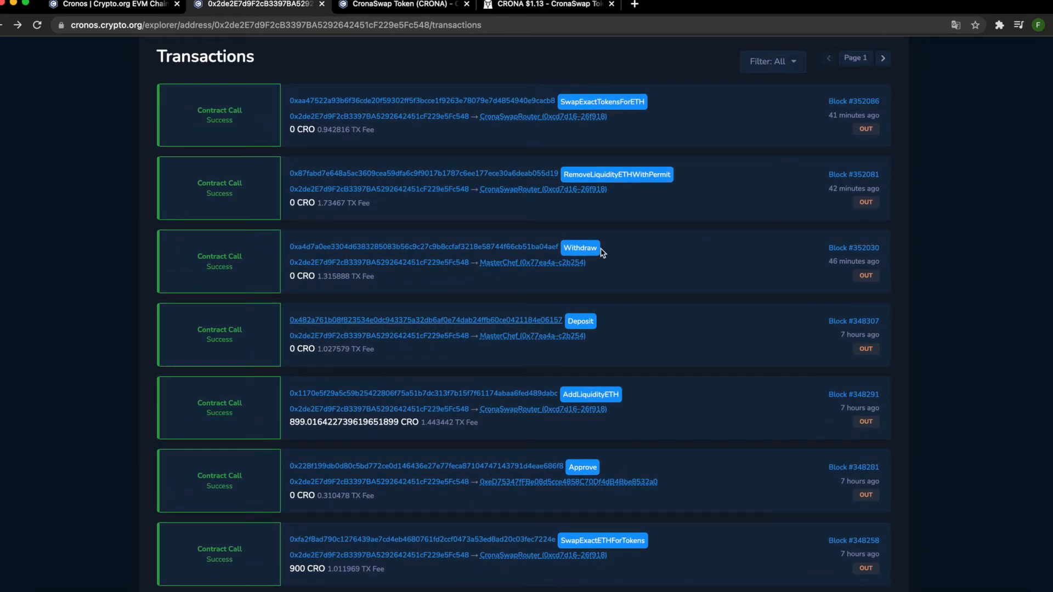
pyautogui.moveTo(563, 240)
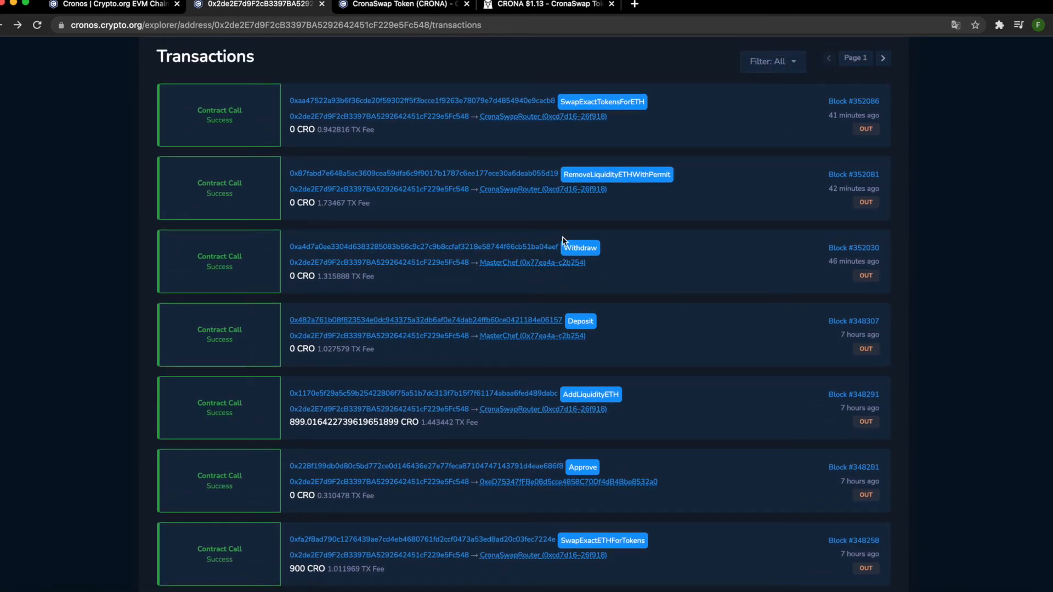
pyautogui.moveTo(574, 263)
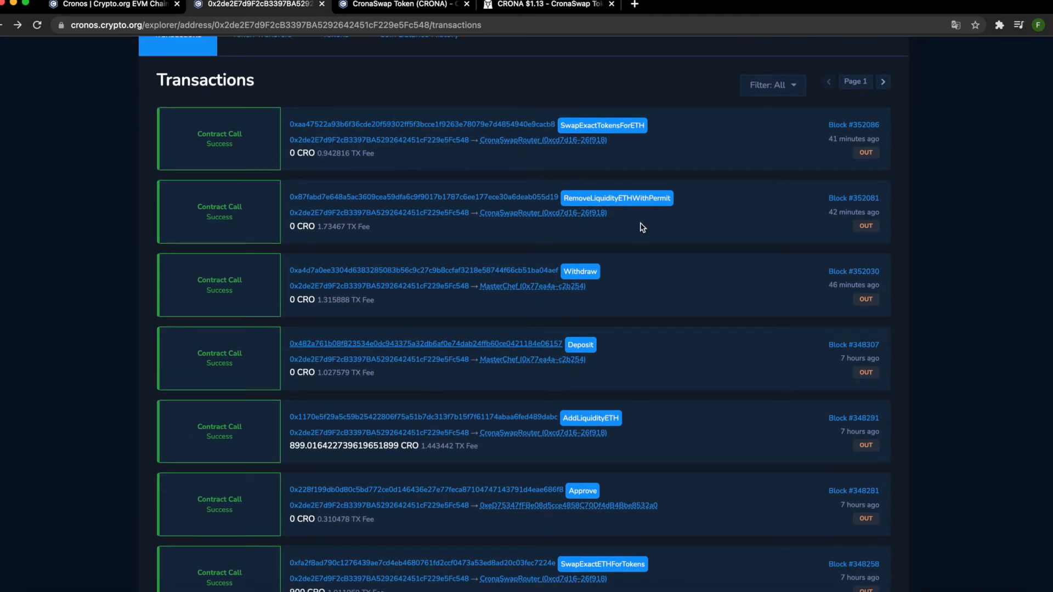
pyautogui.scroll(3)
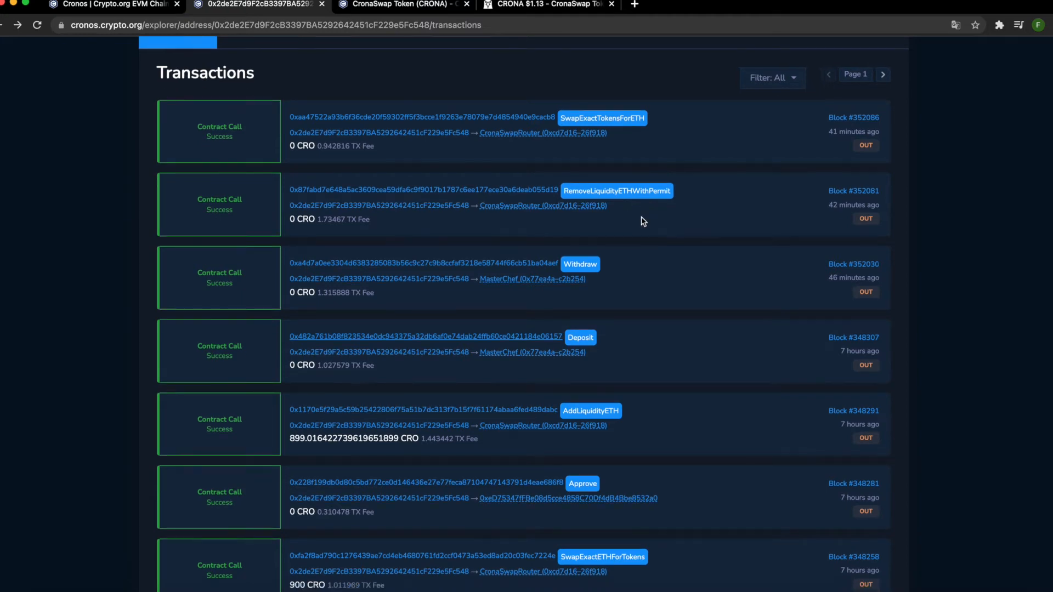
pyautogui.scroll(-3)
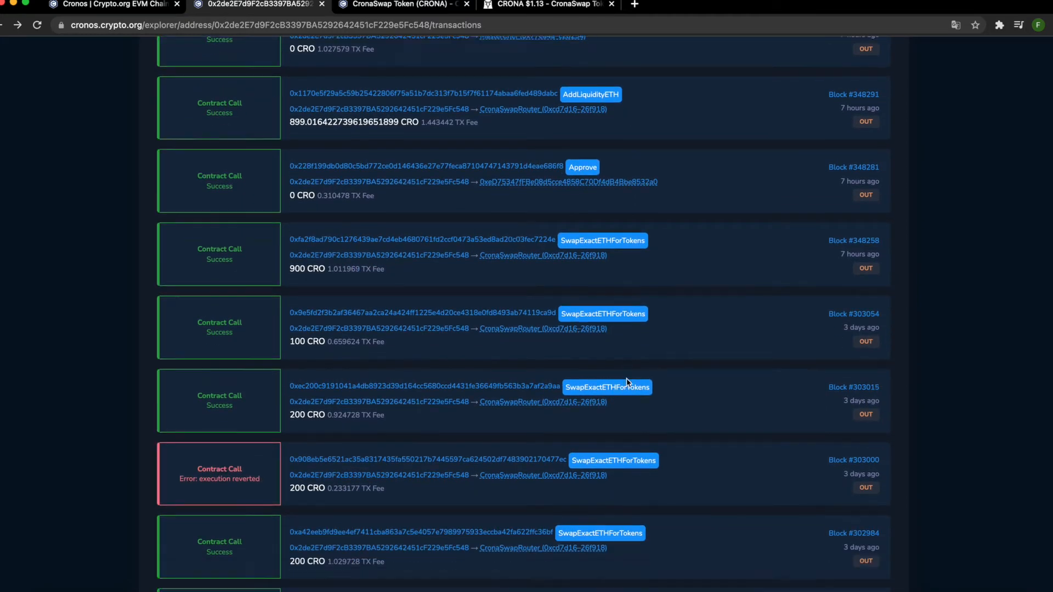
pyautogui.scroll(3)
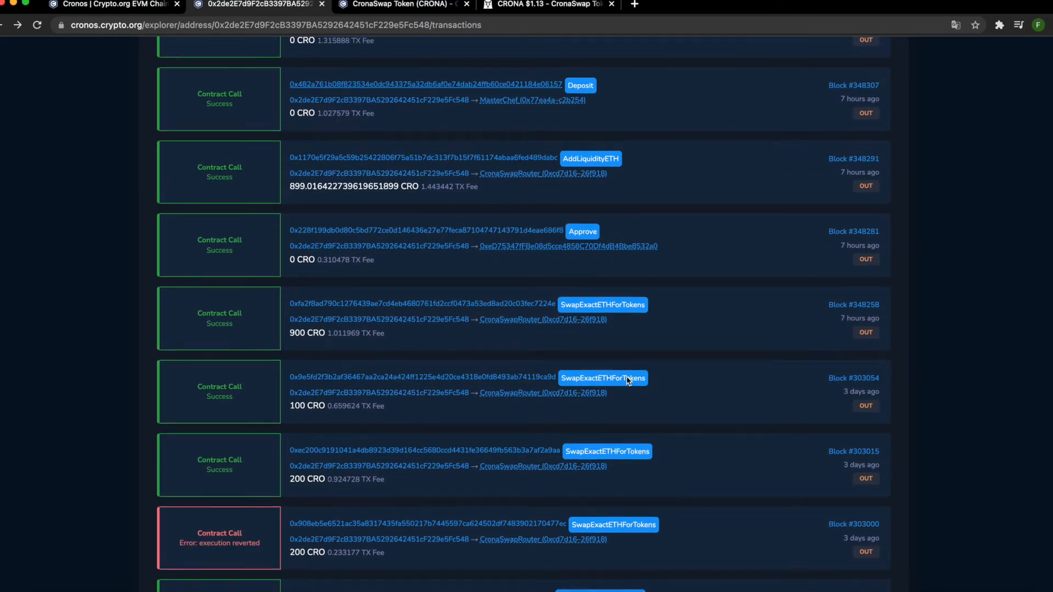
pyautogui.scroll(3)
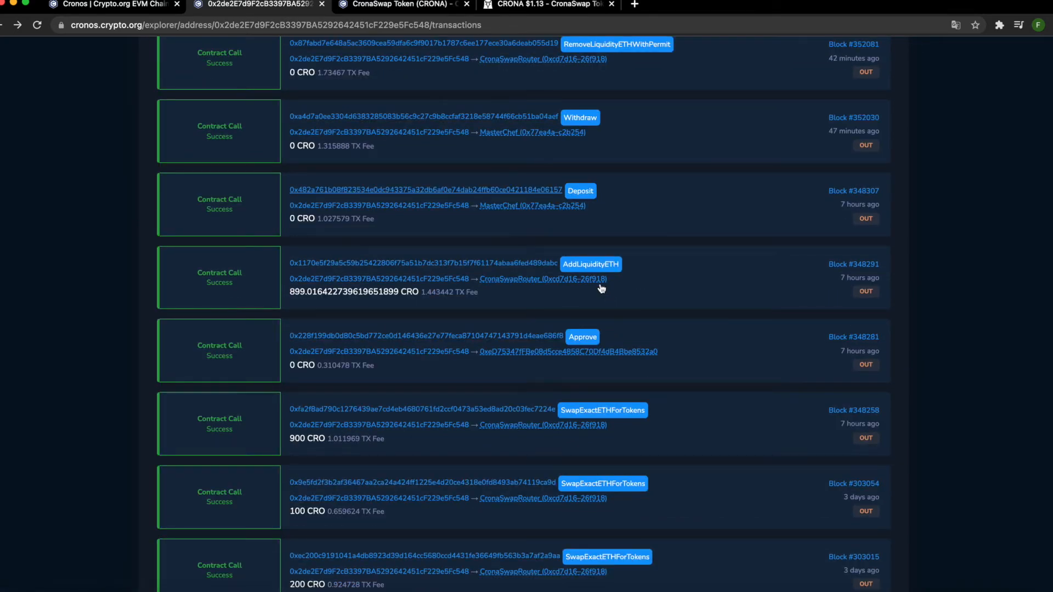
pyautogui.scroll(3)
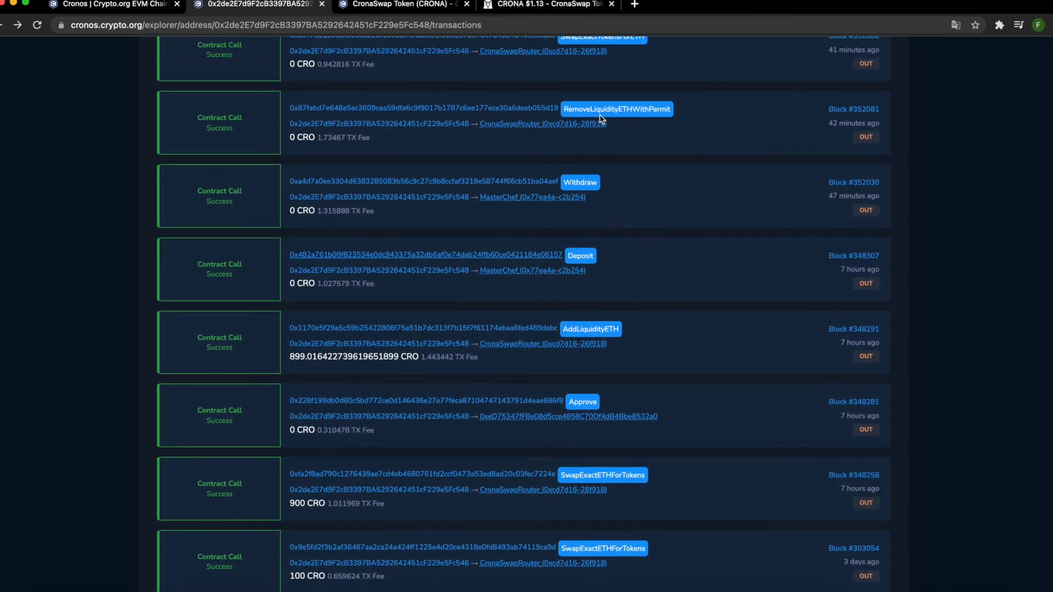
pyautogui.moveTo(632, 337)
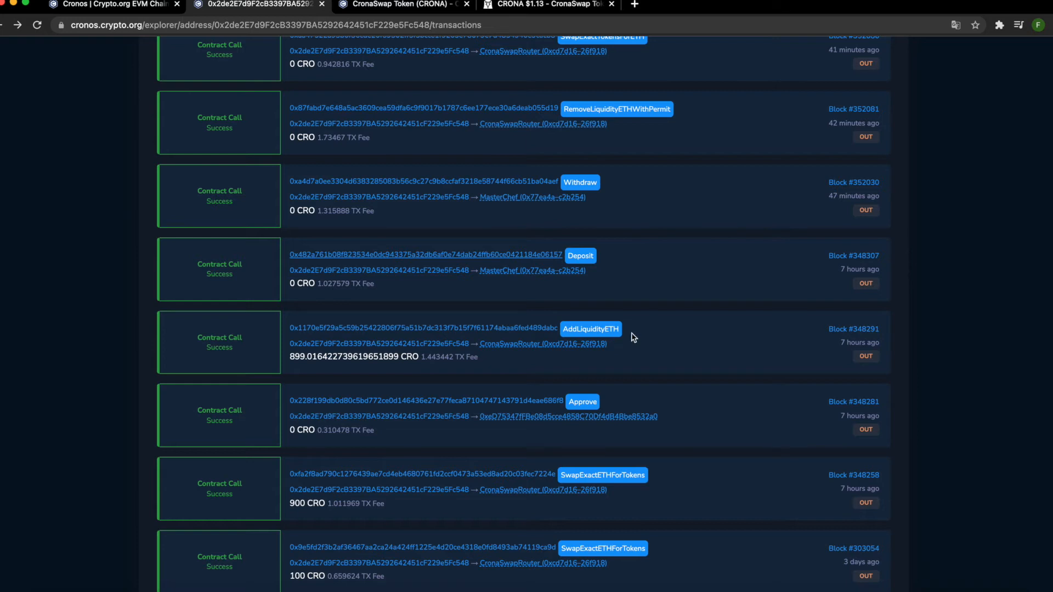
pyautogui.moveTo(586, 143)
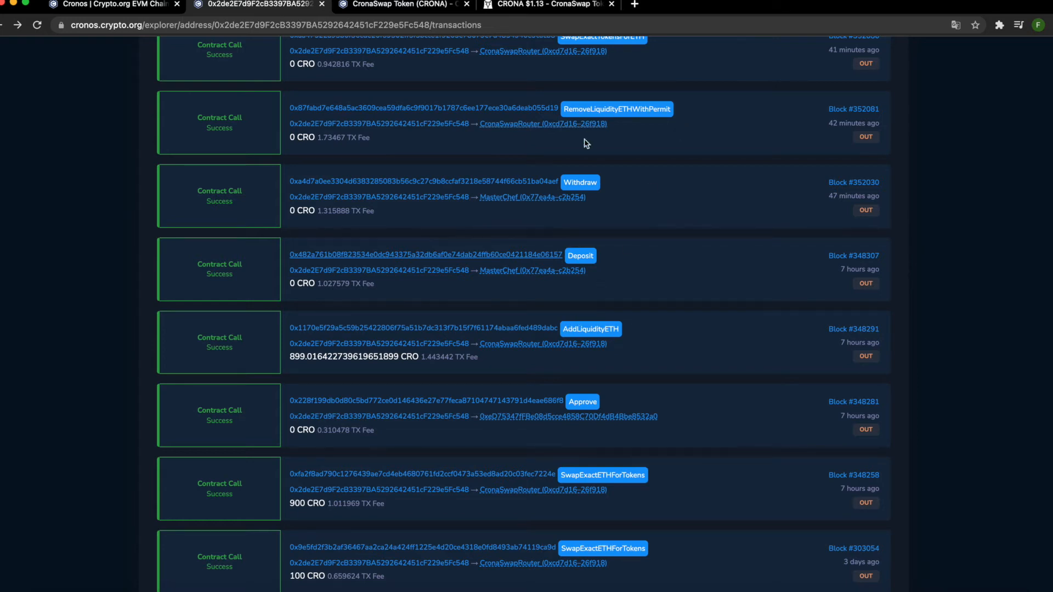
pyautogui.scroll(3)
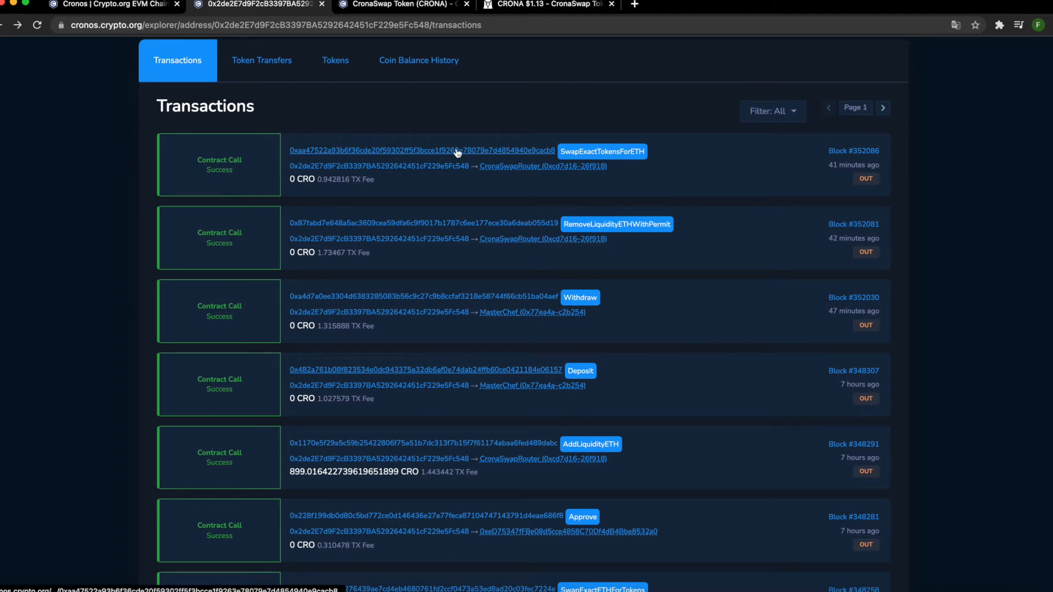
pyautogui.click(423, 150)
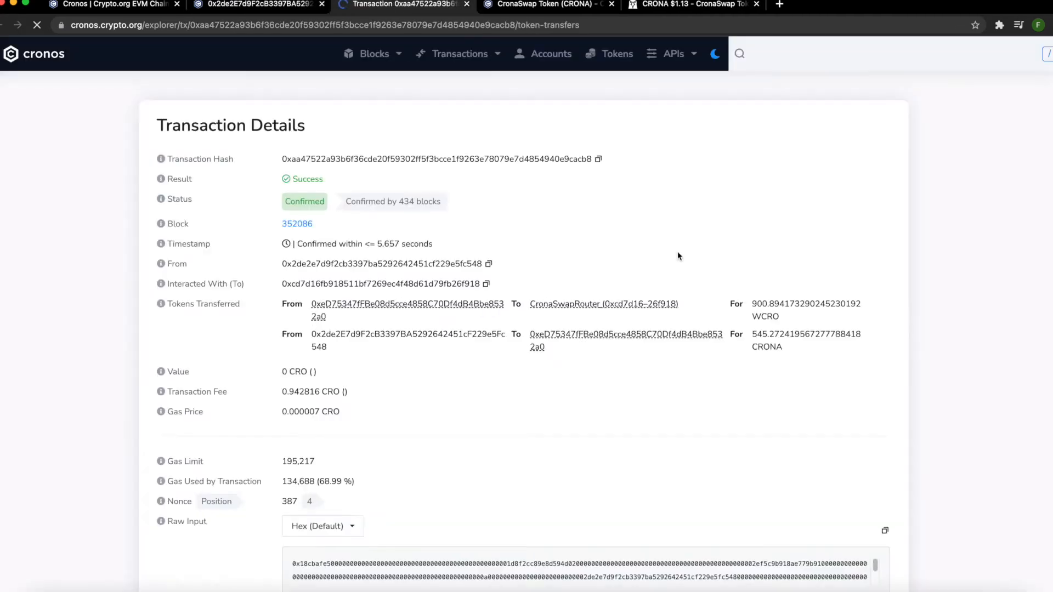
pyautogui.click(715, 54)
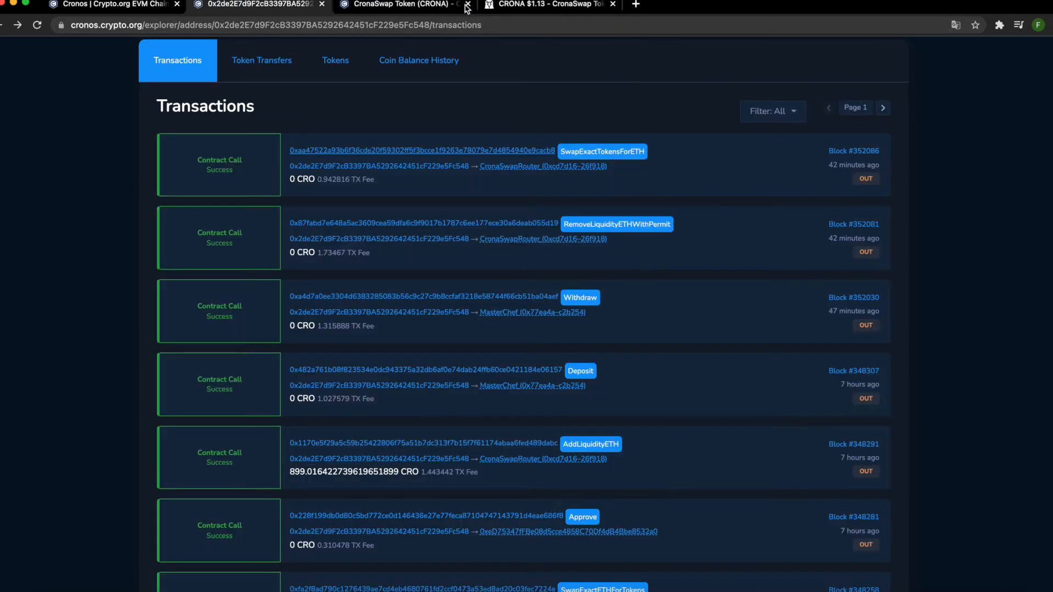
pyautogui.moveTo(679, 251)
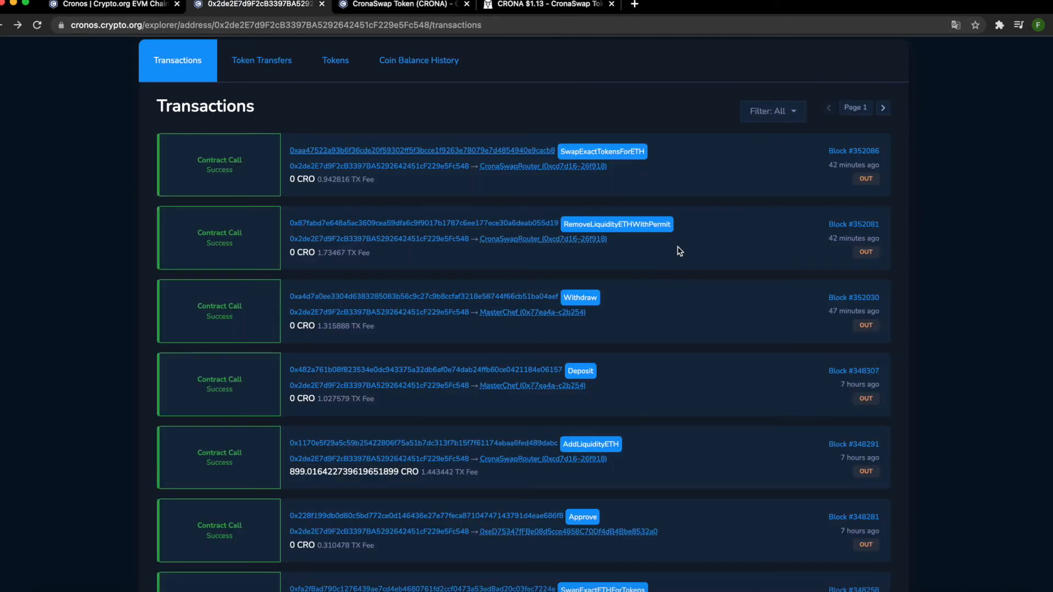
pyautogui.scroll(-3)
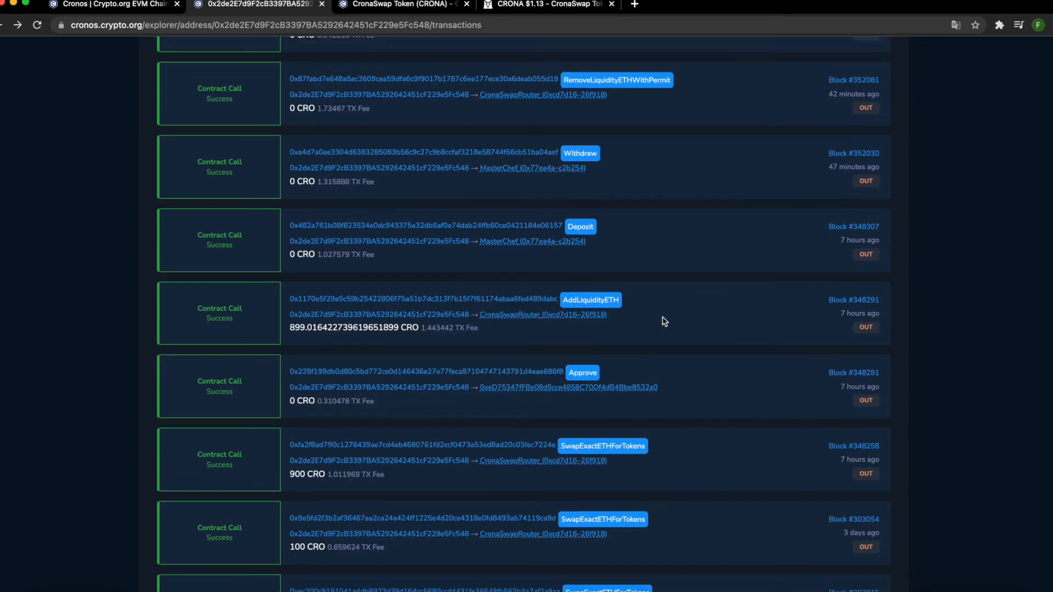
pyautogui.scroll(3)
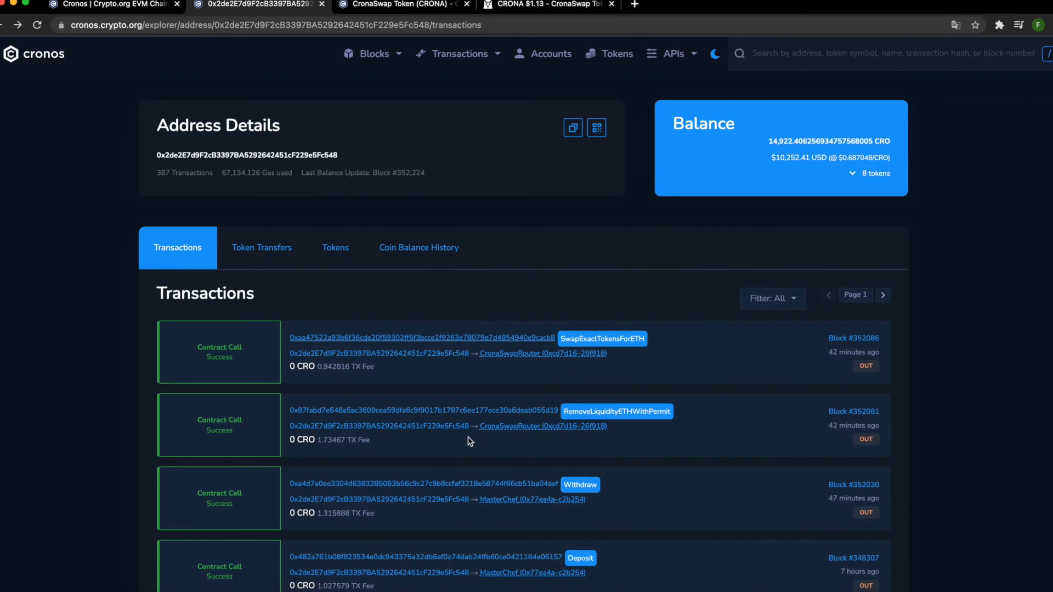
pyautogui.scroll(-3)
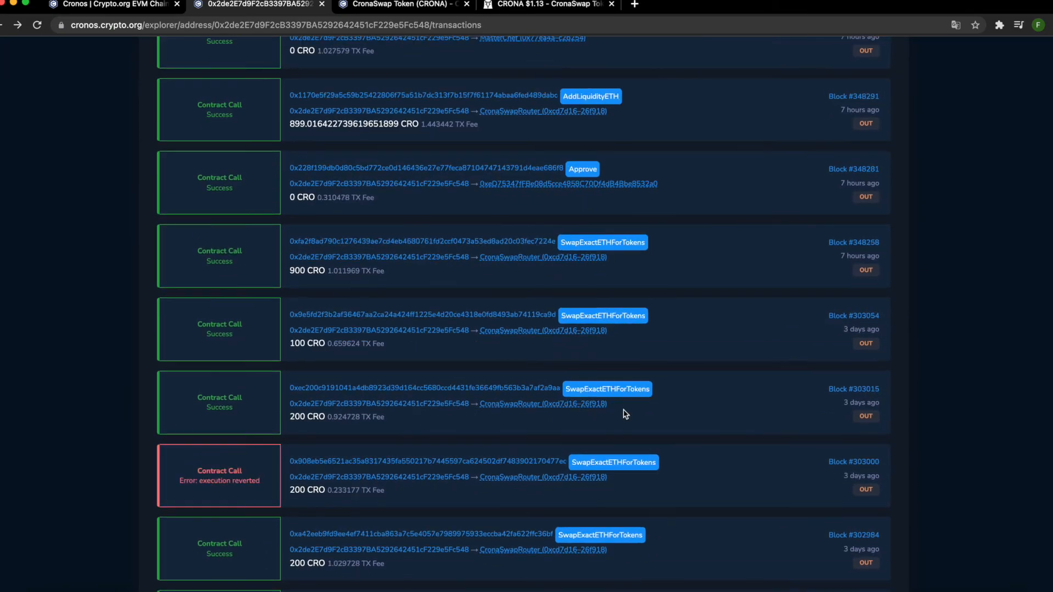
pyautogui.moveTo(625, 387)
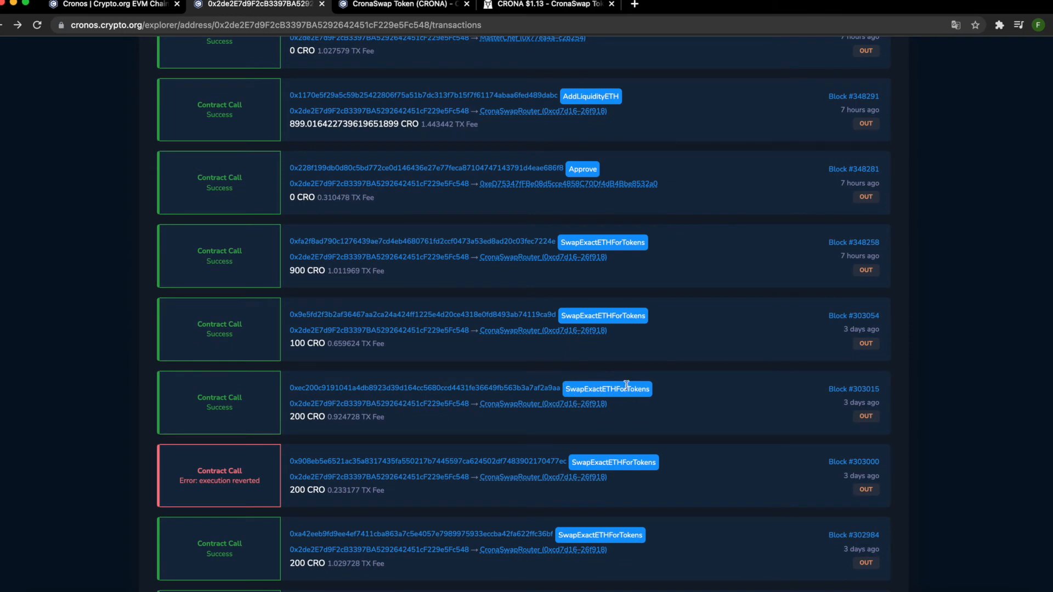
pyautogui.doubleClick(305, 344)
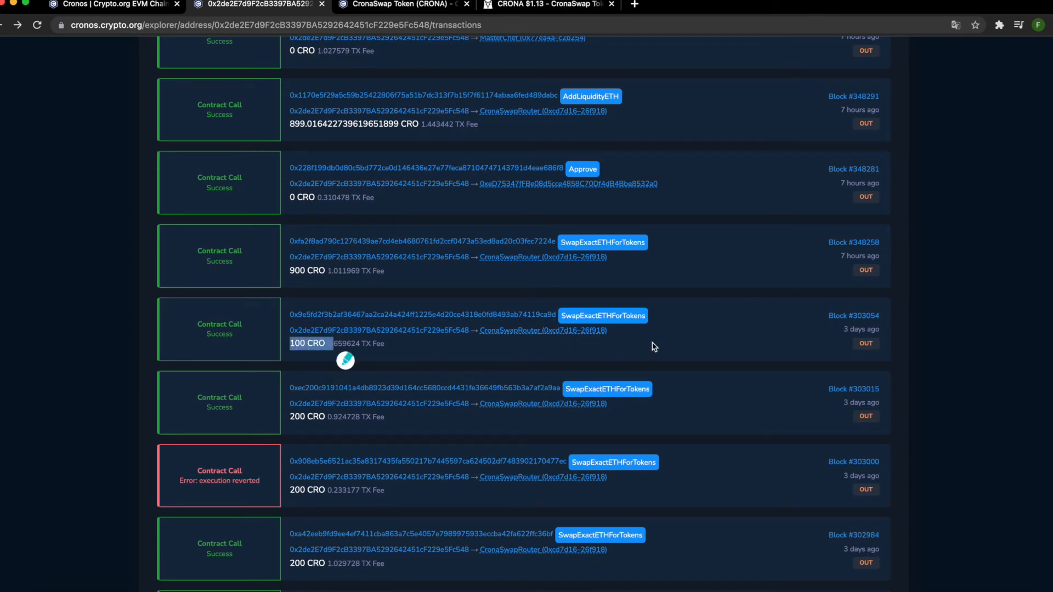
pyautogui.scroll(3)
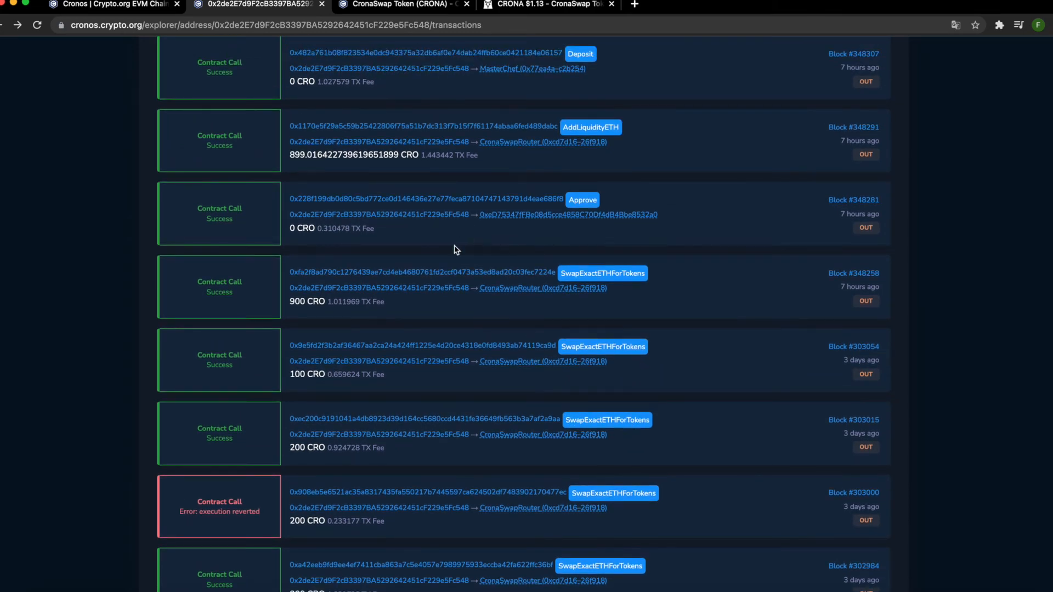
pyautogui.moveTo(431, 334)
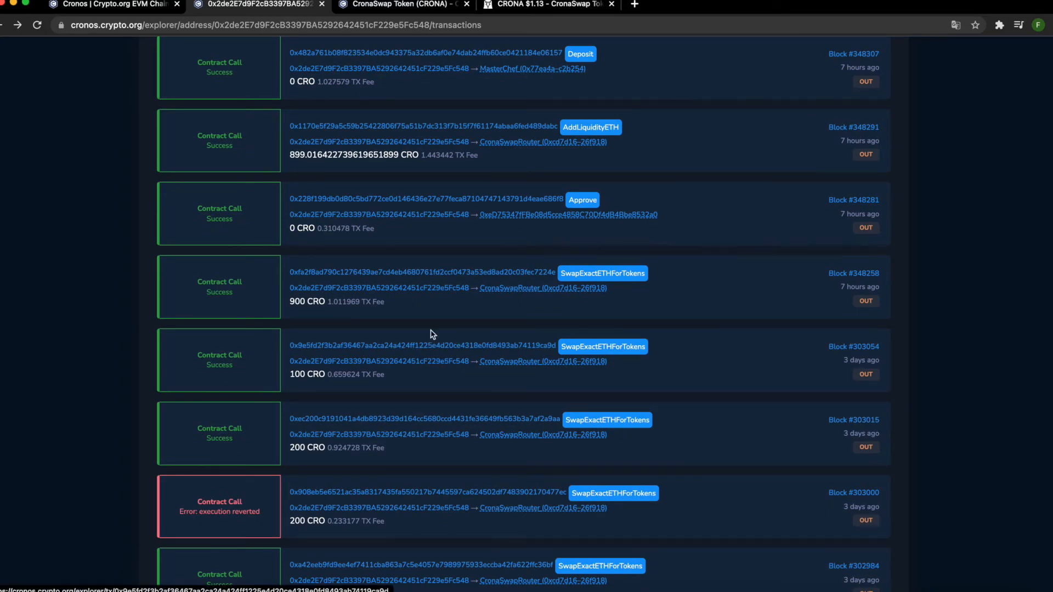
pyautogui.scroll(3)
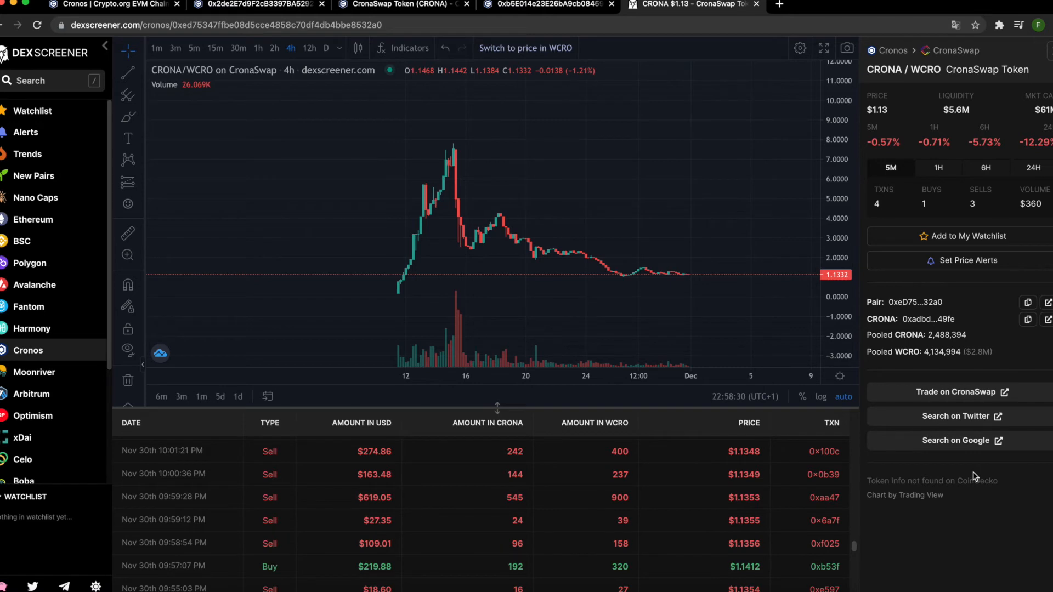
pyautogui.moveTo(862, 507)
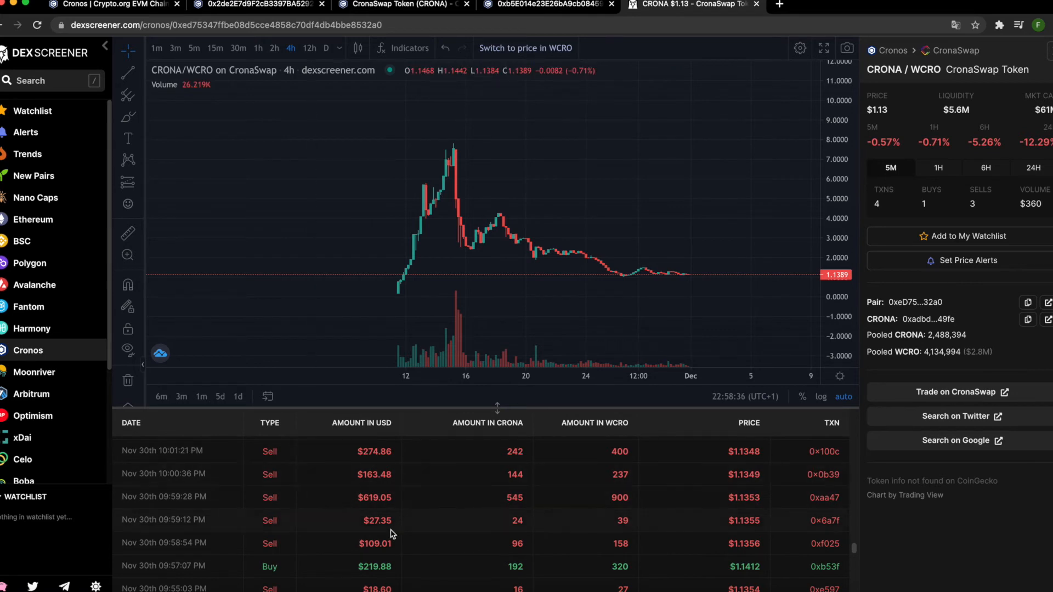
# Scroll DEX Screener's CRONA/WCRO trade history to see the latest trades
pyautogui.scroll(-3)
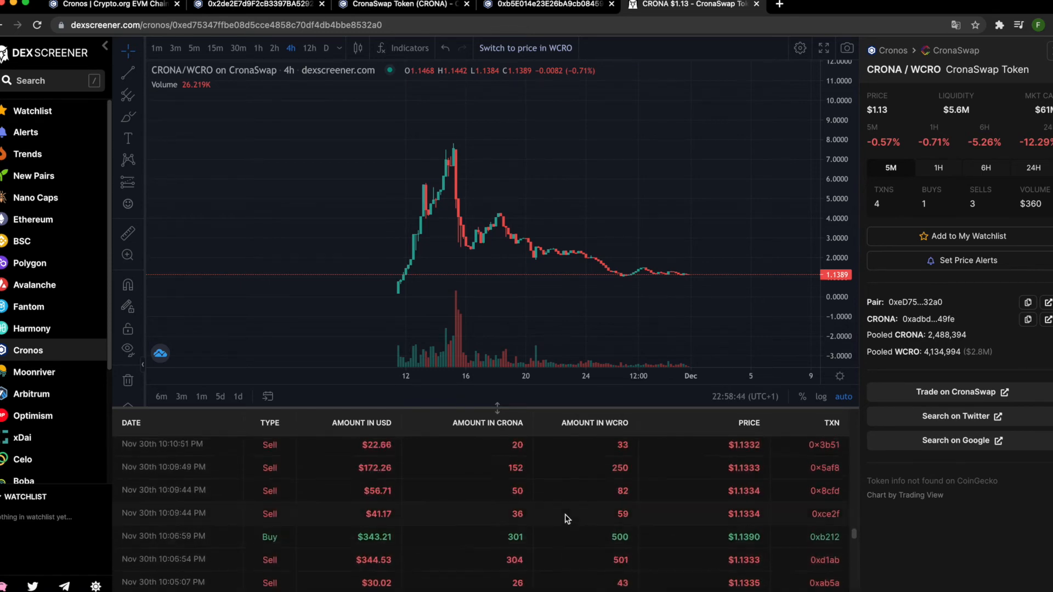
# Browse the 0xb5E014 wallet's transactions, then switch to the CronaSwap Token holders tab
pyautogui.click(547, 6)
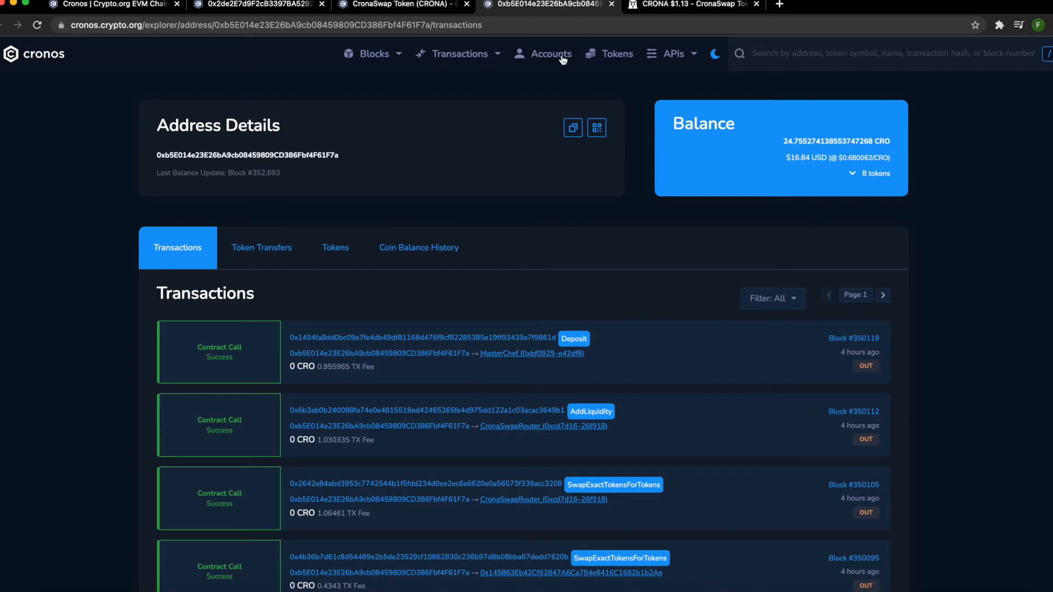
pyautogui.moveTo(581, 153)
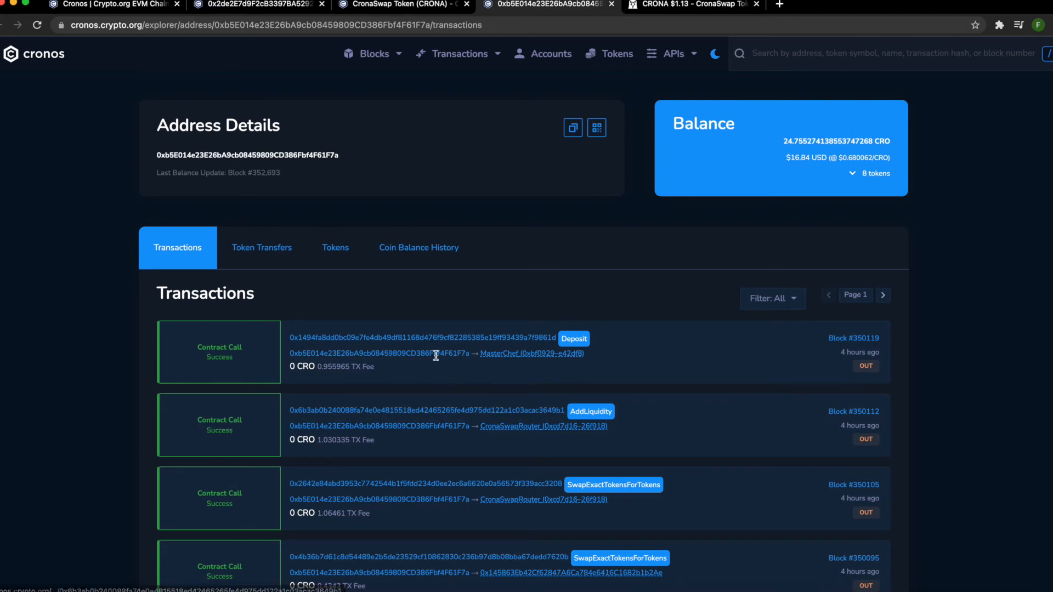
pyautogui.moveTo(524, 386)
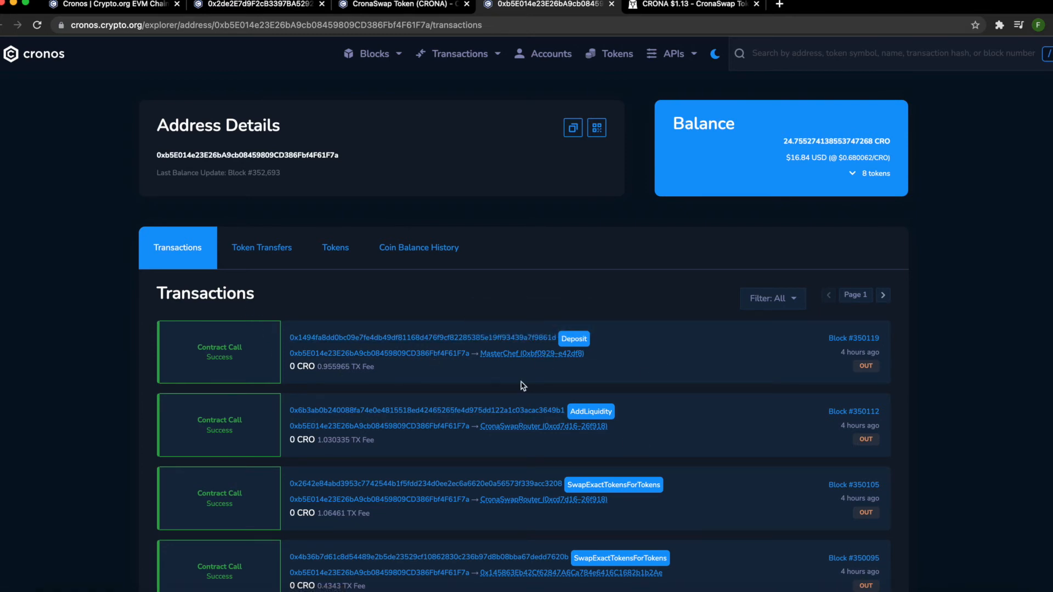
pyautogui.moveTo(678, 518)
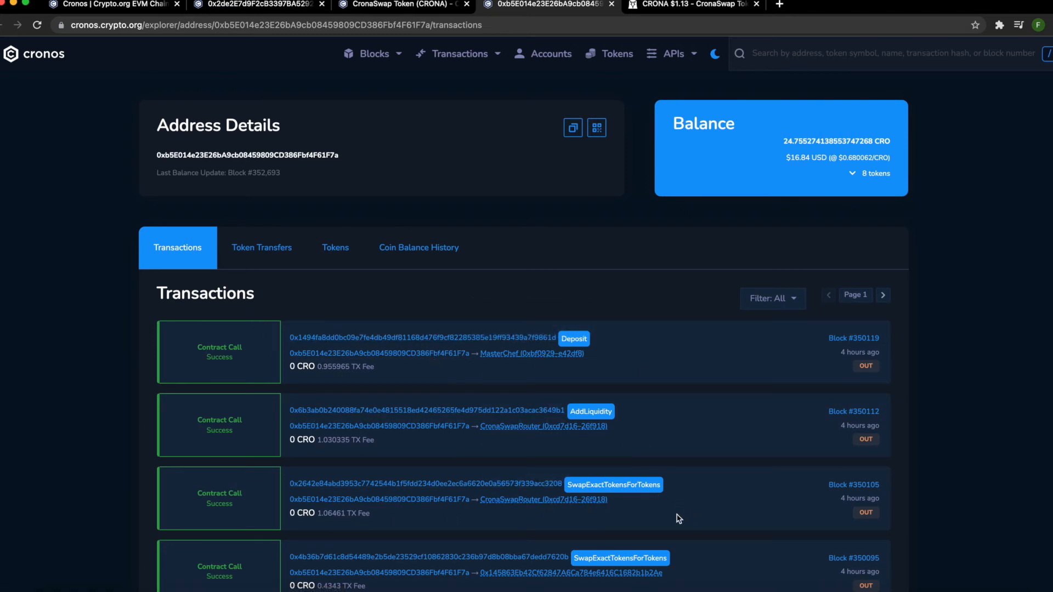
pyautogui.scroll(-3)
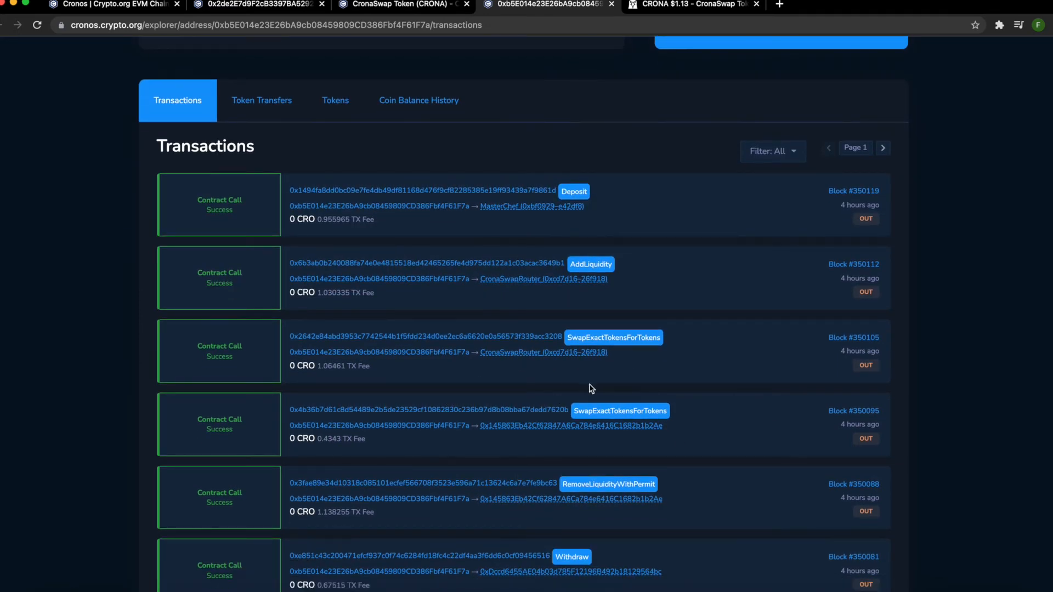
pyautogui.scroll(-3)
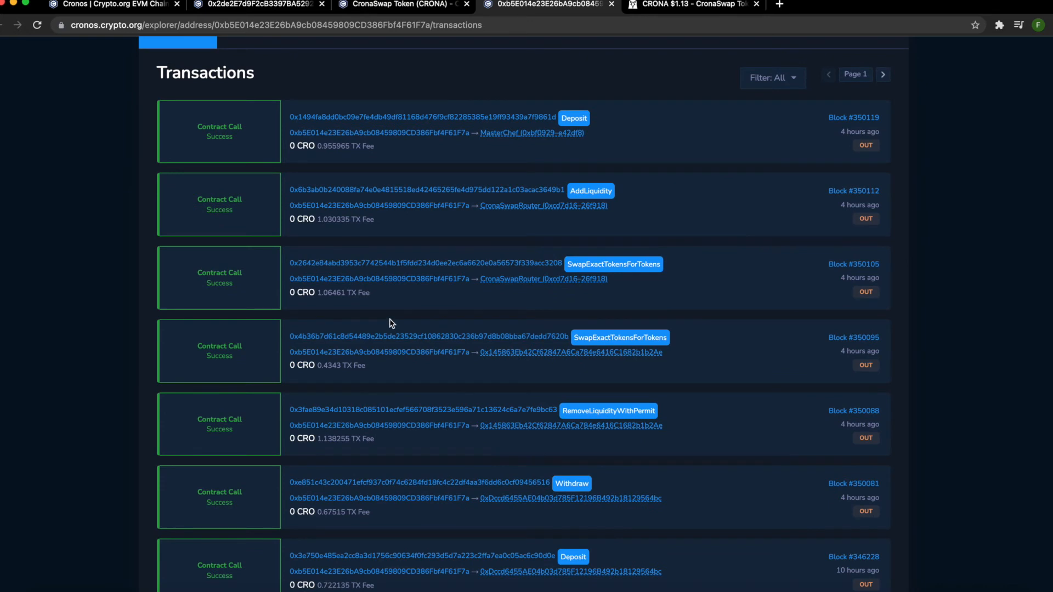
pyautogui.scroll(-3)
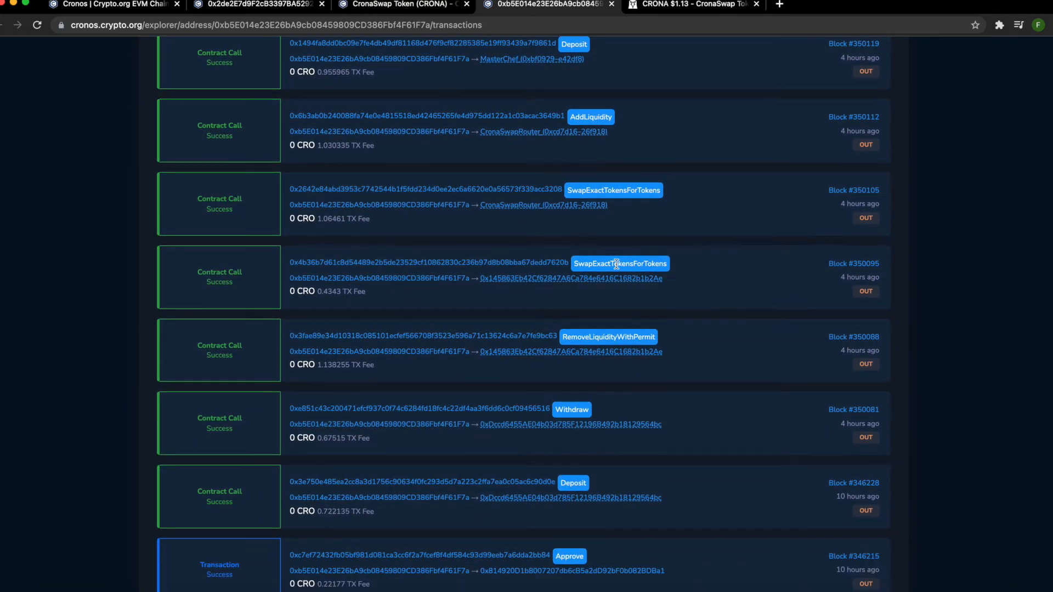
pyautogui.moveTo(530, 221)
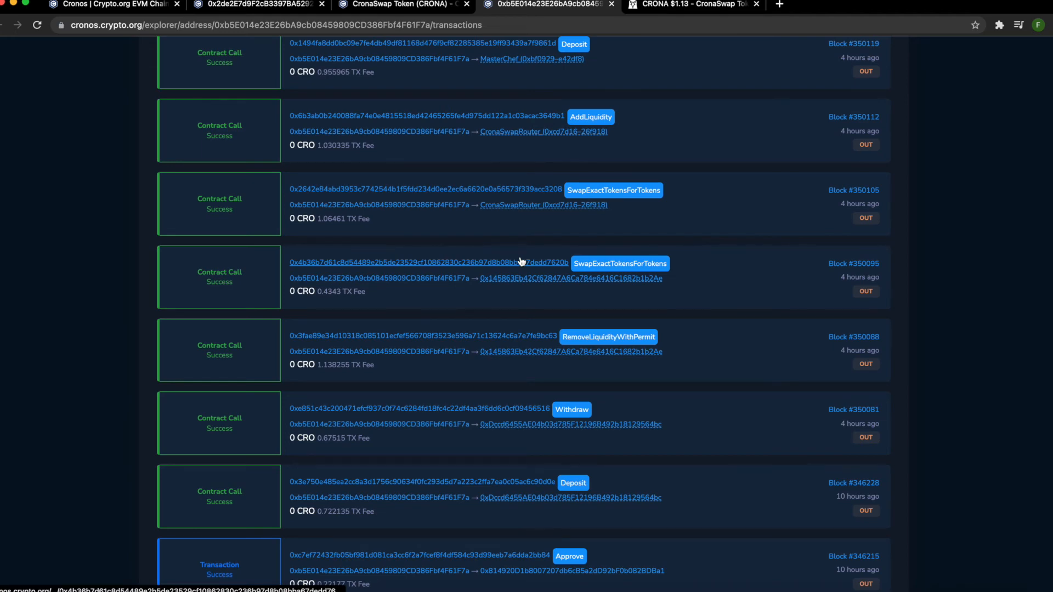
pyautogui.scroll(-3)
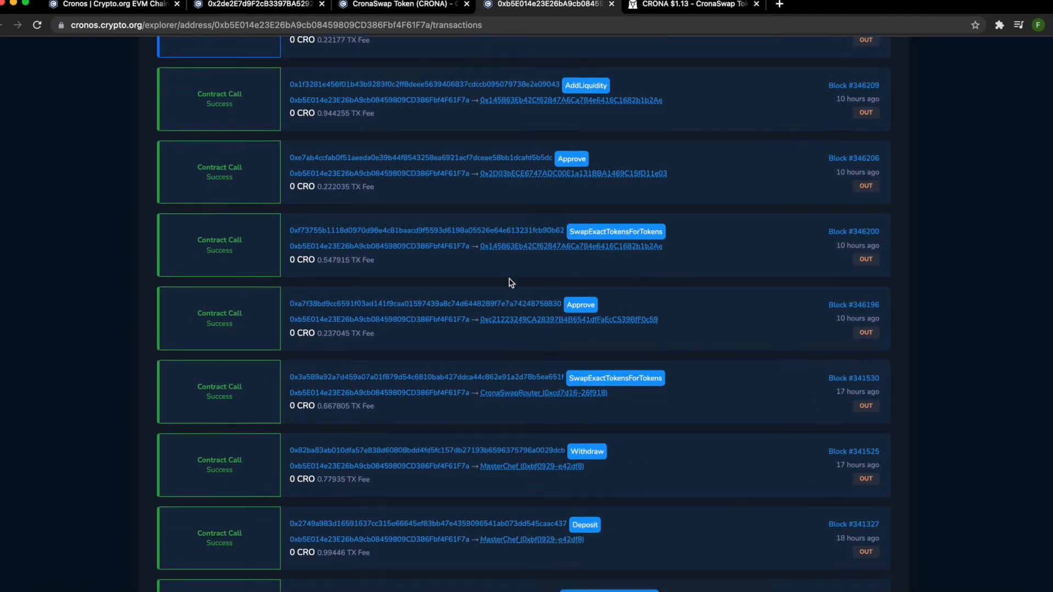
pyautogui.scroll(-3)
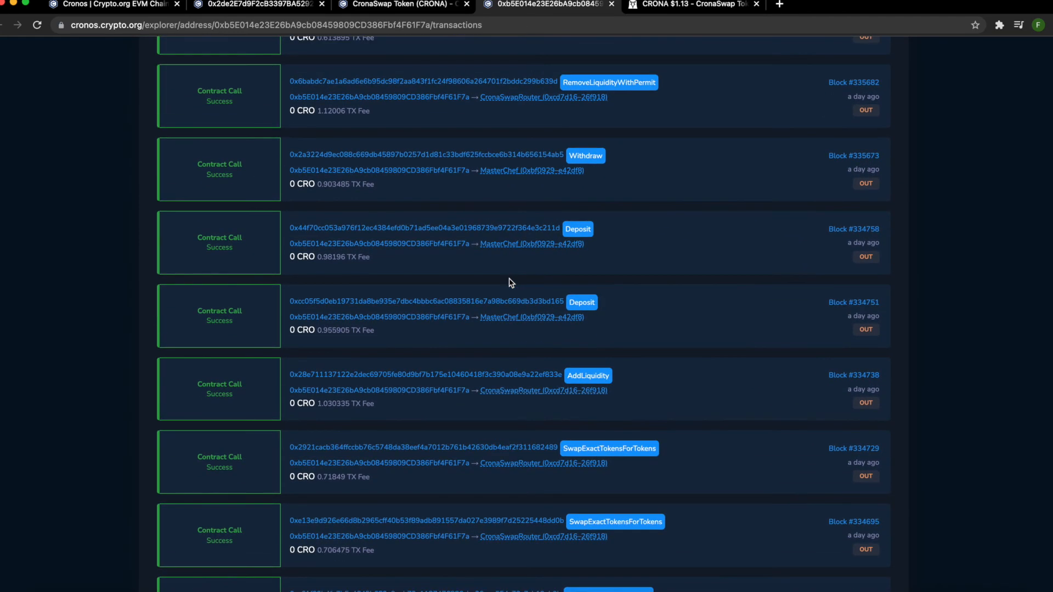
pyautogui.scroll(3)
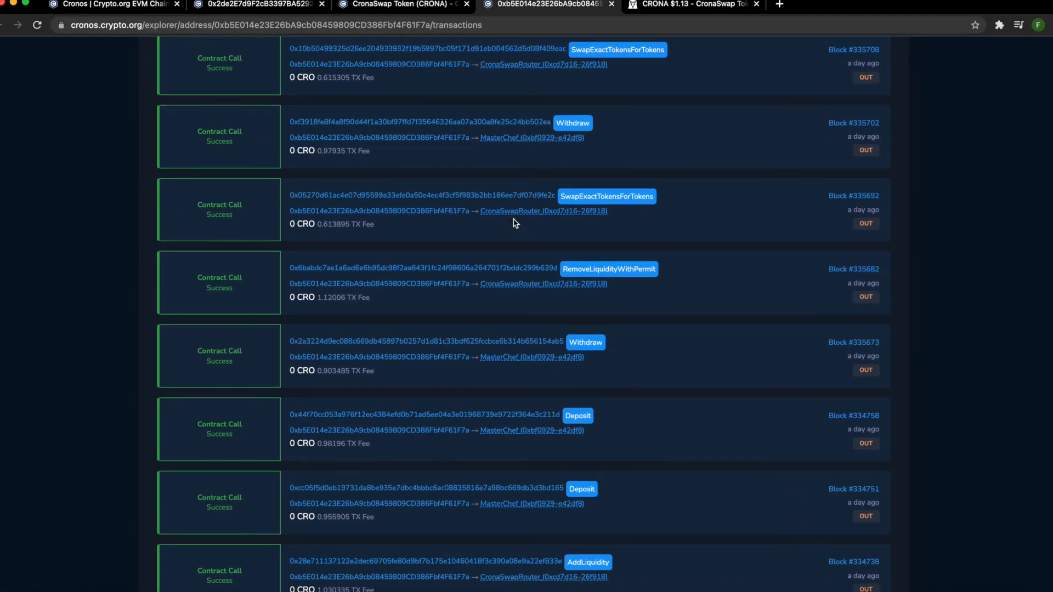
pyautogui.click(692, 6)
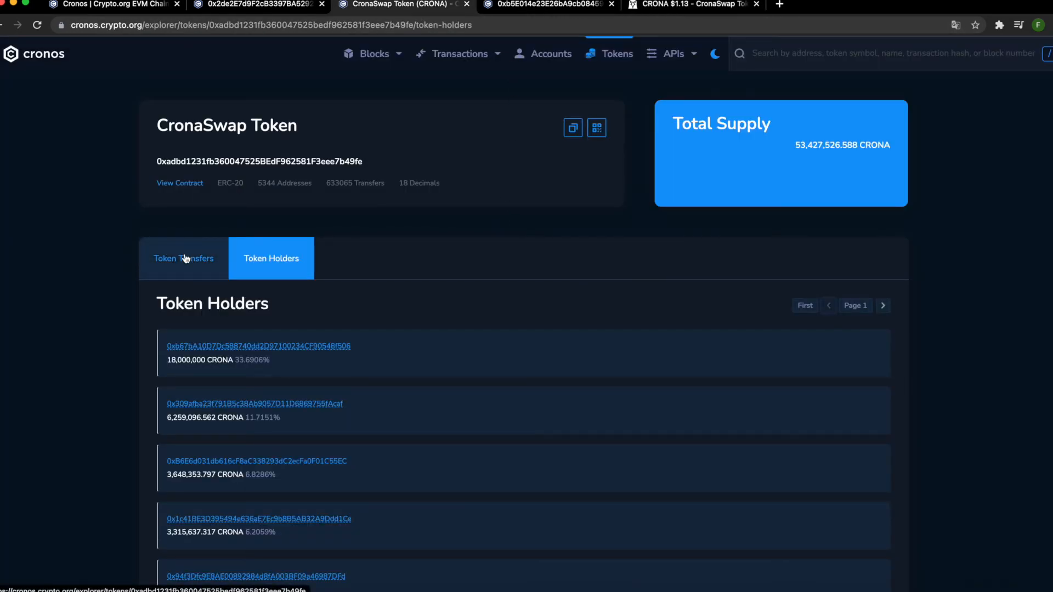
# Glance at CRONA's token transfers, then return to the Token Holders list
pyautogui.click(183, 258)
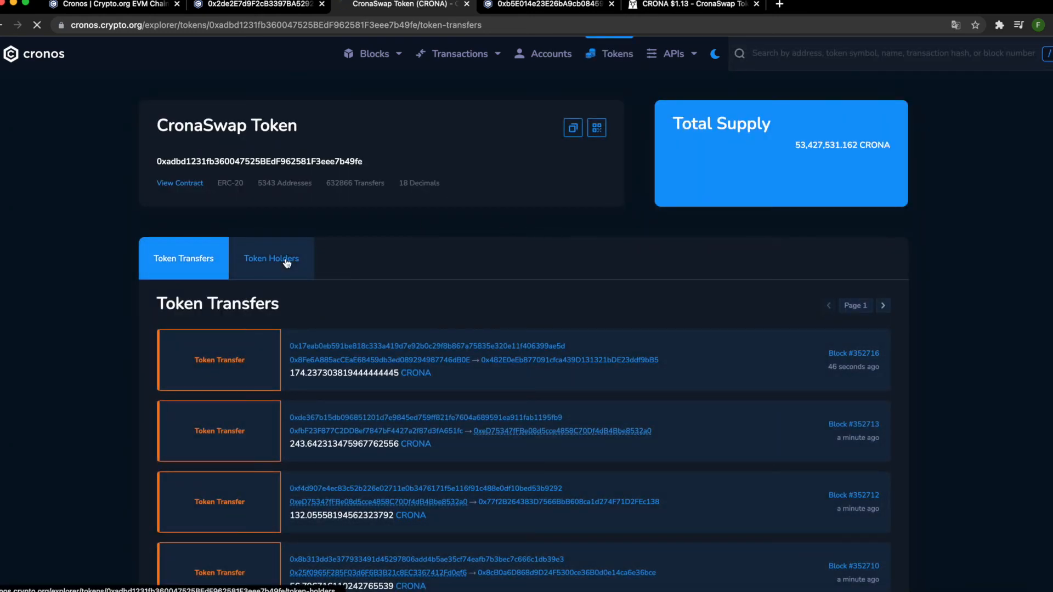
pyautogui.click(271, 258)
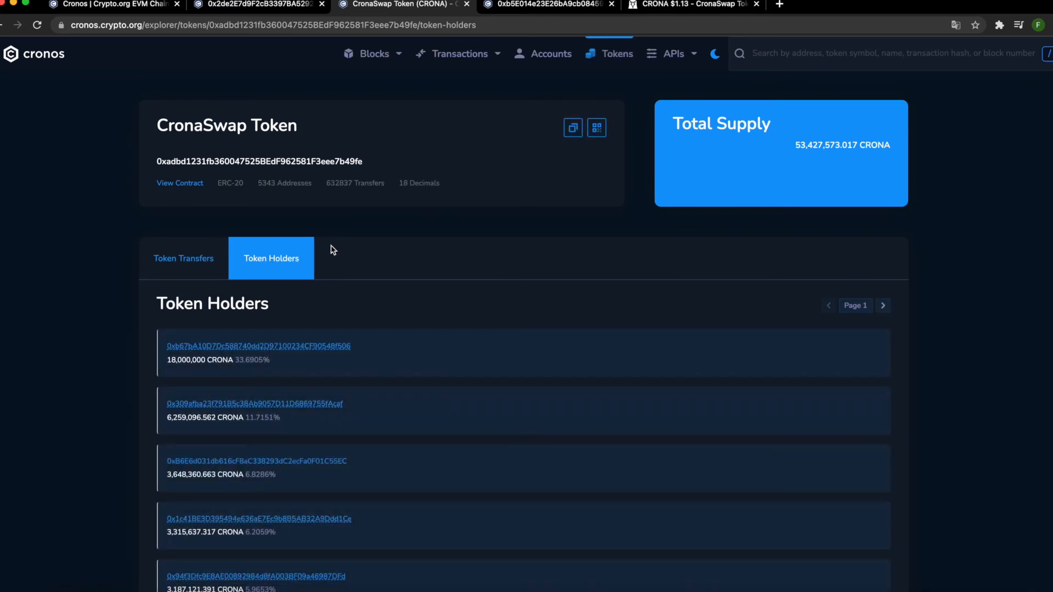
pyautogui.moveTo(366, 282)
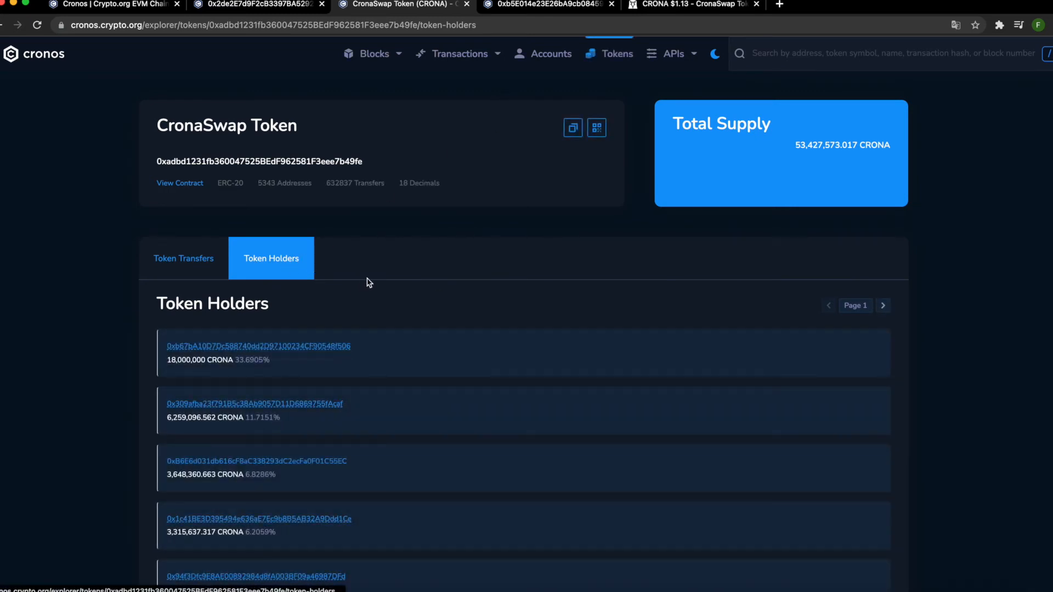
pyautogui.moveTo(405, 337)
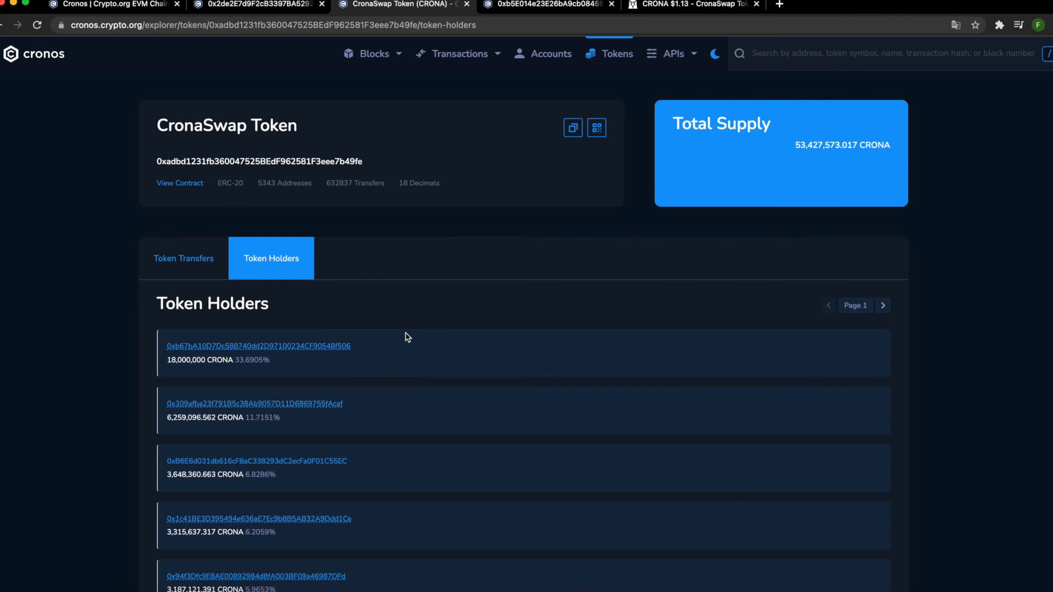
pyautogui.moveTo(273, 371)
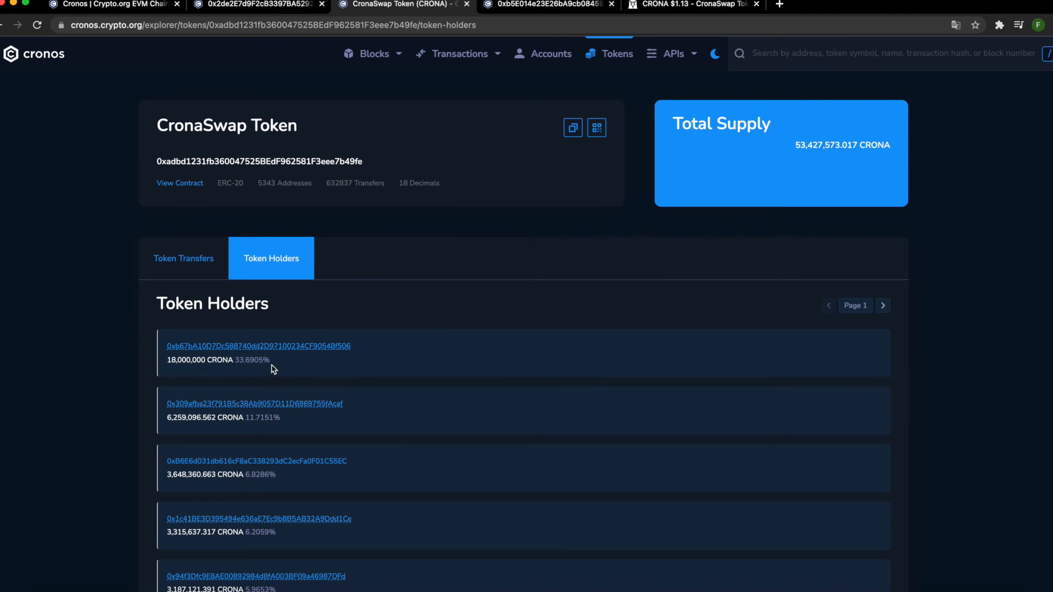
pyautogui.moveTo(413, 278)
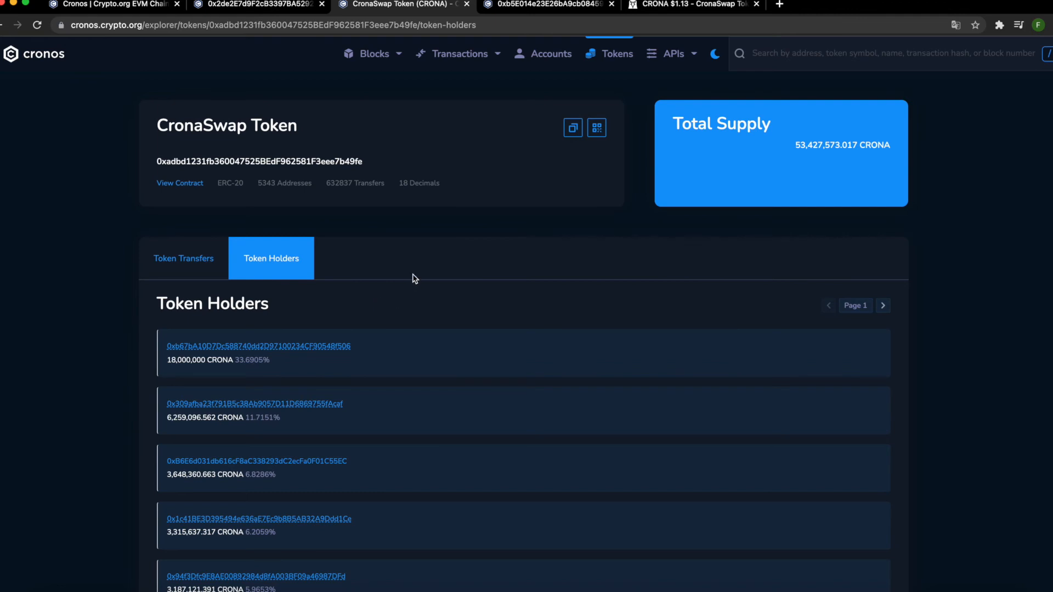
# Search for the whale address and page forward to find its 760 CRONA (0.0014%)
pyautogui.press('ctrl+f')
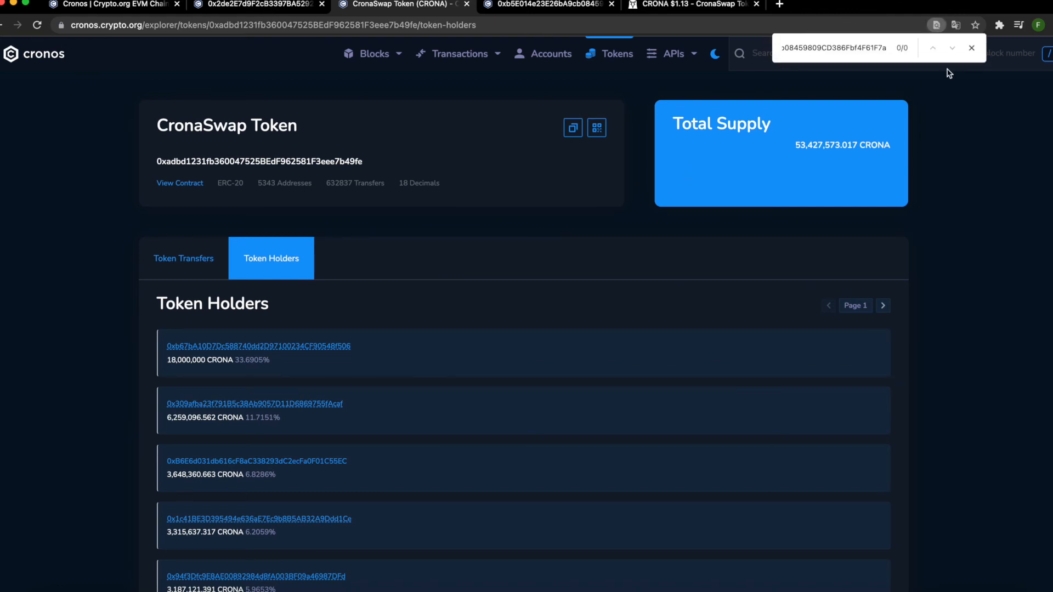
pyautogui.moveTo(984, 53)
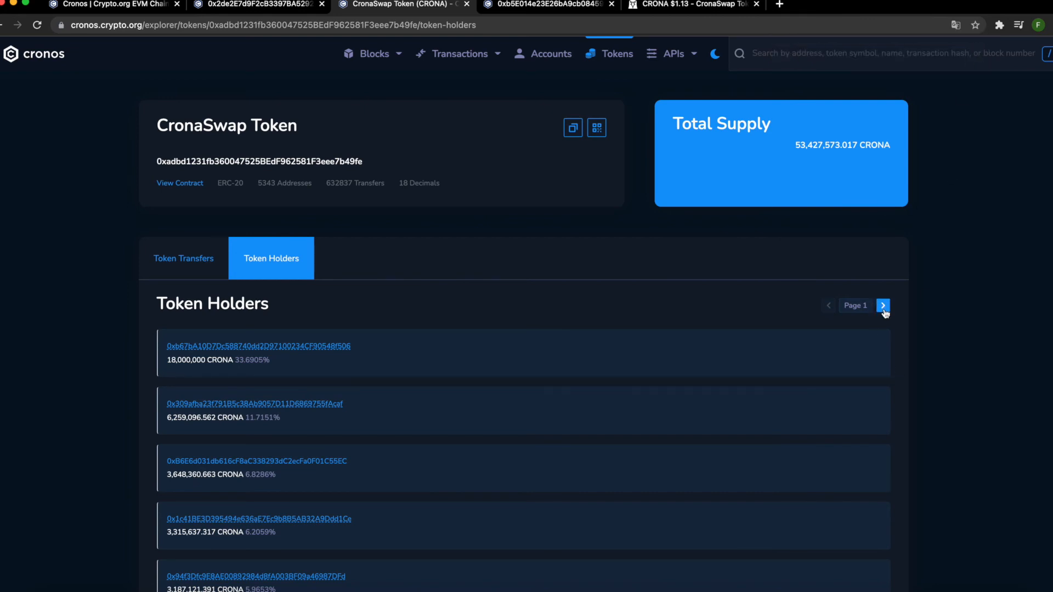
pyautogui.click(883, 306)
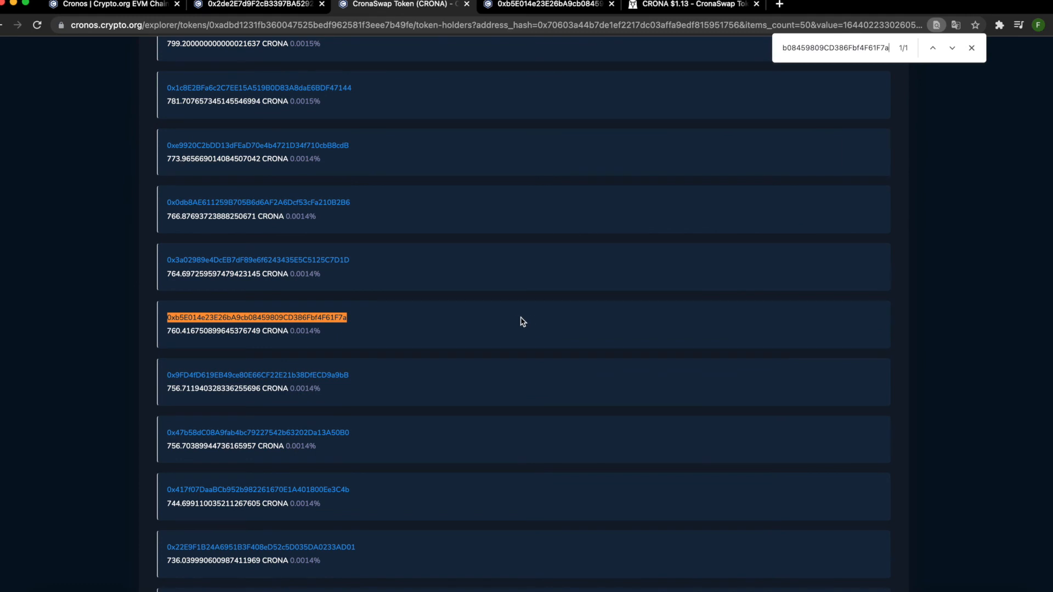
pyautogui.moveTo(316, 344)
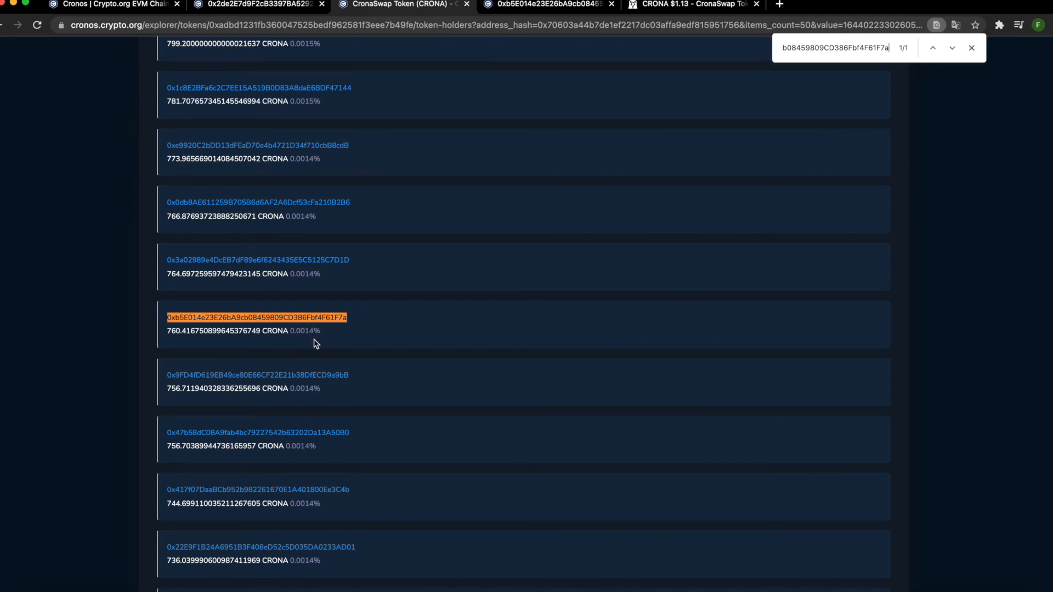
pyautogui.moveTo(288, 347)
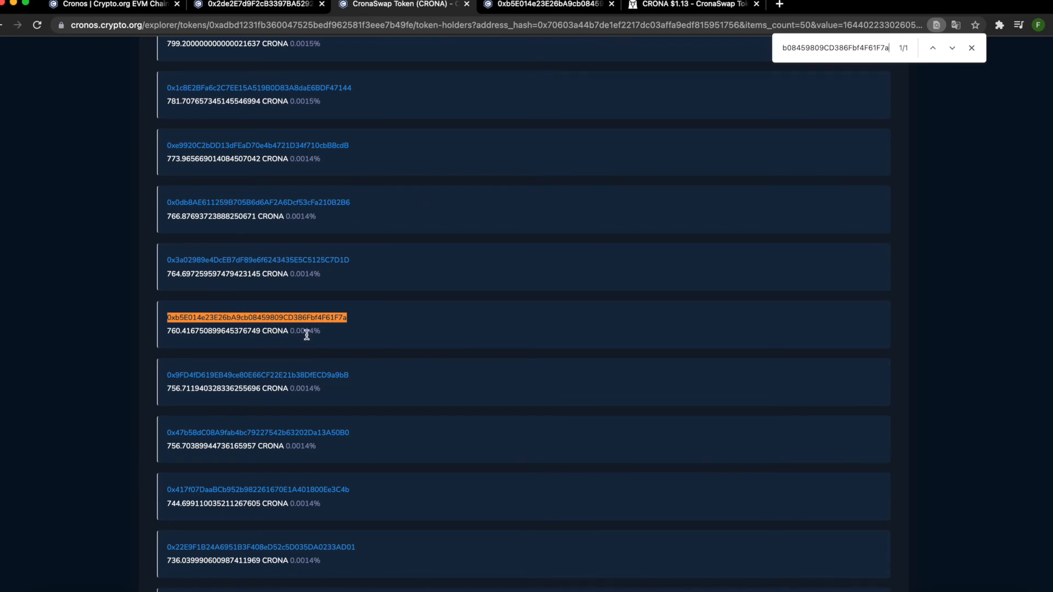
pyautogui.moveTo(341, 335)
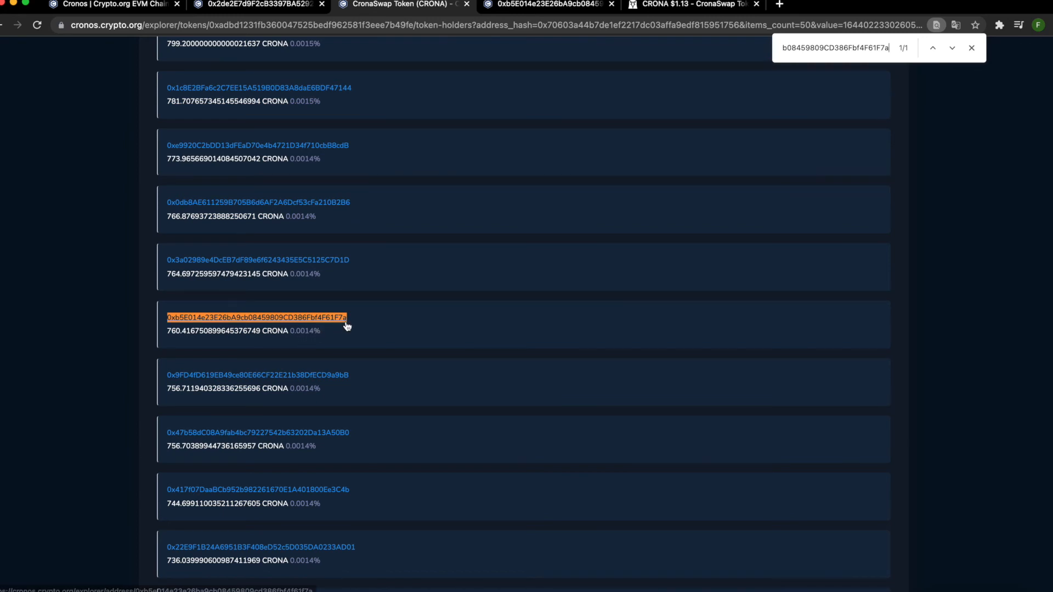
pyautogui.moveTo(300, 329)
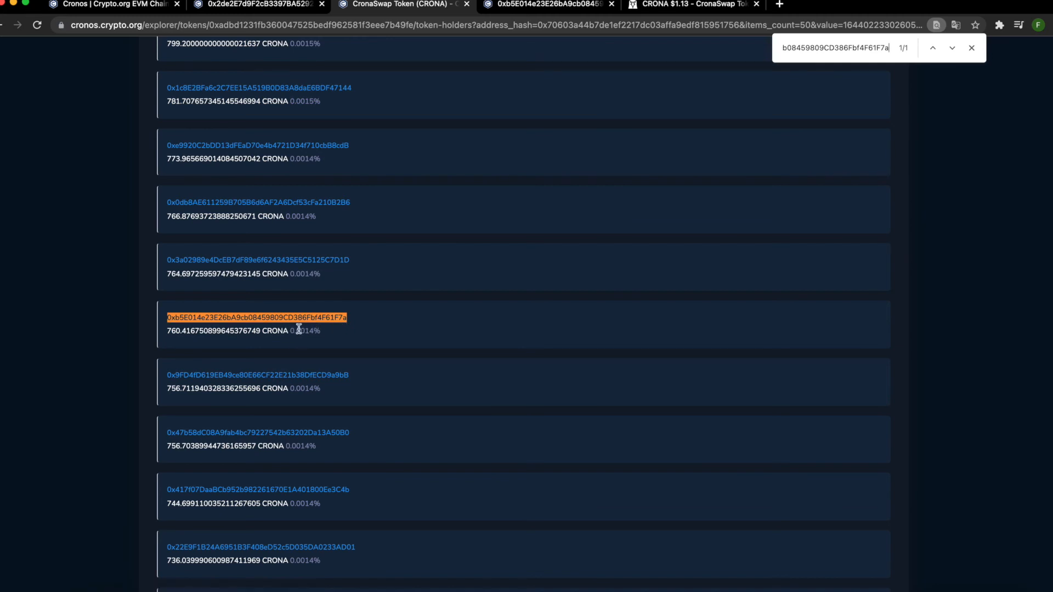
pyautogui.moveTo(342, 341)
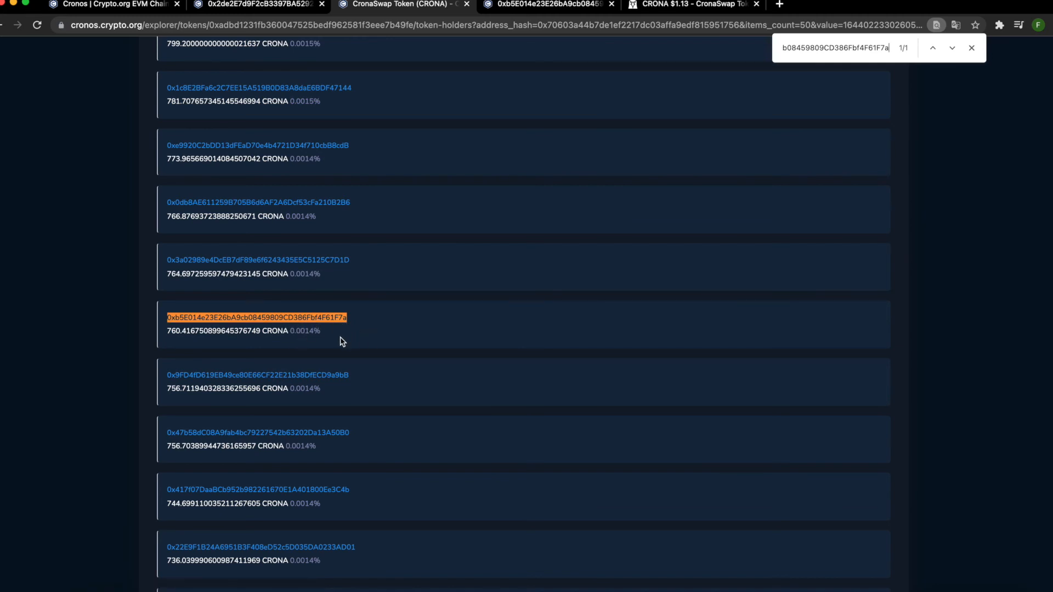
pyautogui.moveTo(341, 333)
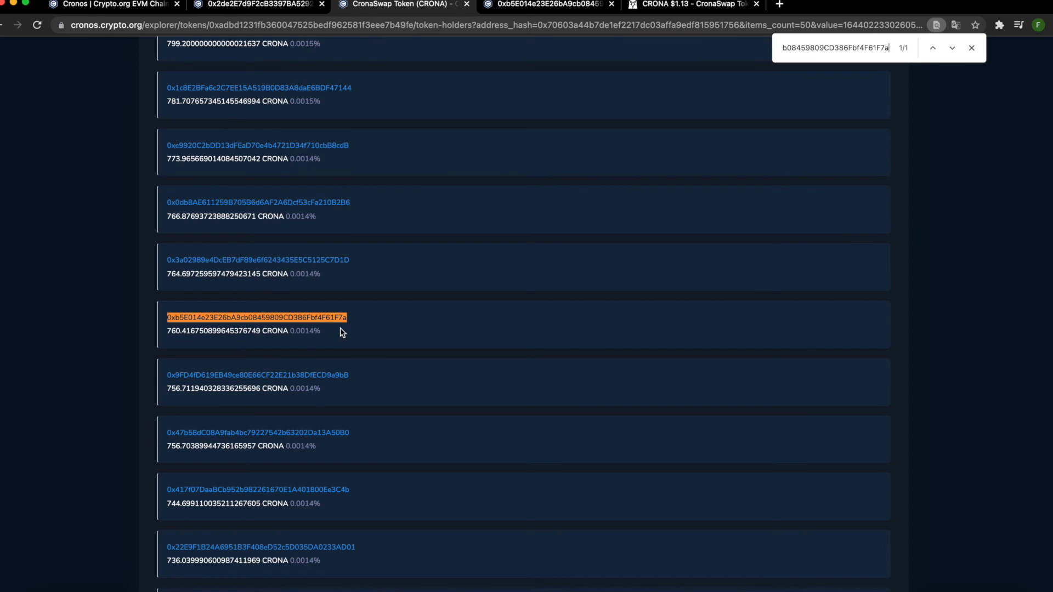
pyautogui.moveTo(323, 335)
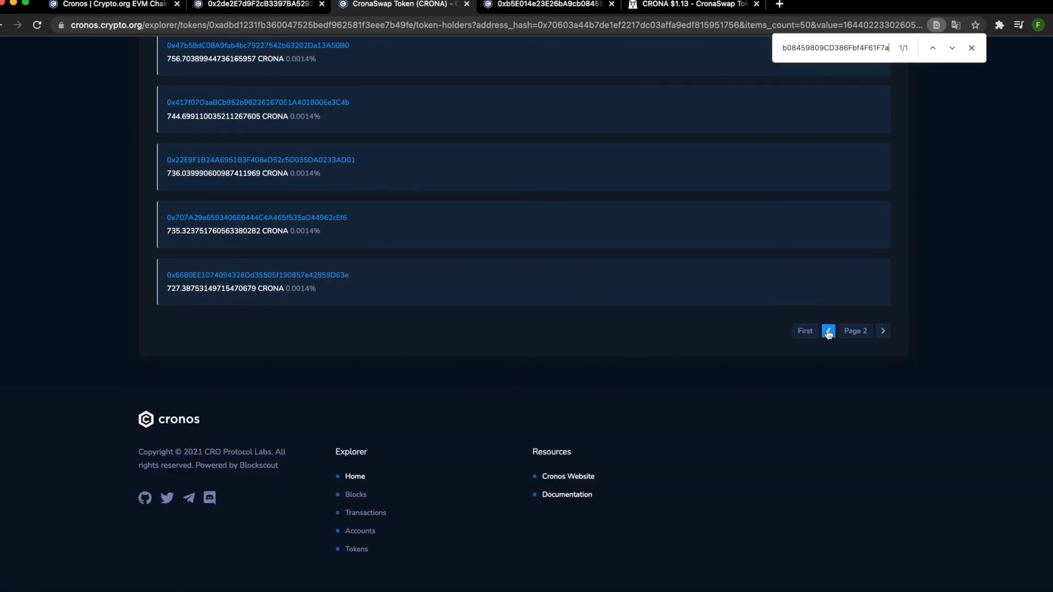
# Return to page 1 and review top holders at 3,000,000 CRONA (5.6151%)
pyautogui.click(828, 331)
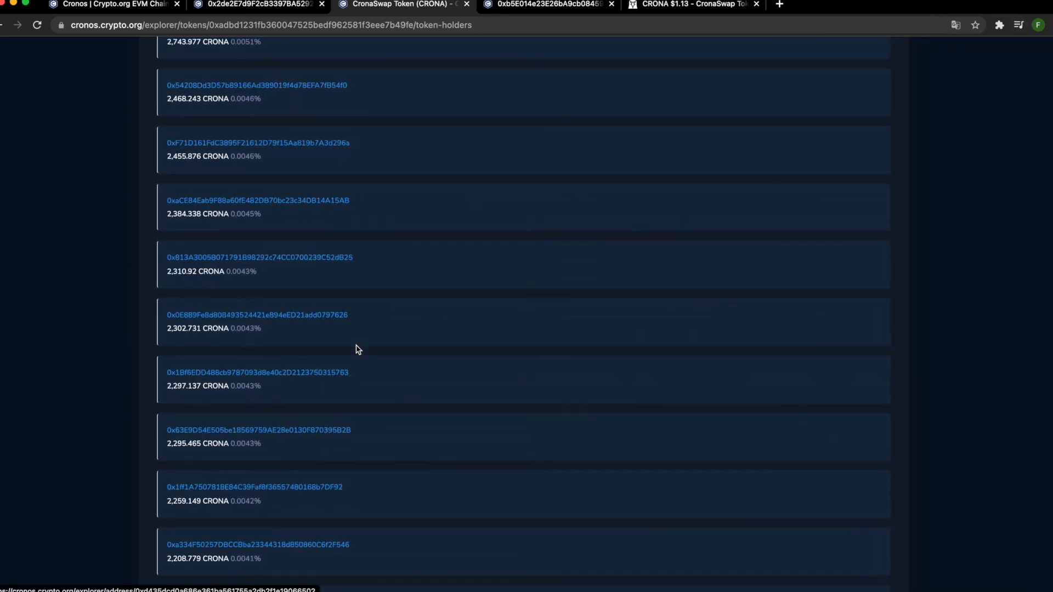
pyautogui.scroll(3)
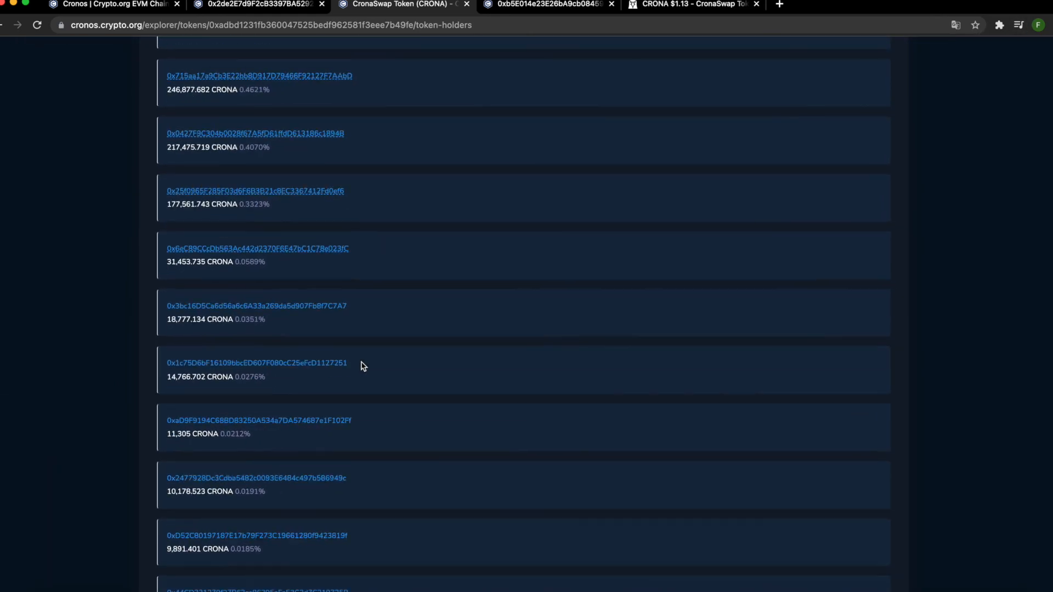
pyautogui.scroll(-3)
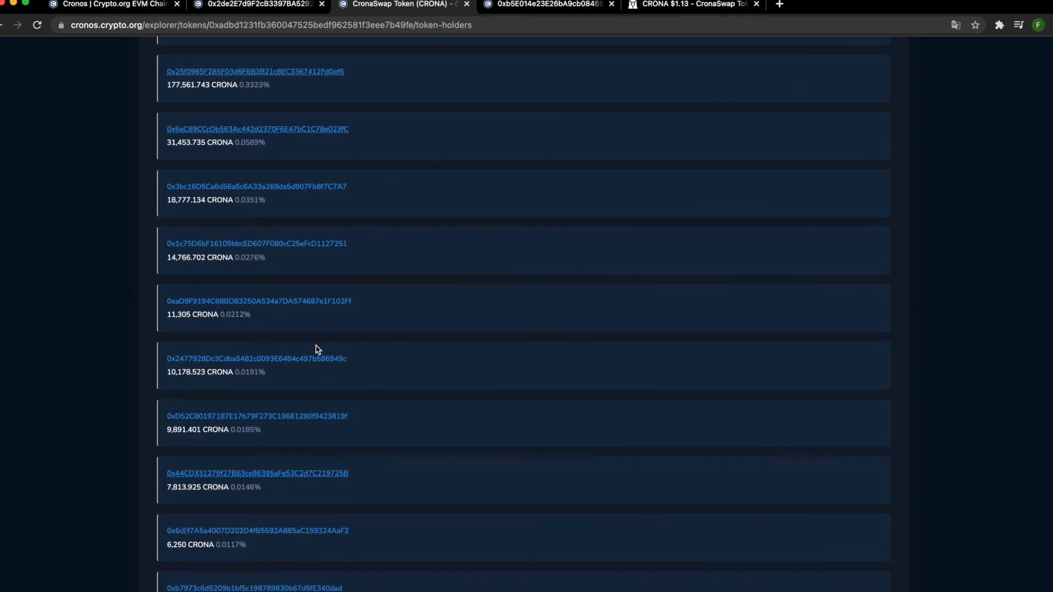
pyautogui.scroll(3)
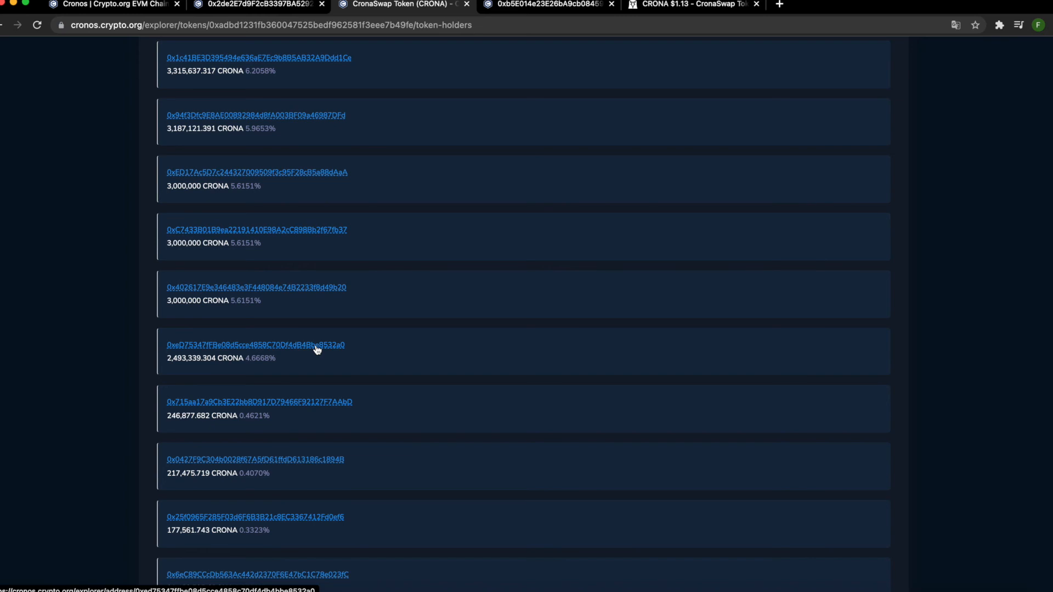
pyautogui.moveTo(453, 270)
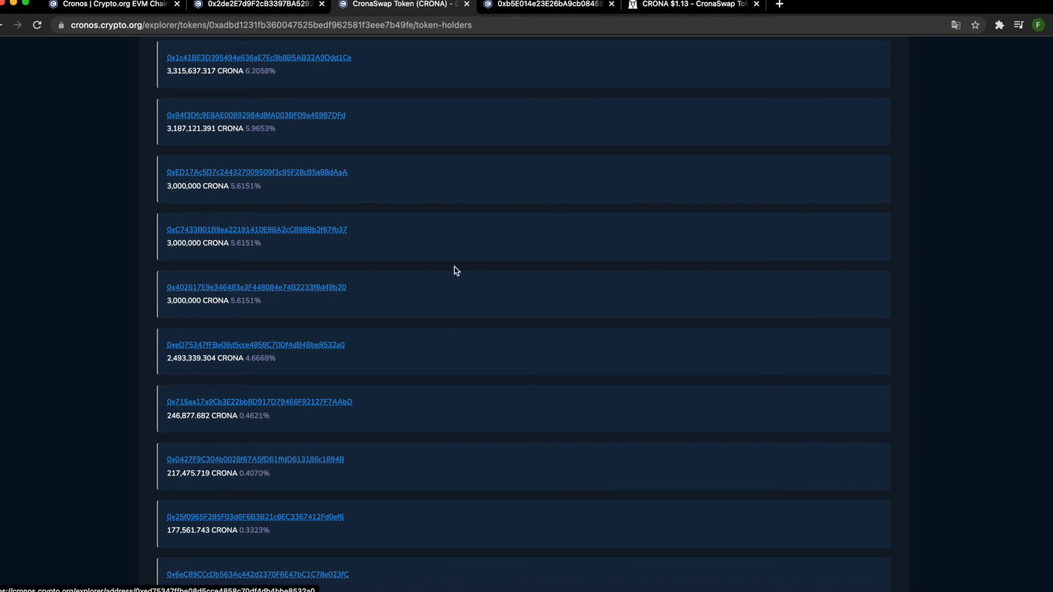
pyautogui.moveTo(457, 241)
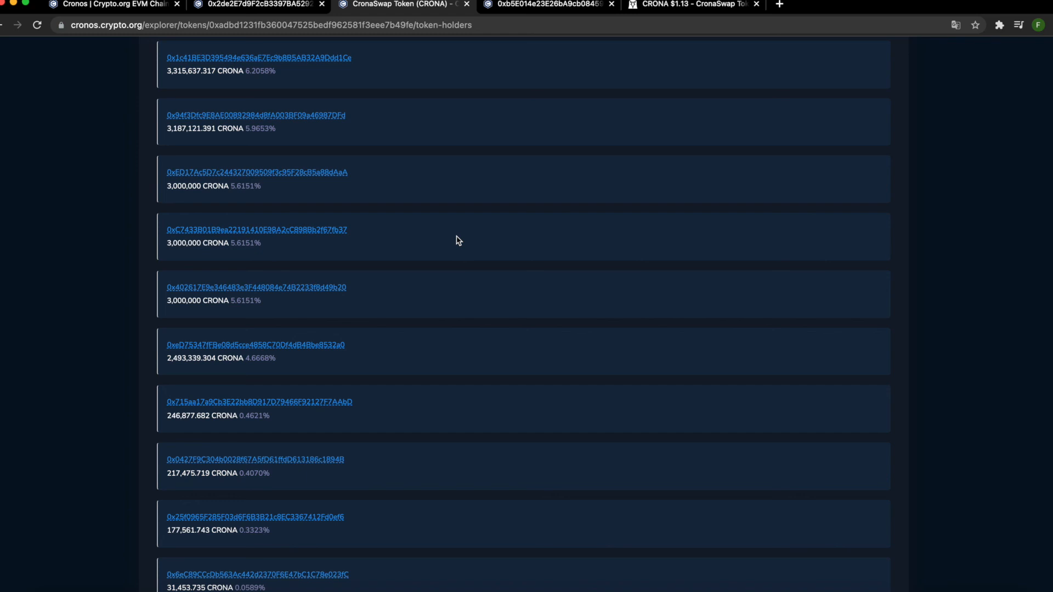
pyautogui.scroll(3)
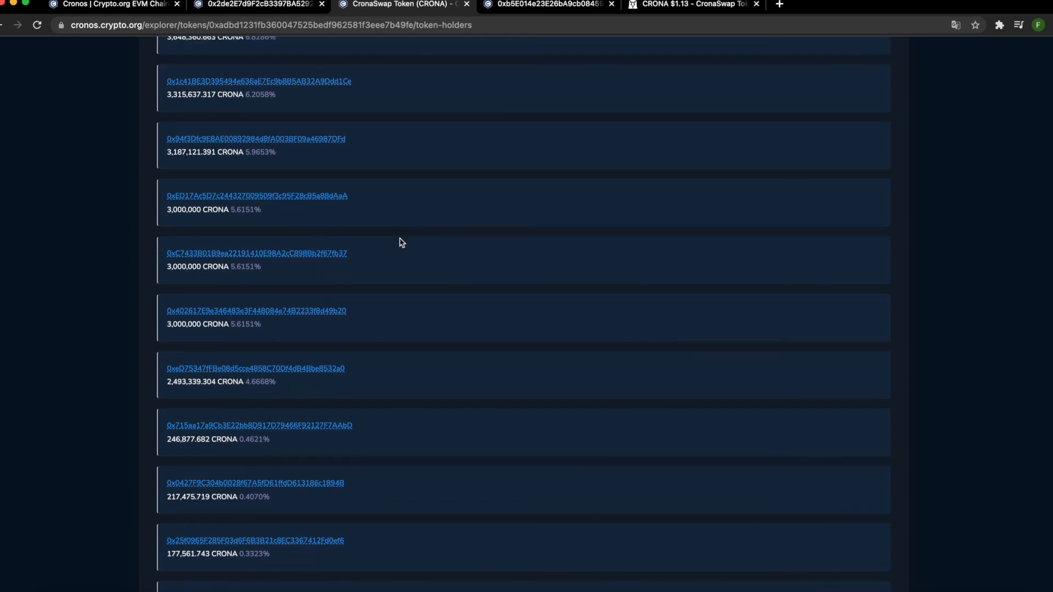
pyautogui.moveTo(279, 312)
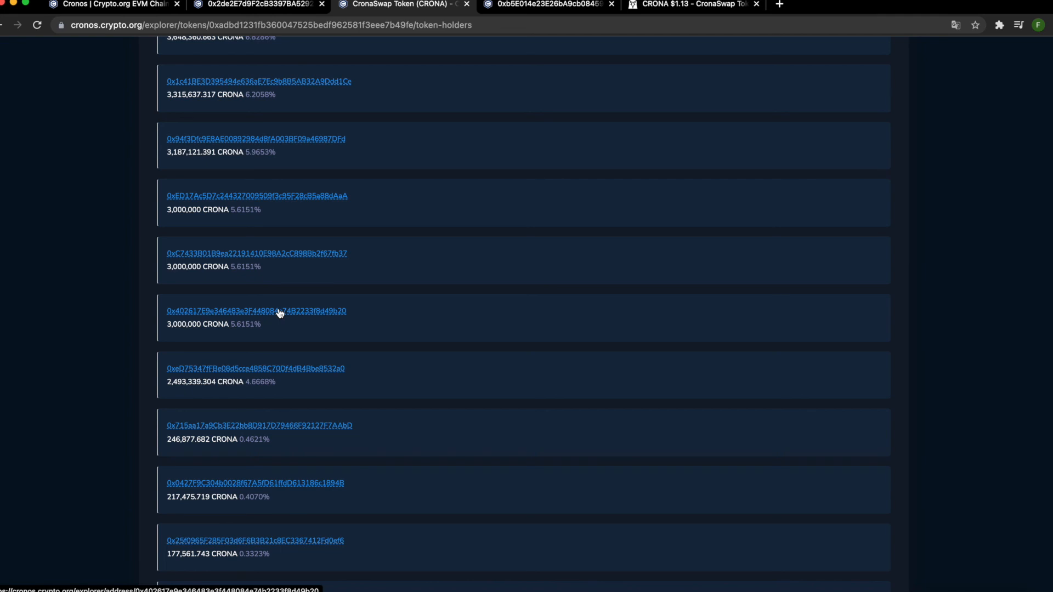
pyautogui.moveTo(82, 365)
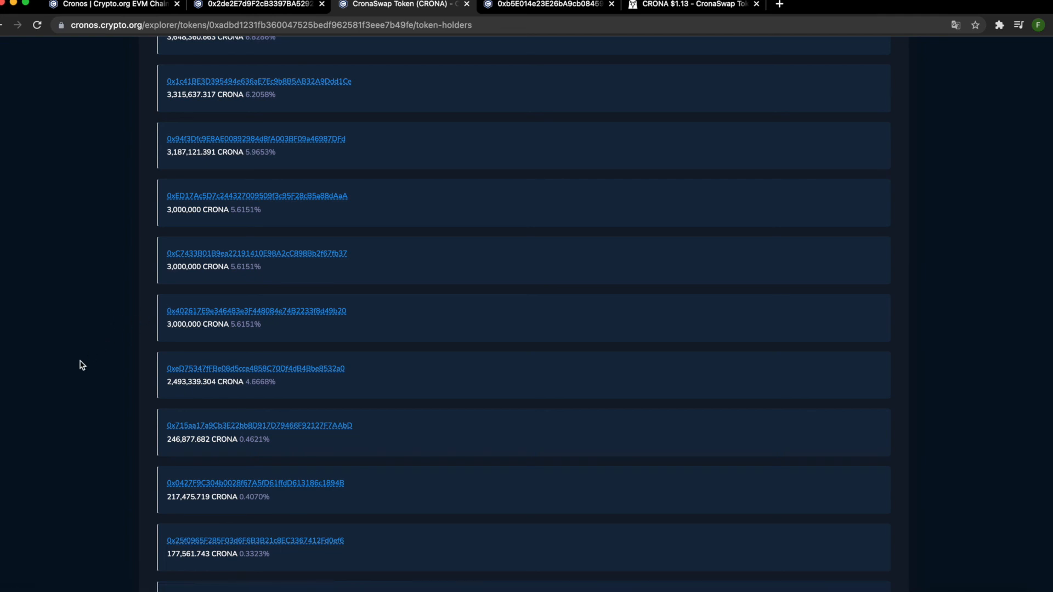
pyautogui.scroll(3)
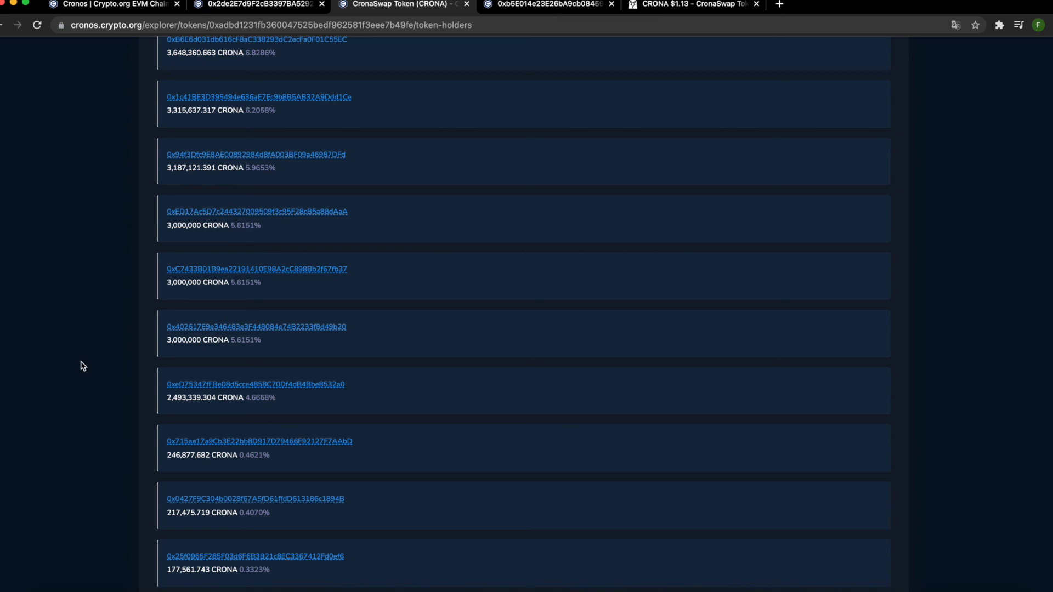
pyautogui.moveTo(96, 357)
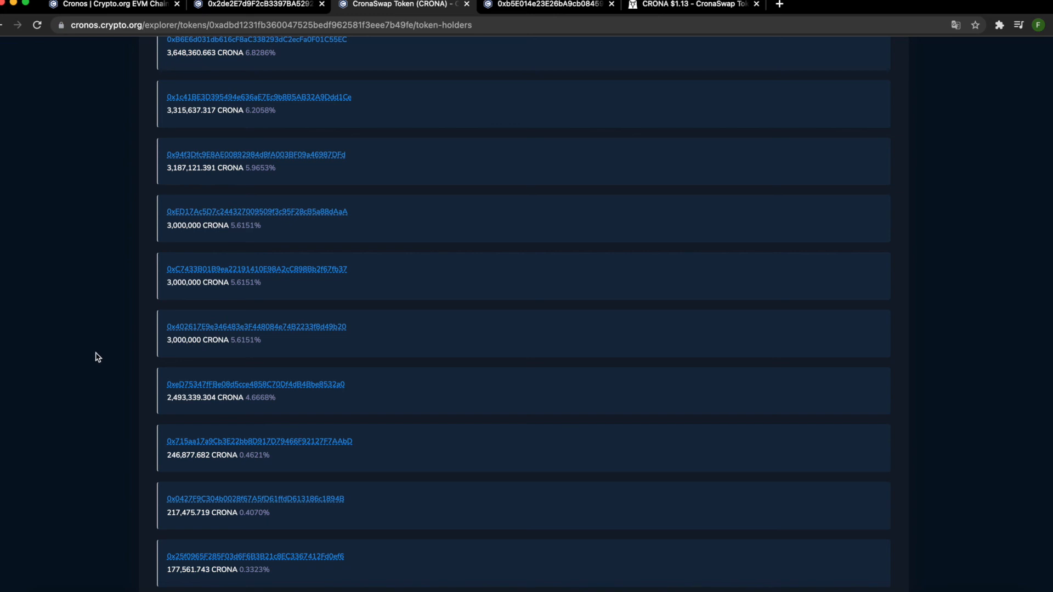
pyautogui.scroll(3)
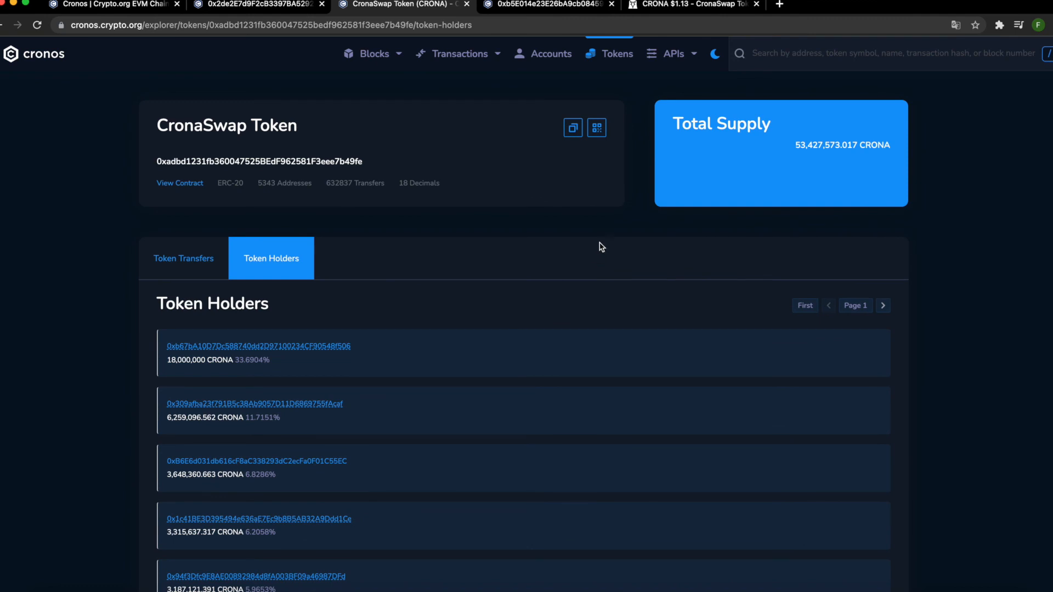
pyautogui.moveTo(686, 240)
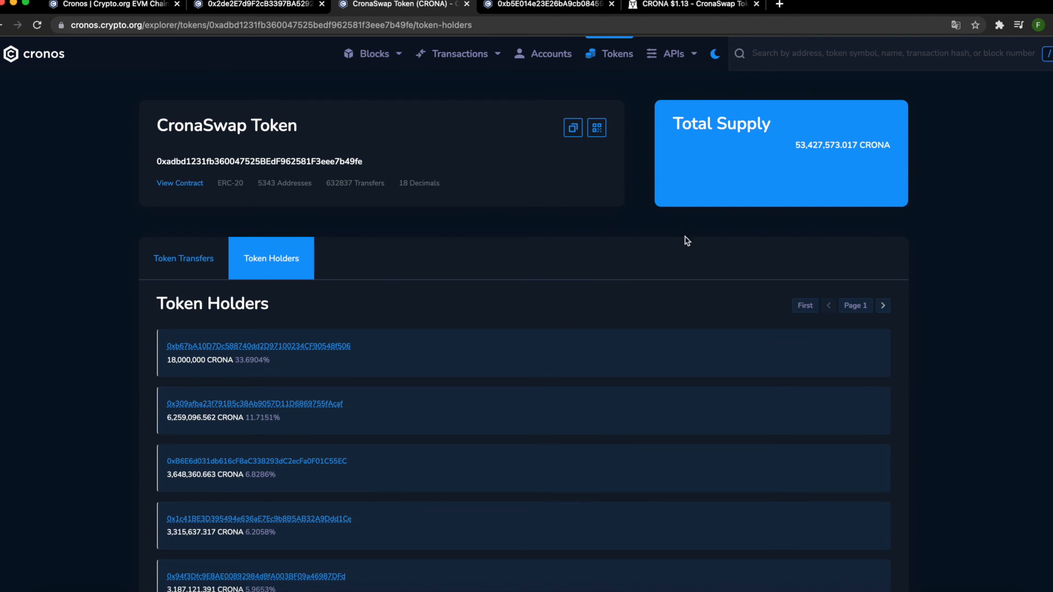
pyautogui.moveTo(636, 242)
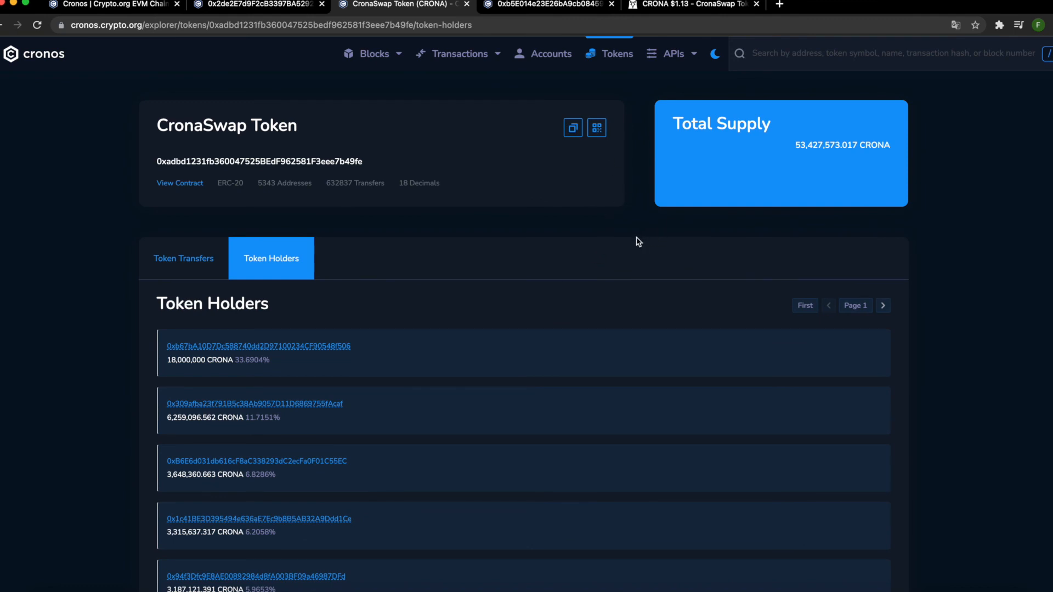